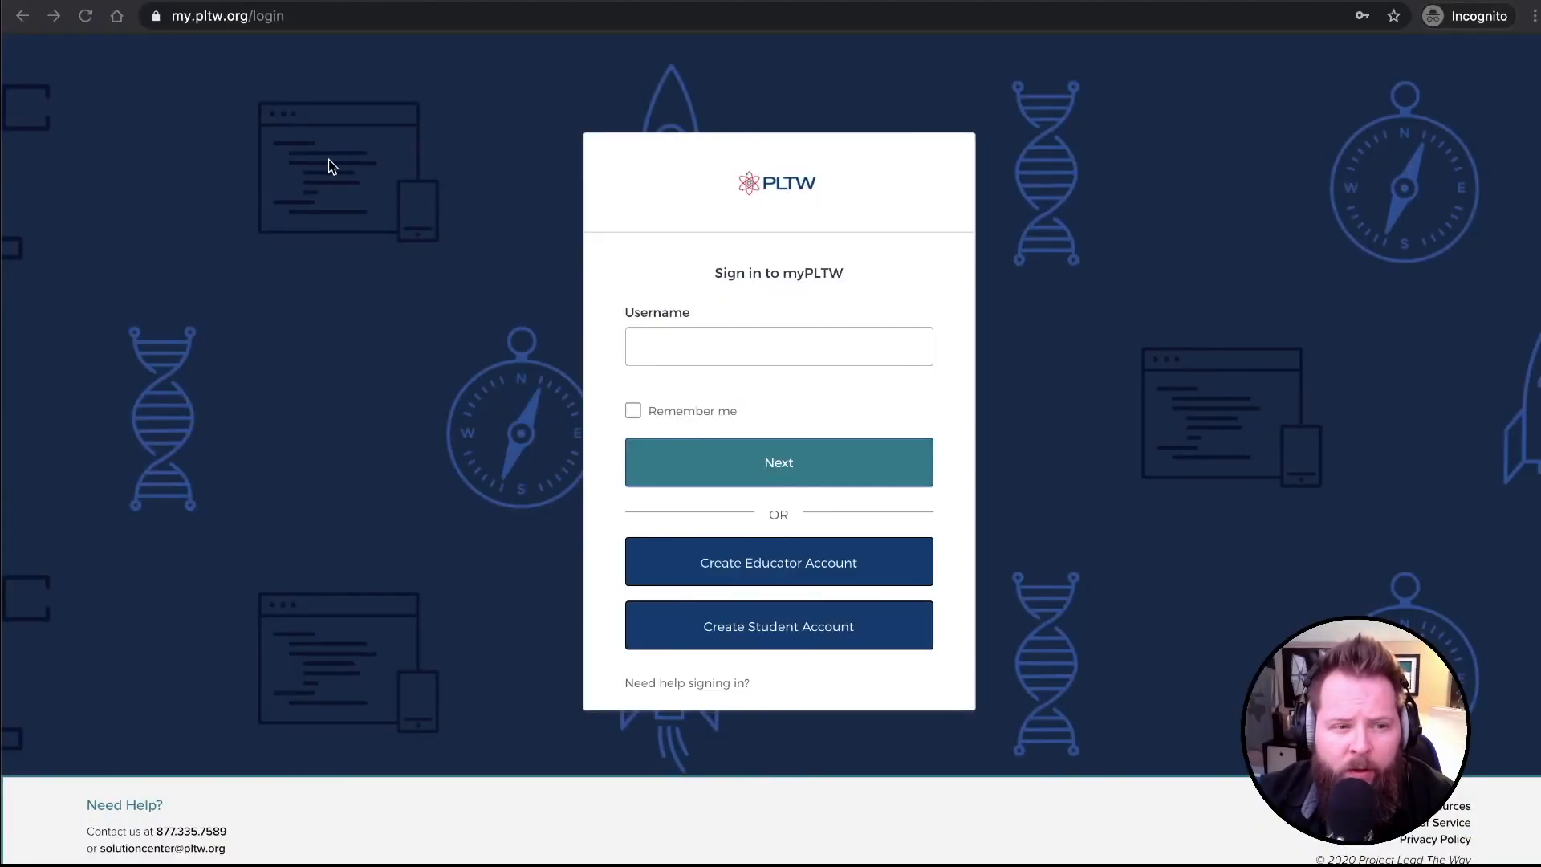
{"action": "mouse_move", "coordinate": [364, 80]}
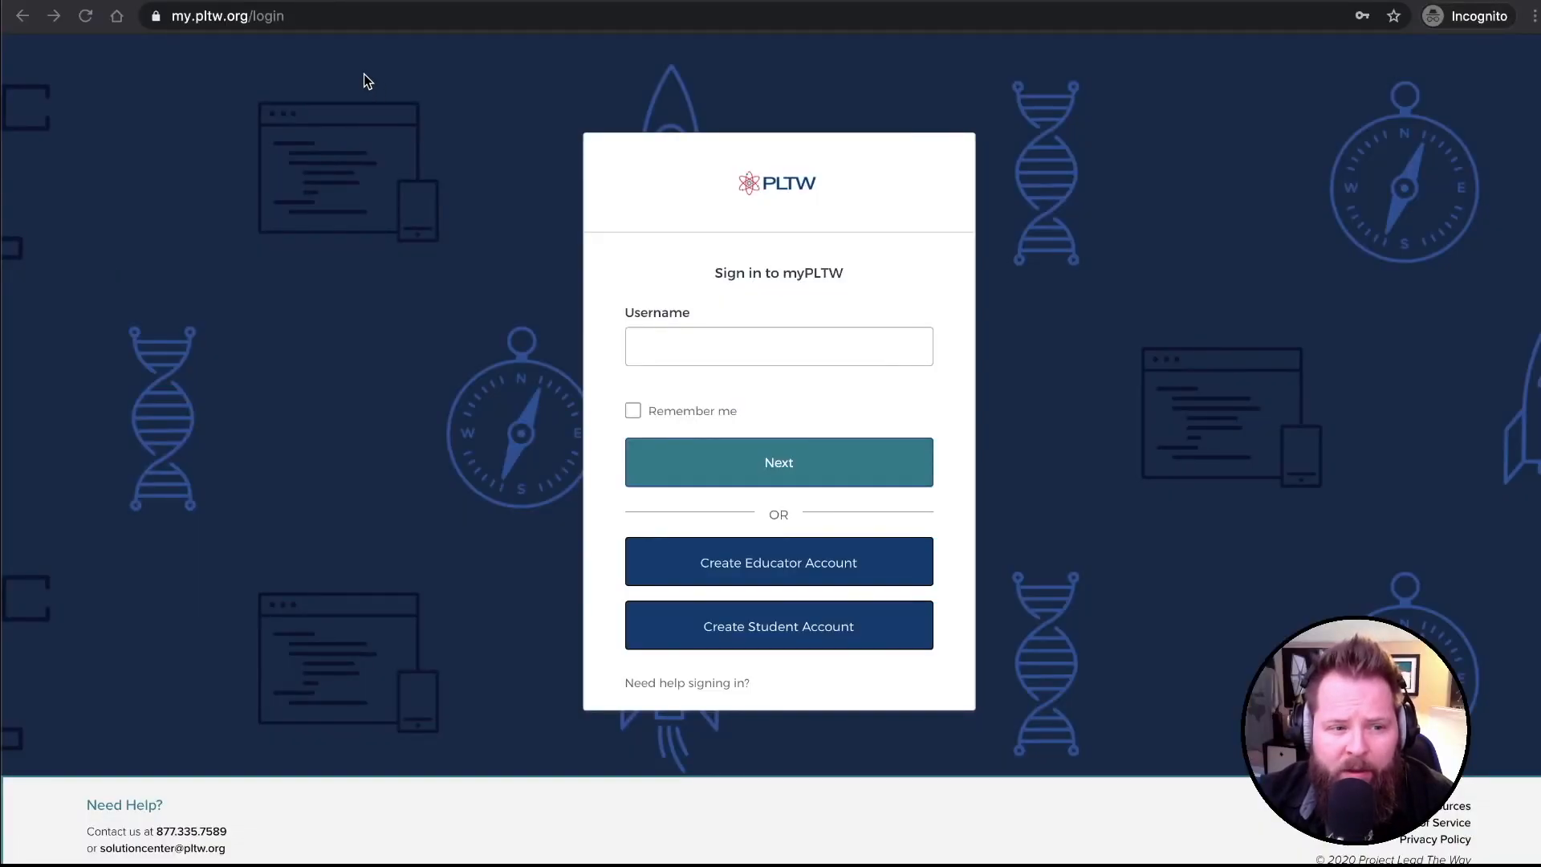
{"action": "mouse_move", "coordinate": [317, 39]}
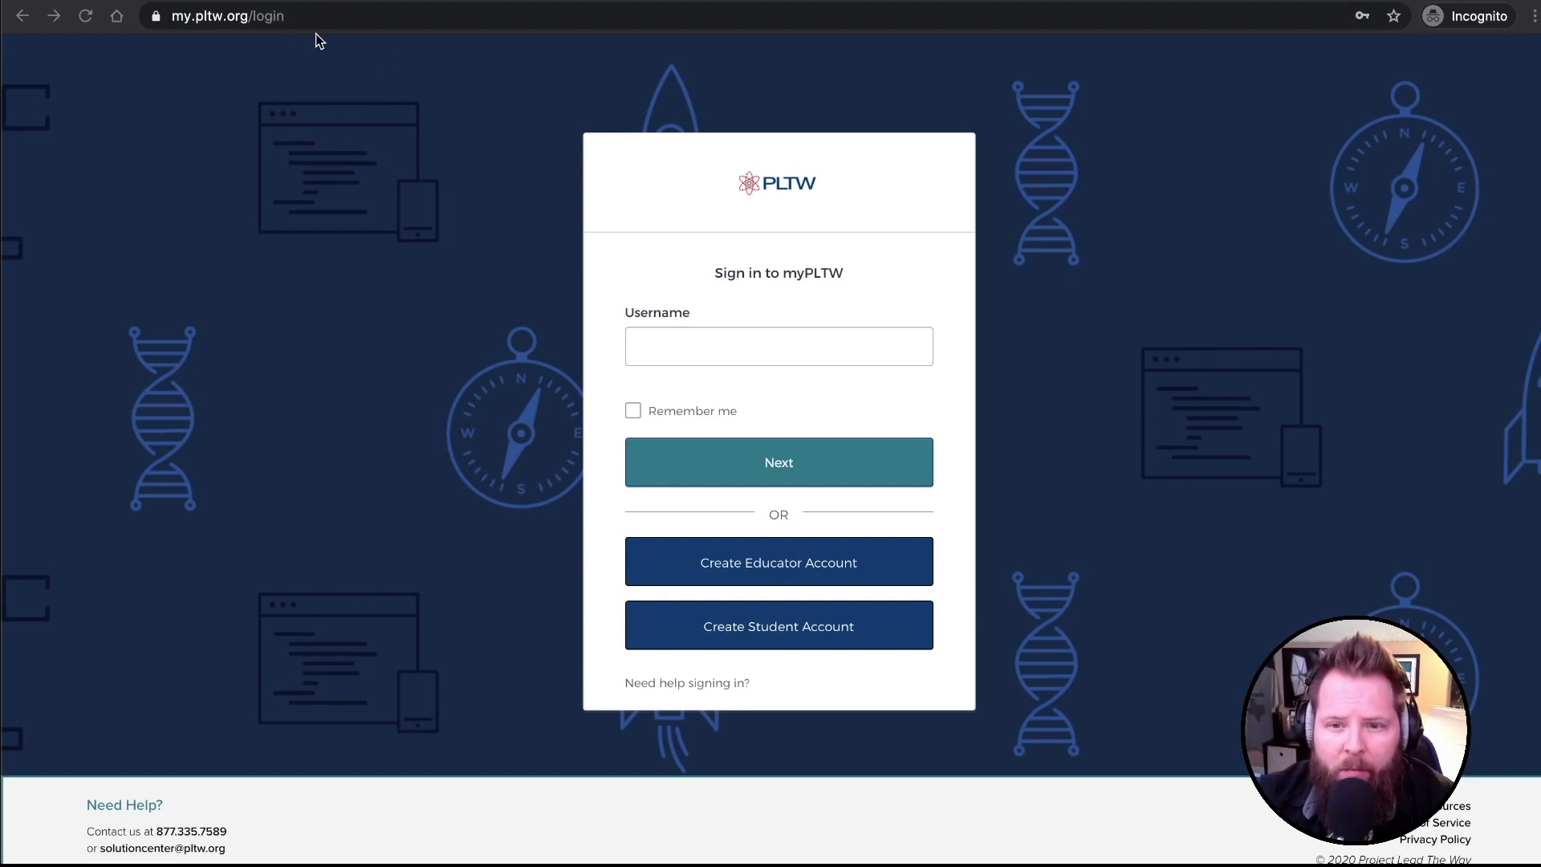
{"action": "mouse_move", "coordinate": [658, 407]}
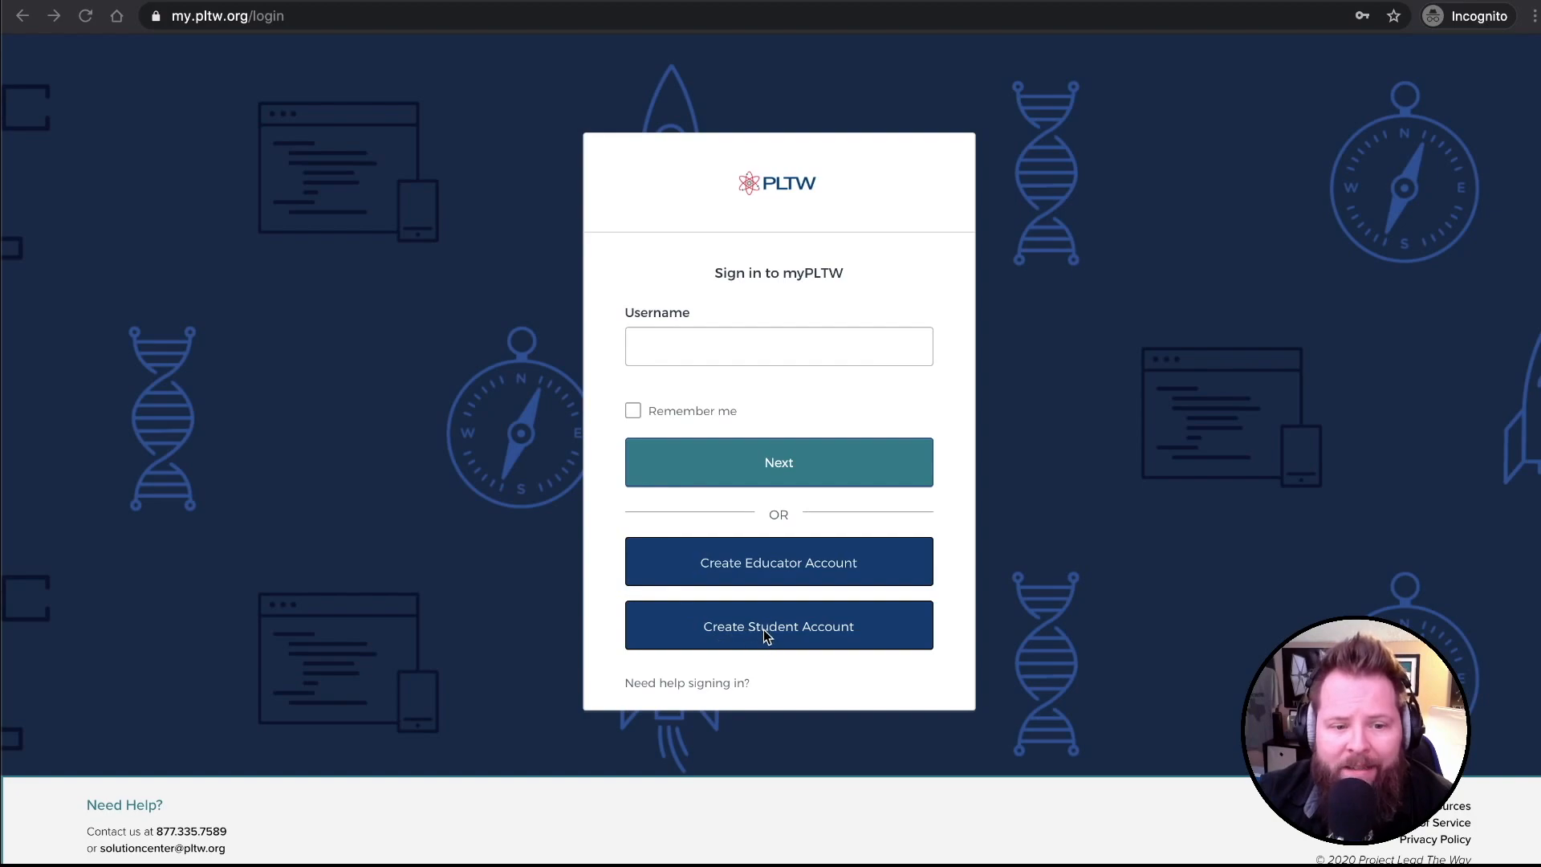
- Start creating a new student account from the sign-in page
{"action": "left_click", "coordinate": [777, 347]}
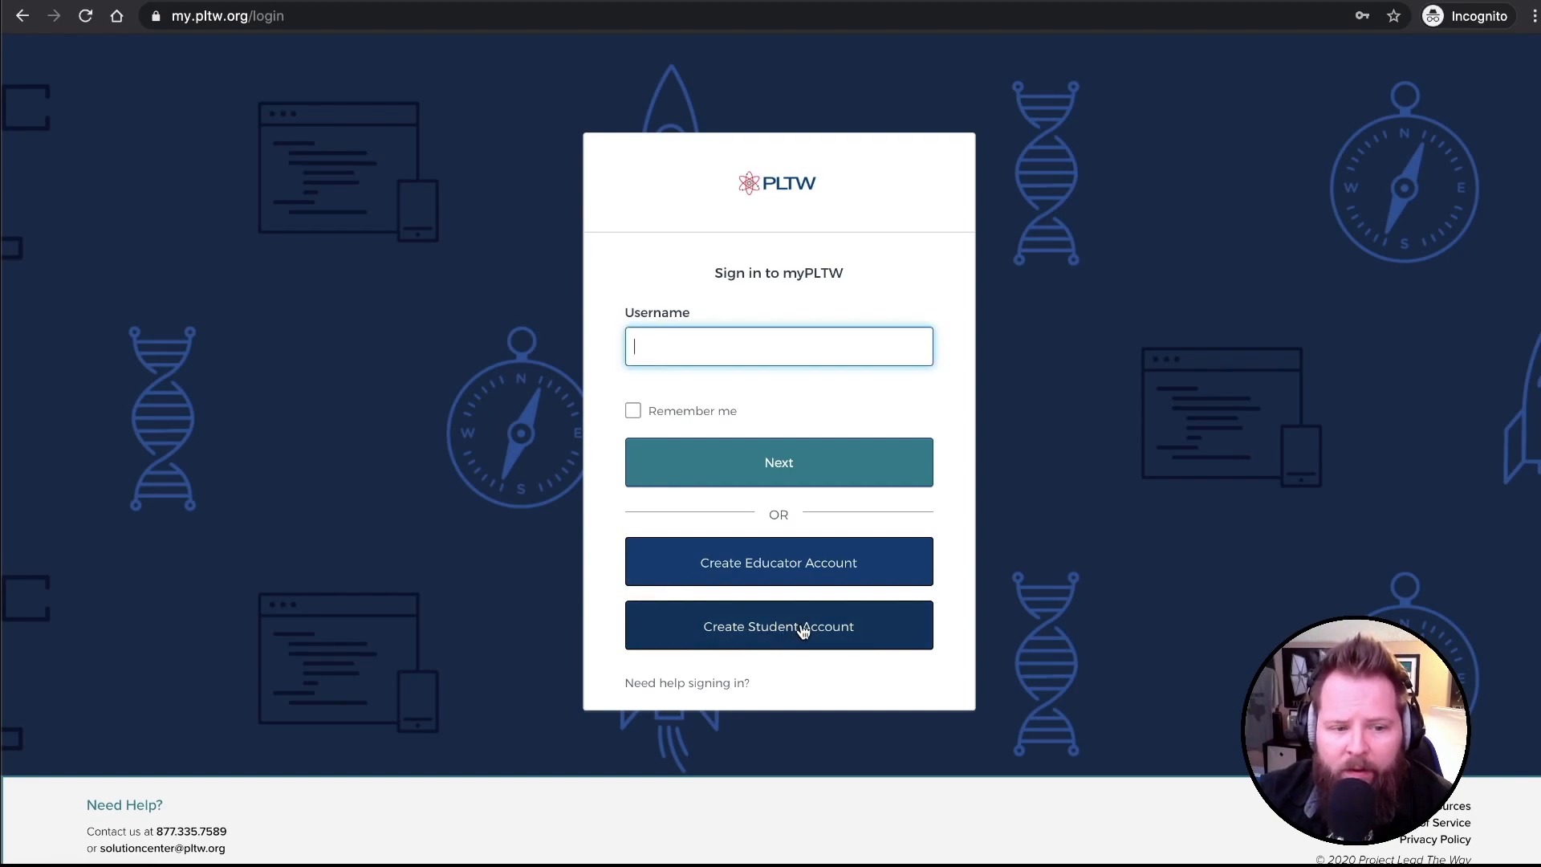
{"action": "left_click", "coordinate": [778, 626]}
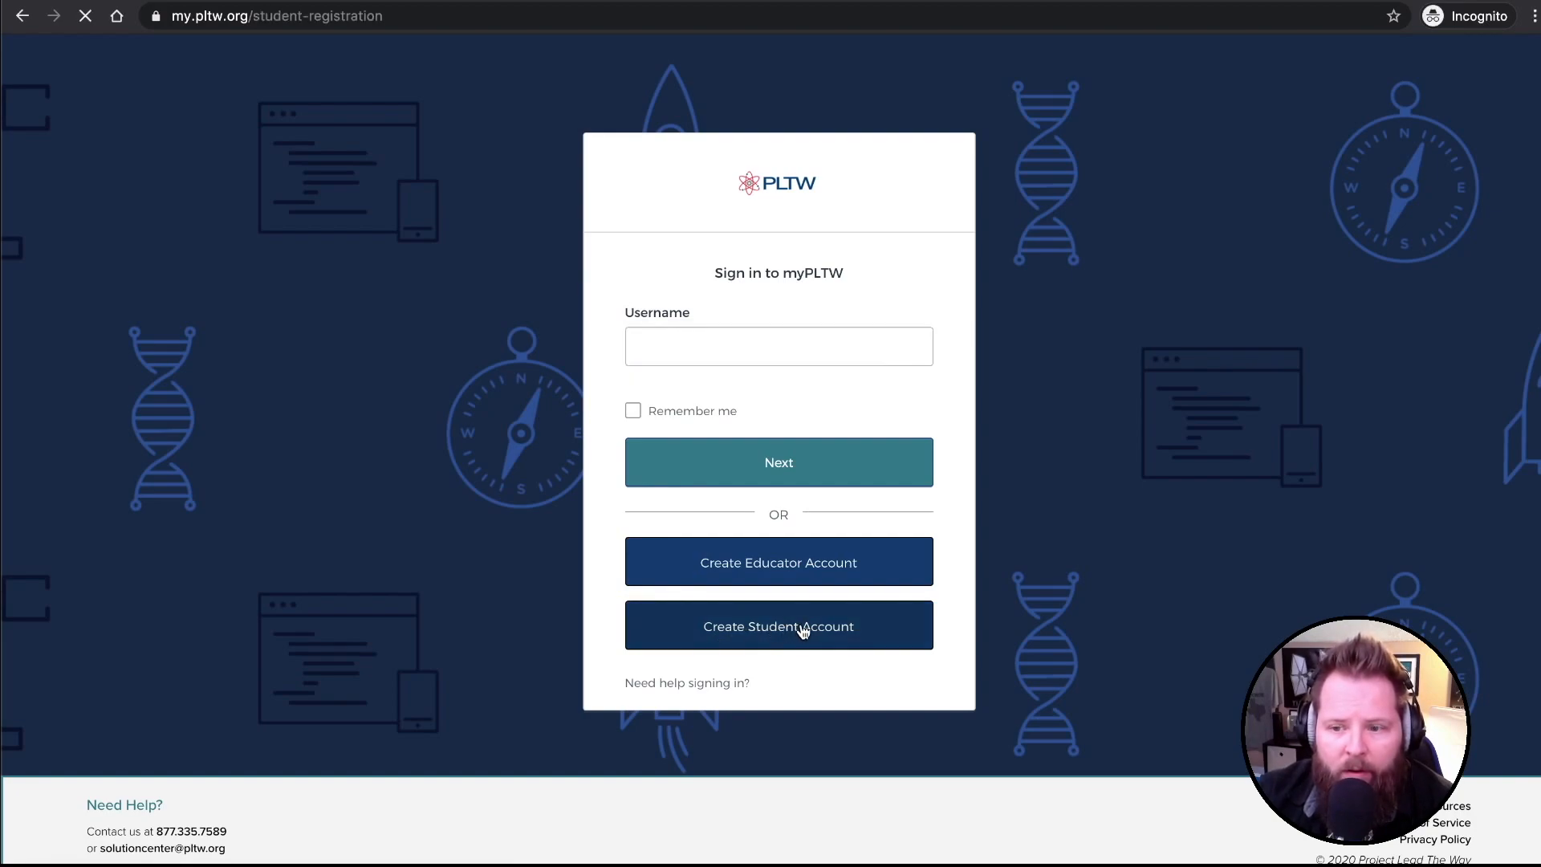
- Enter the nickname anyoldnickname in Step 1: About You
{"action": "left_click", "coordinate": [777, 626]}
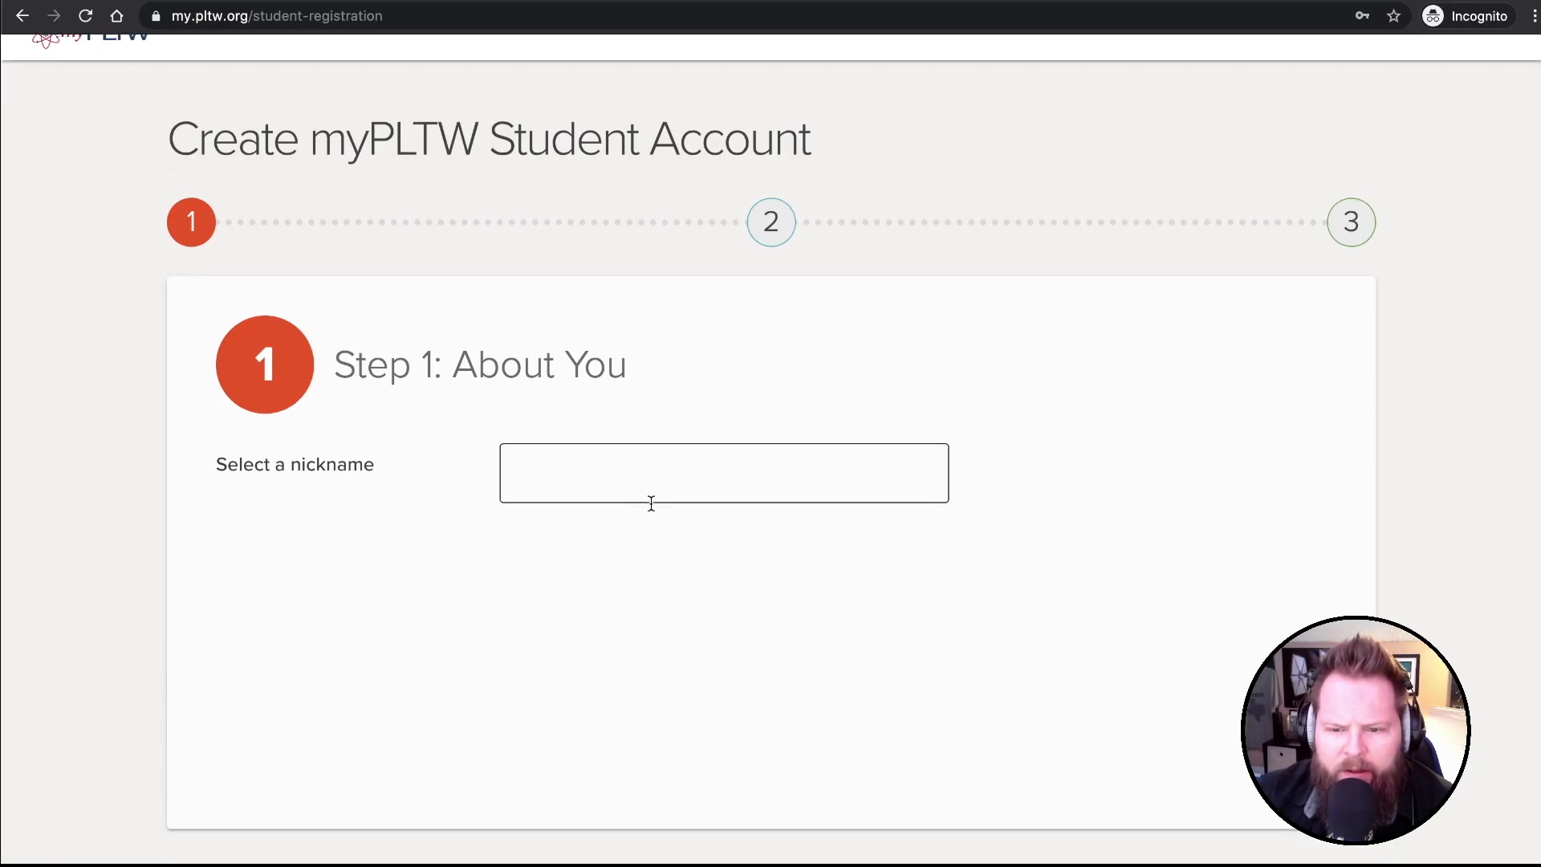
{"action": "left_click", "coordinate": [722, 472]}
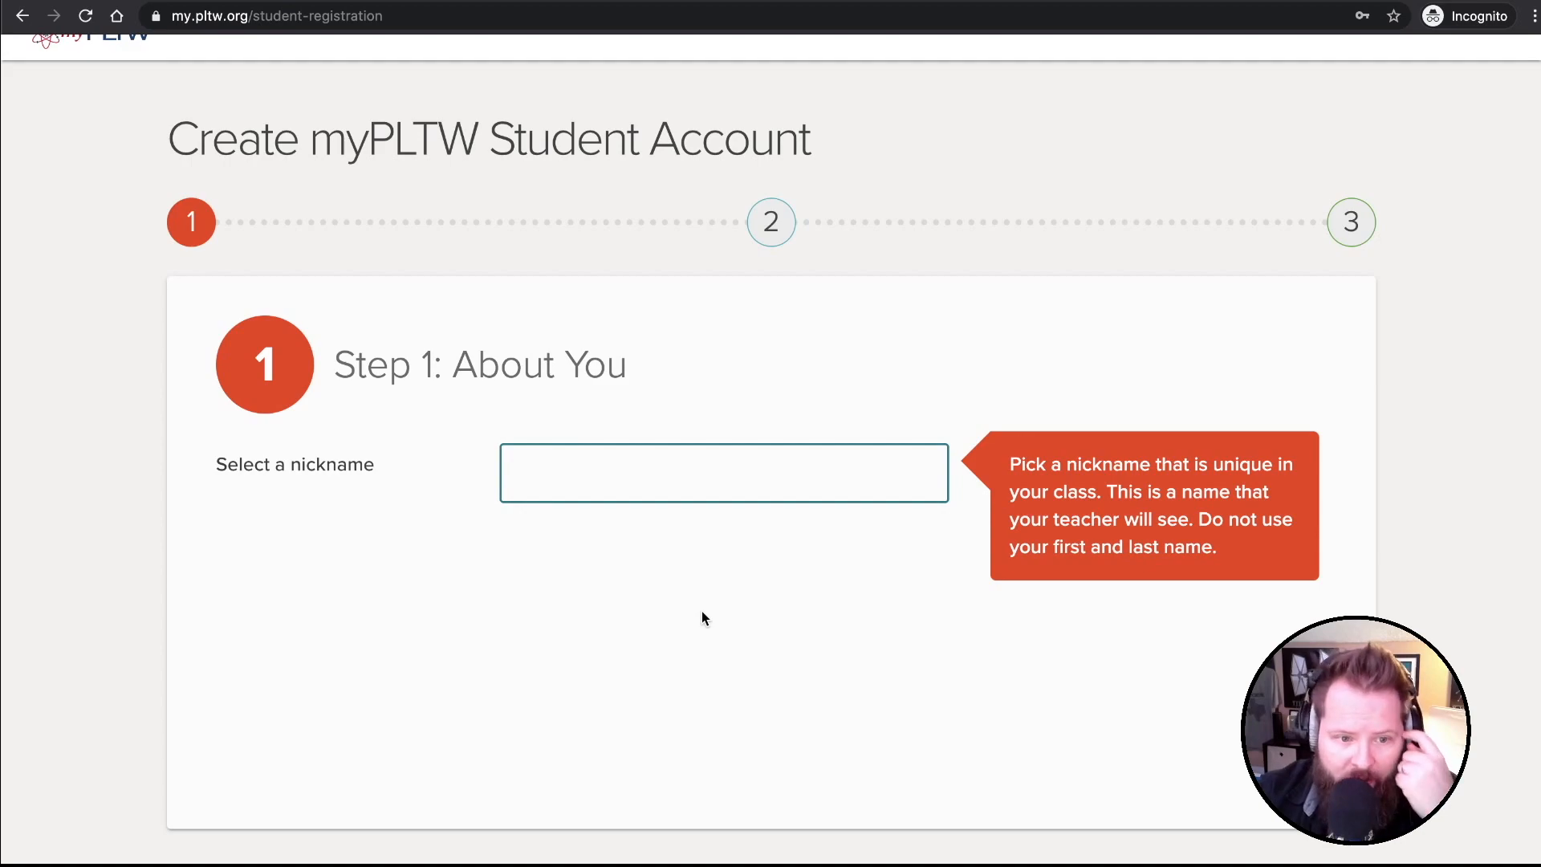
{"action": "left_click", "coordinate": [725, 472]}
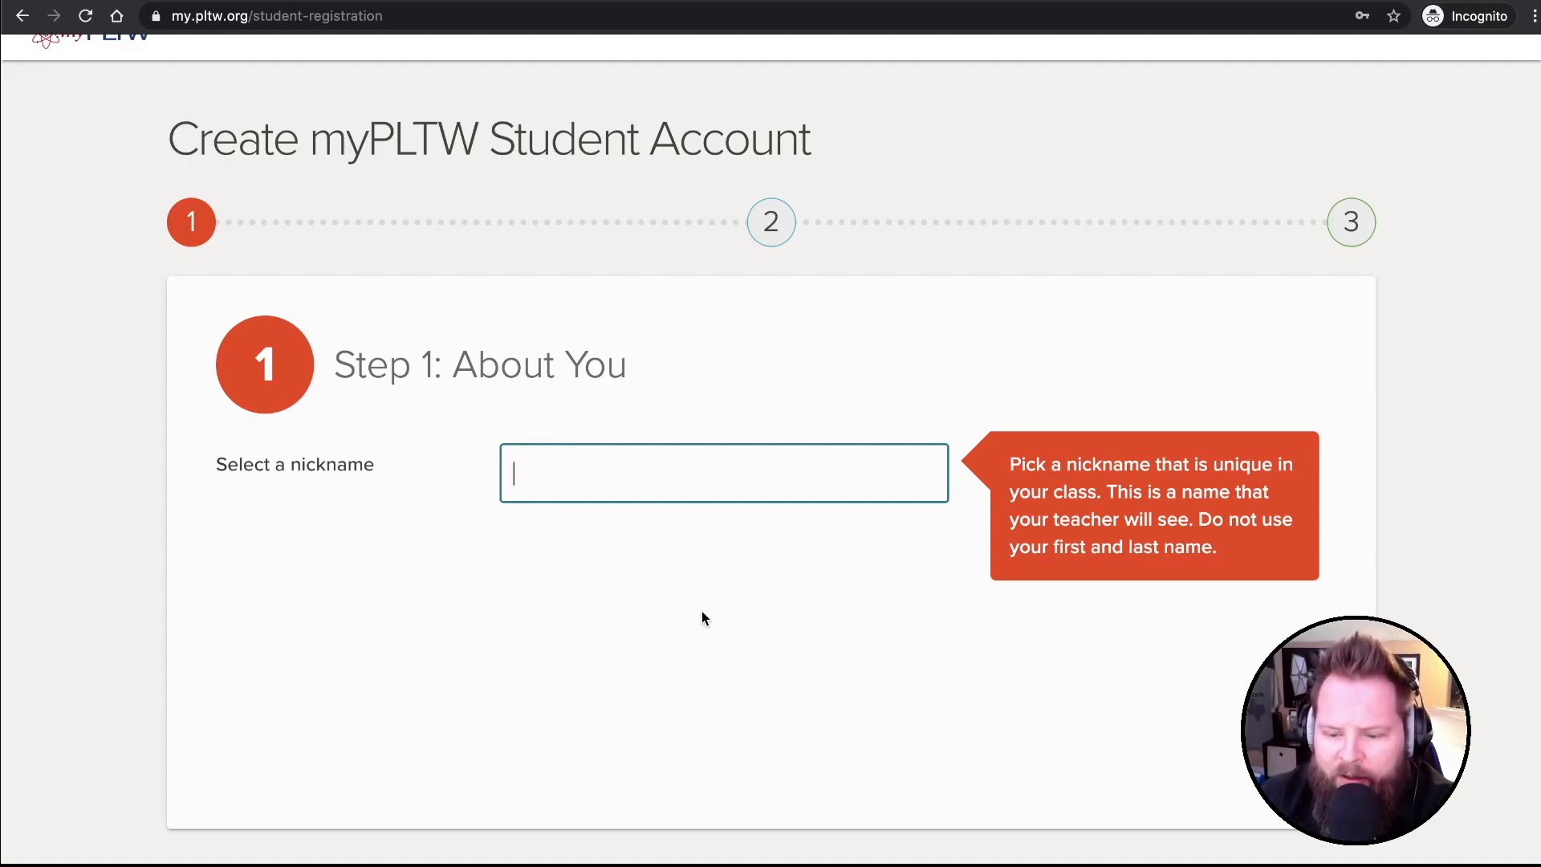
{"action": "type", "text": "an"}
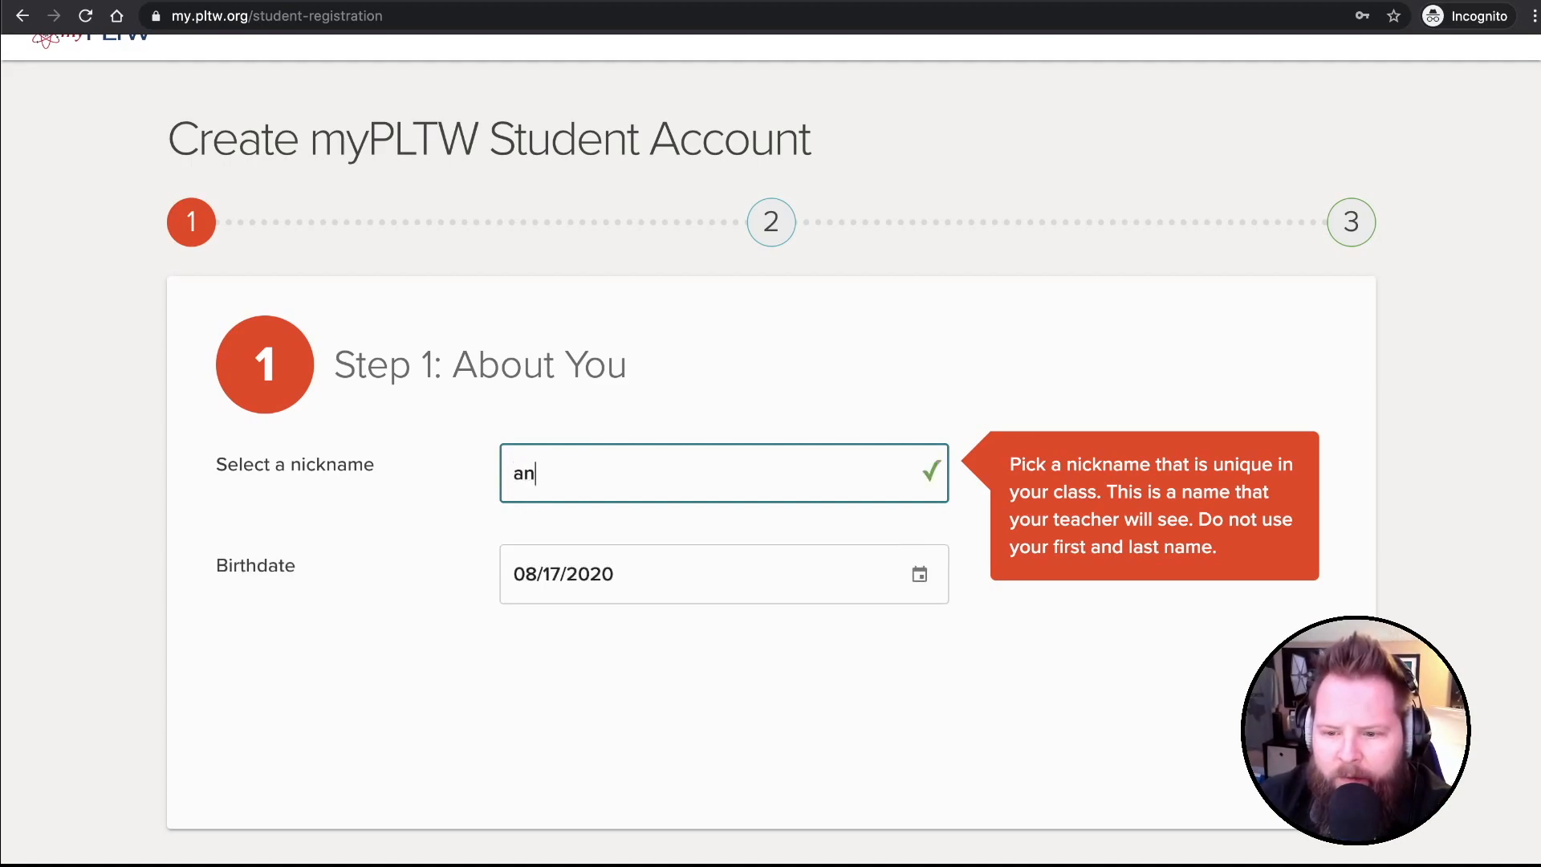
{"action": "type", "text": "yoldnickname"}
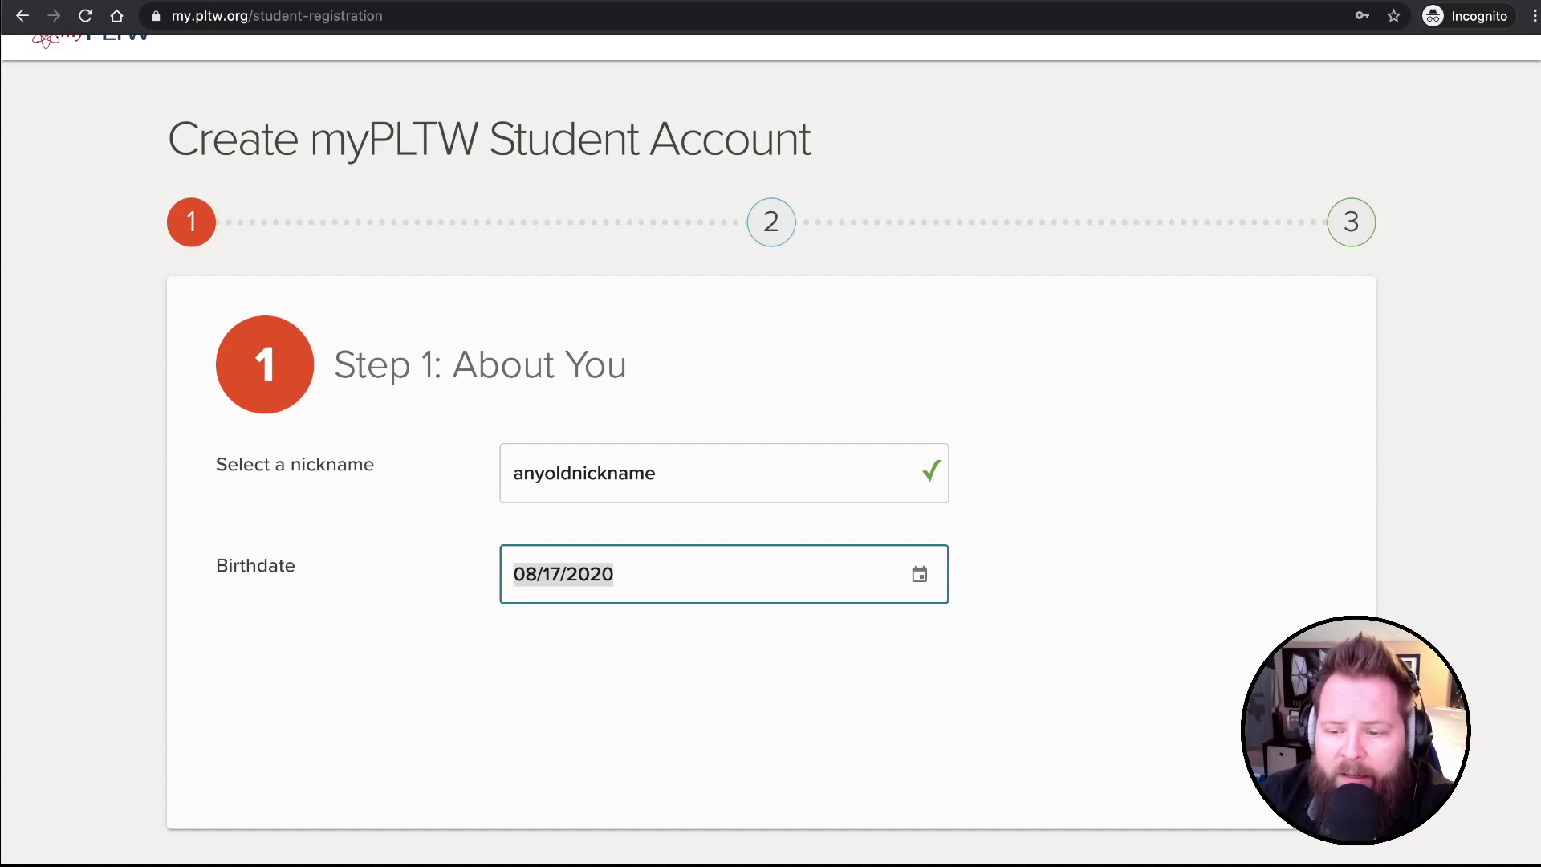
- Enter the birthdate, correcting the birth year digits, and continue to Step 2
{"action": "type", "text": "2000"}
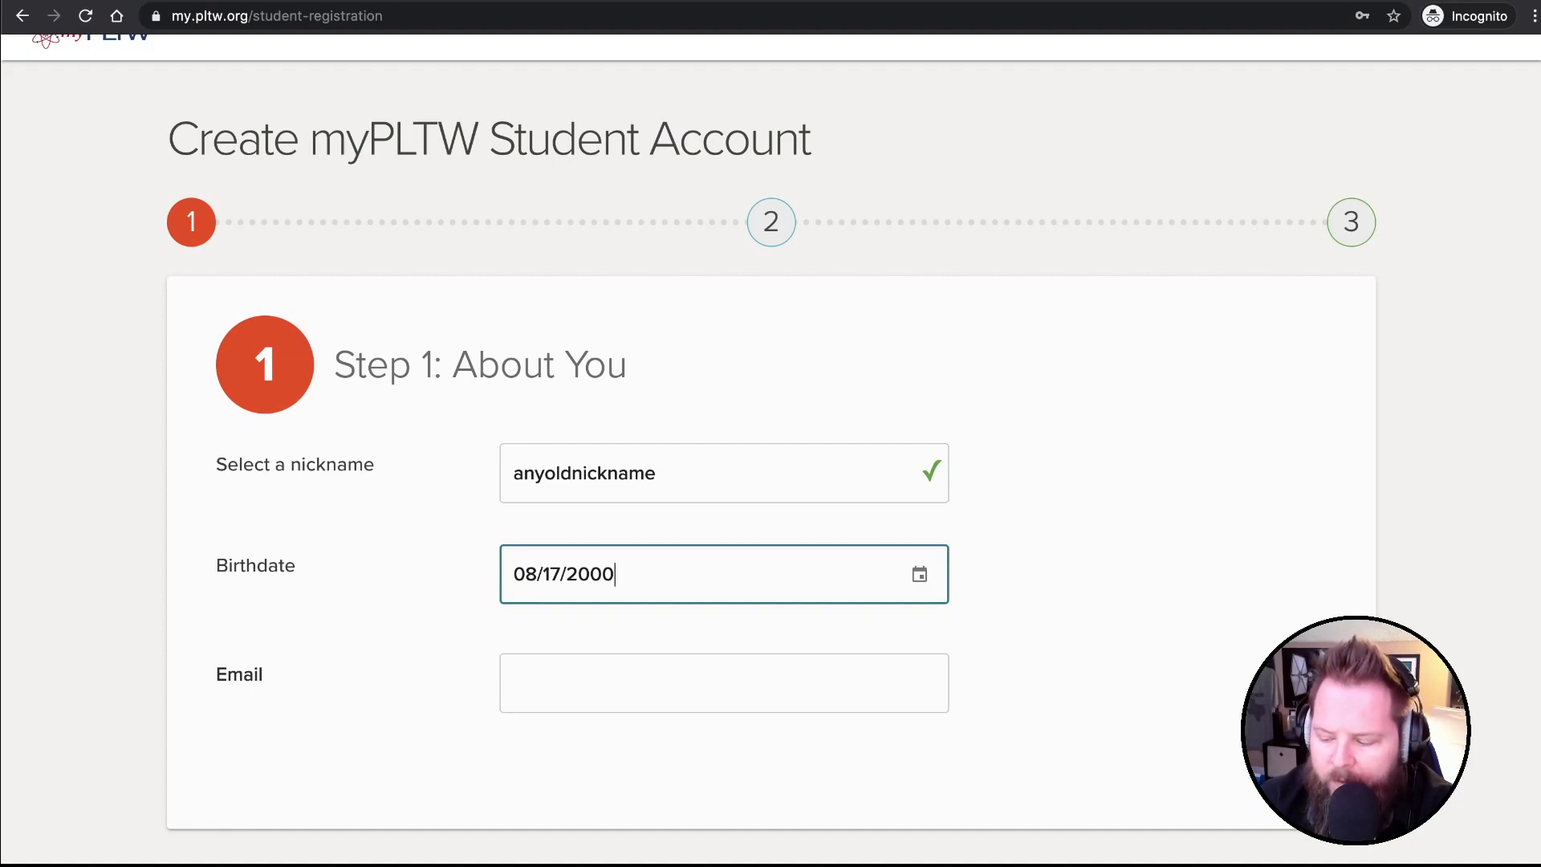
{"action": "key", "text": "Backspace"}
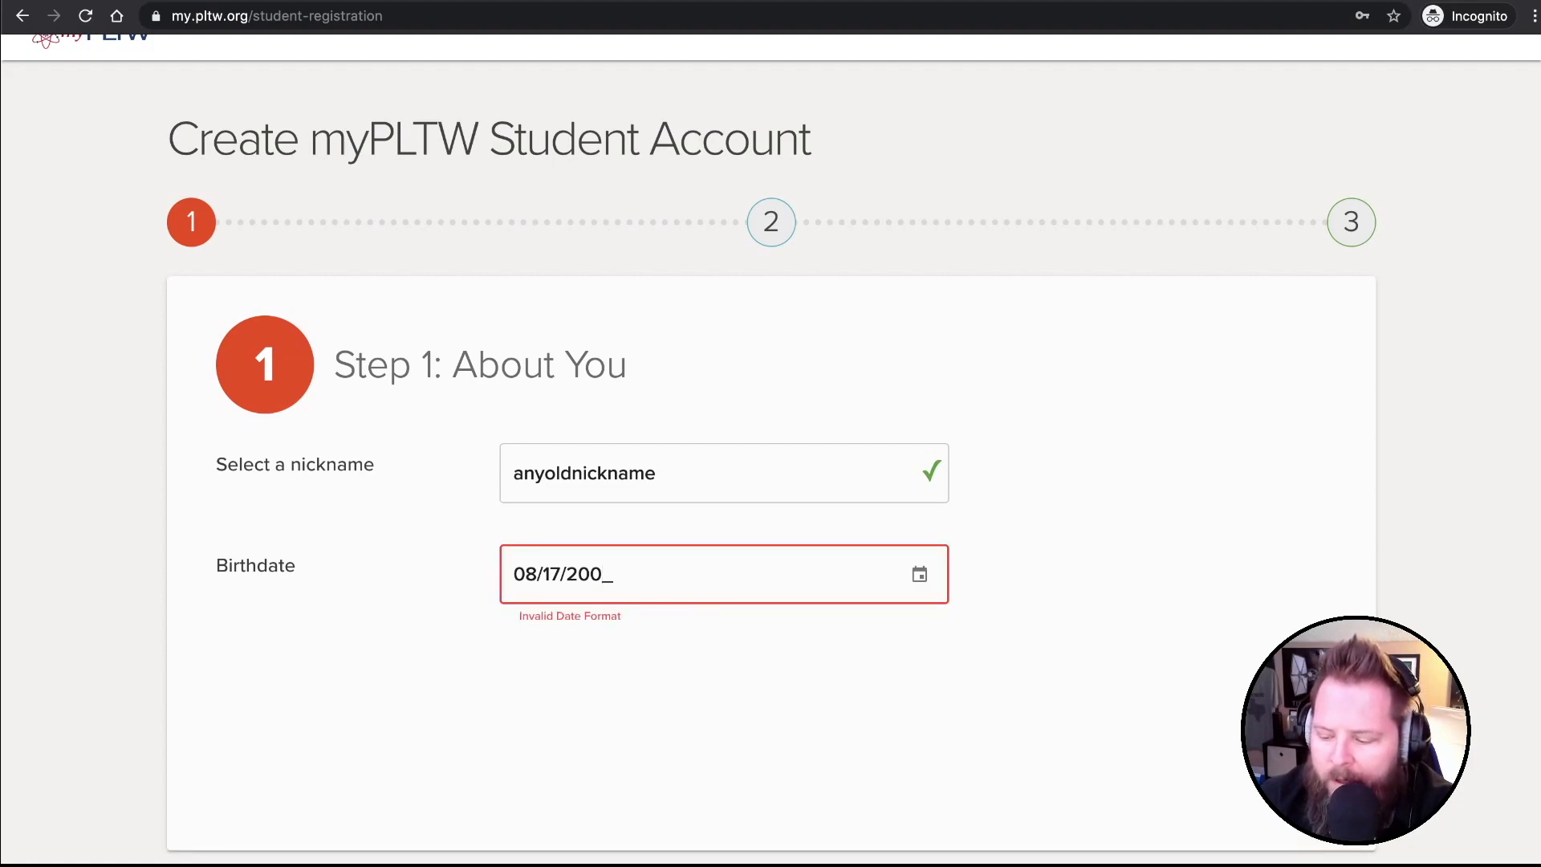
{"action": "type", "text": "4"}
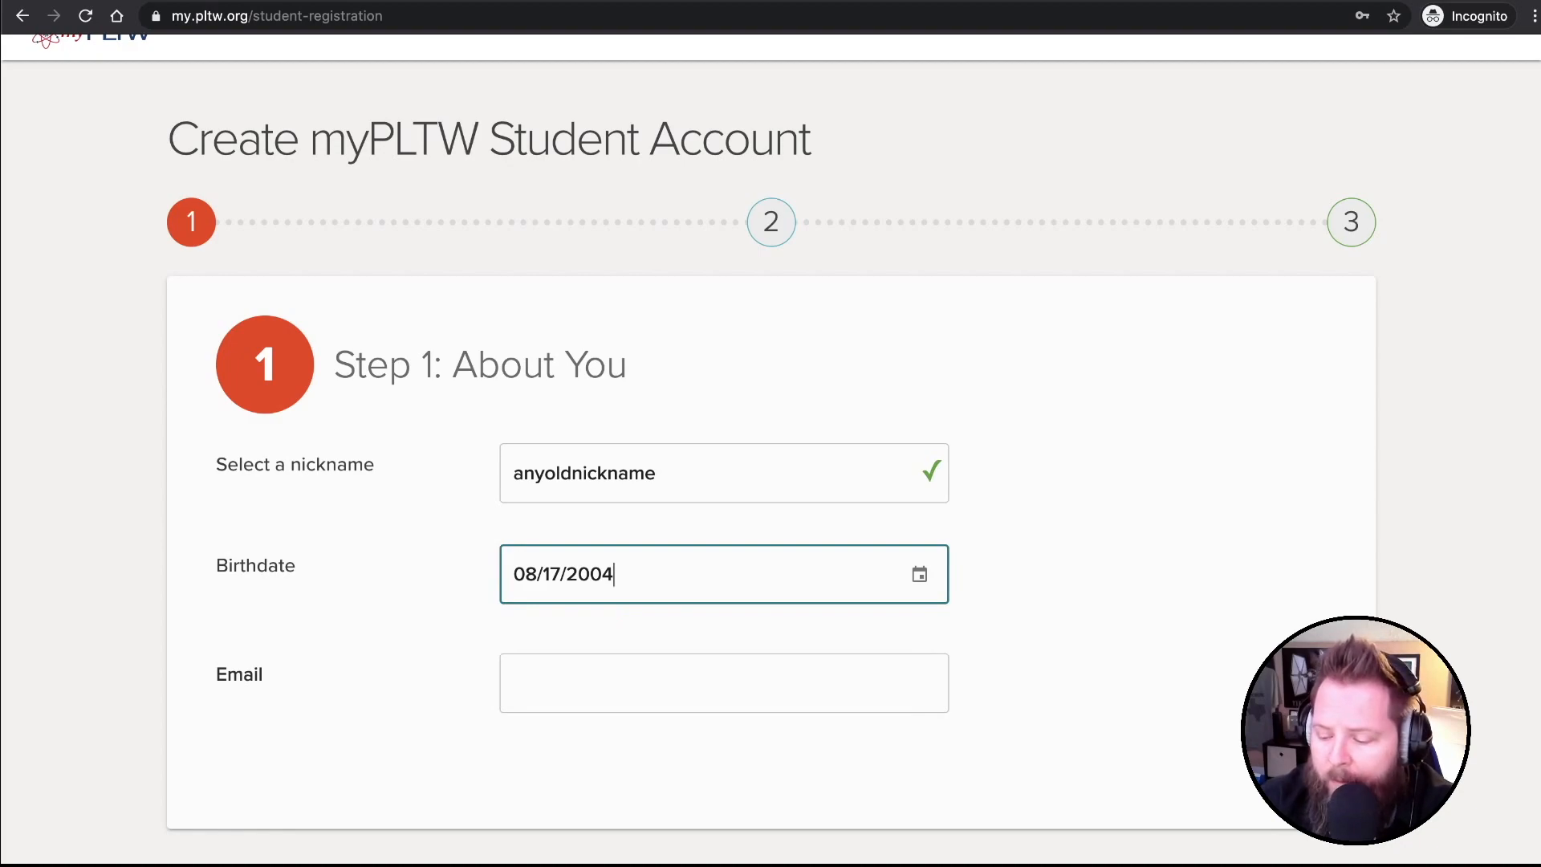
{"action": "type", "text": "2005"}
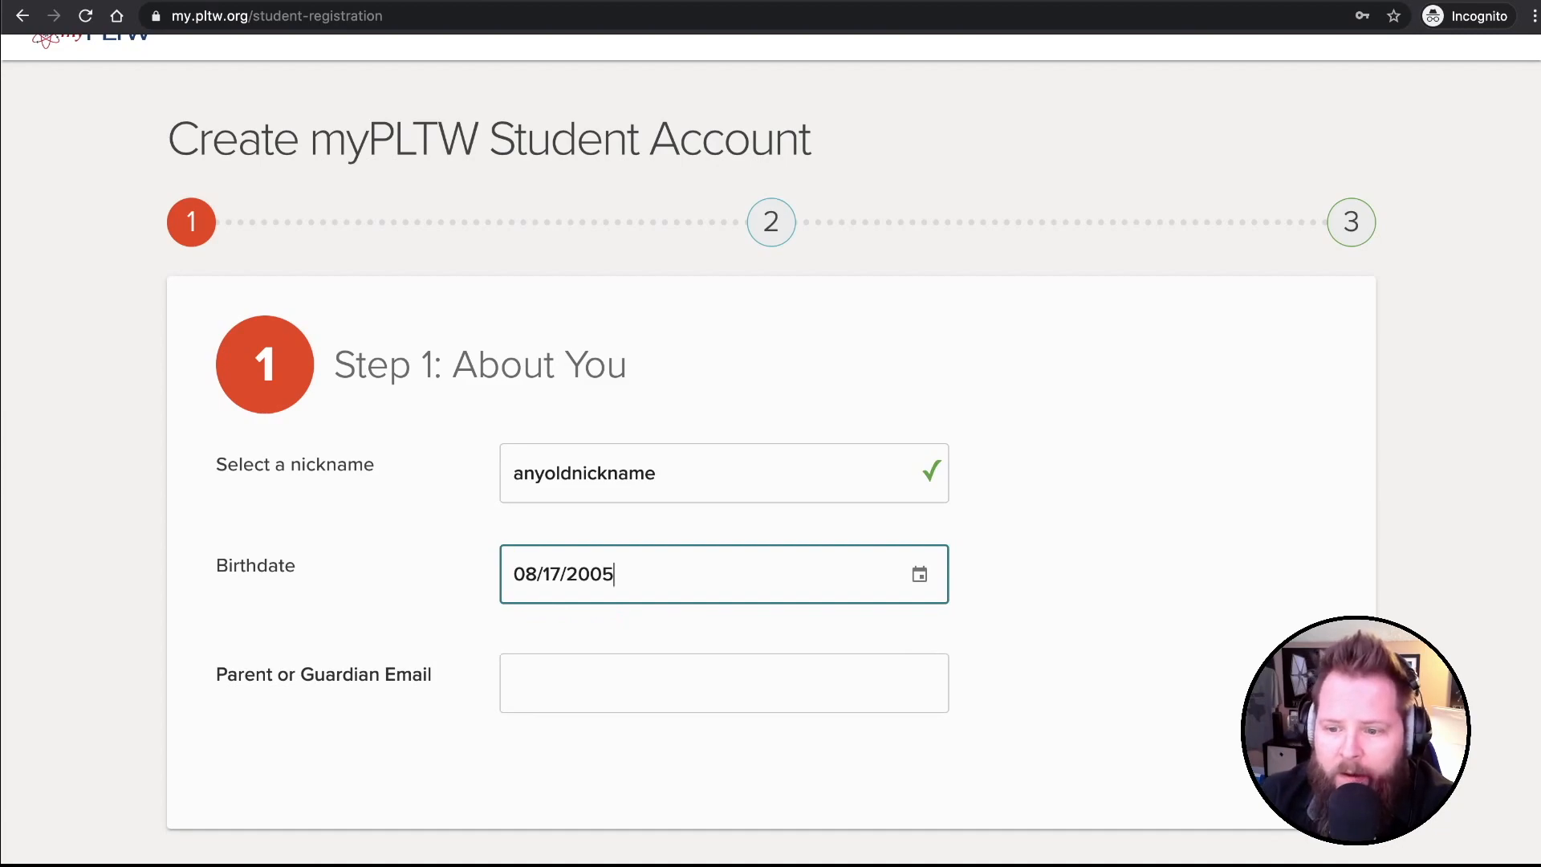
{"action": "mouse_move", "coordinate": [663, 644]}
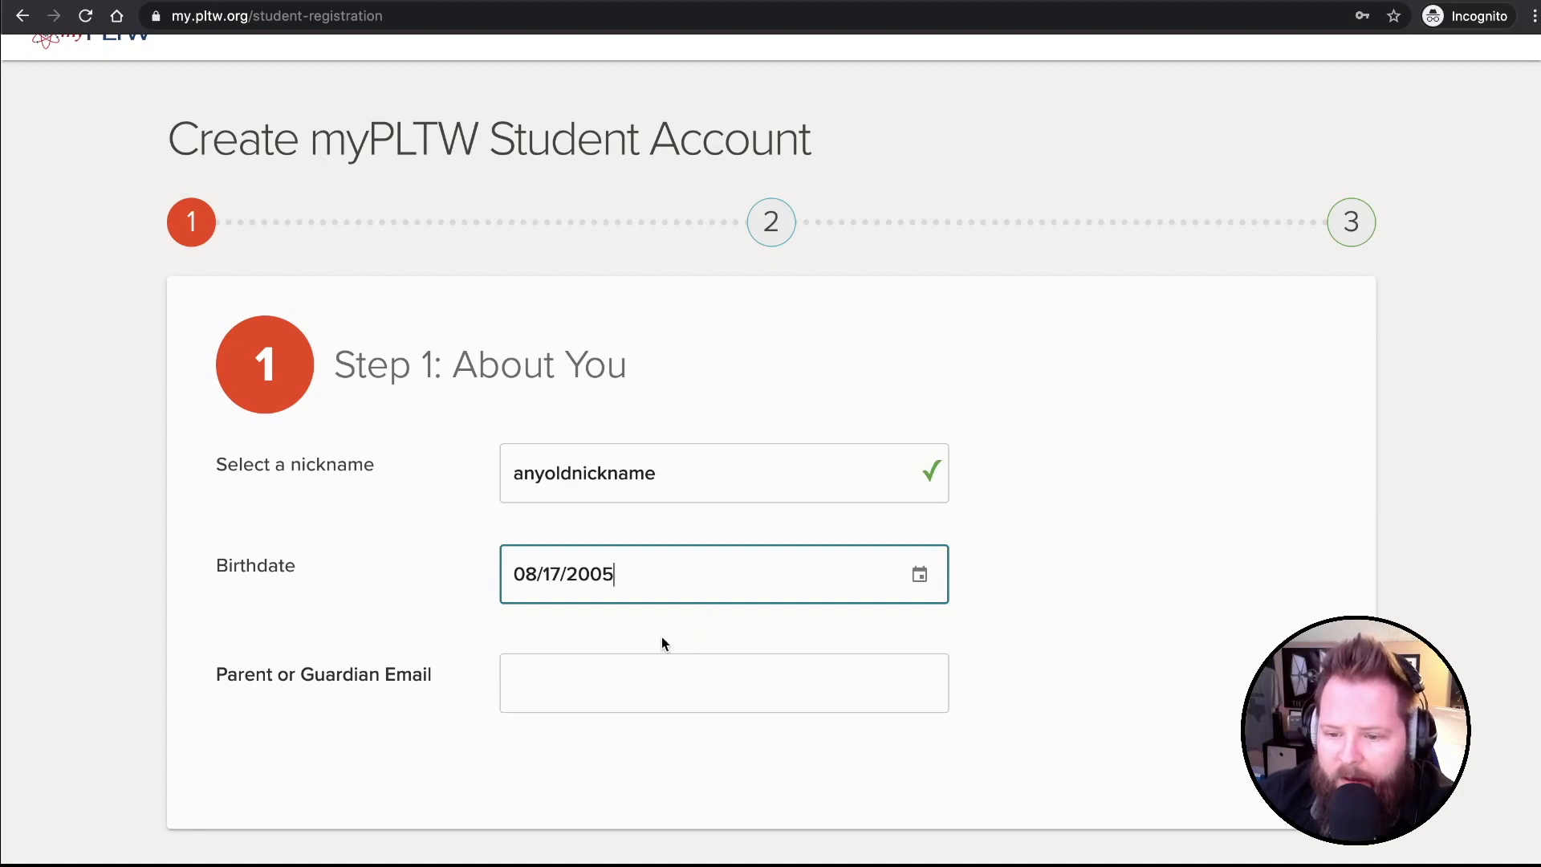
{"action": "key", "text": "Backspace"}
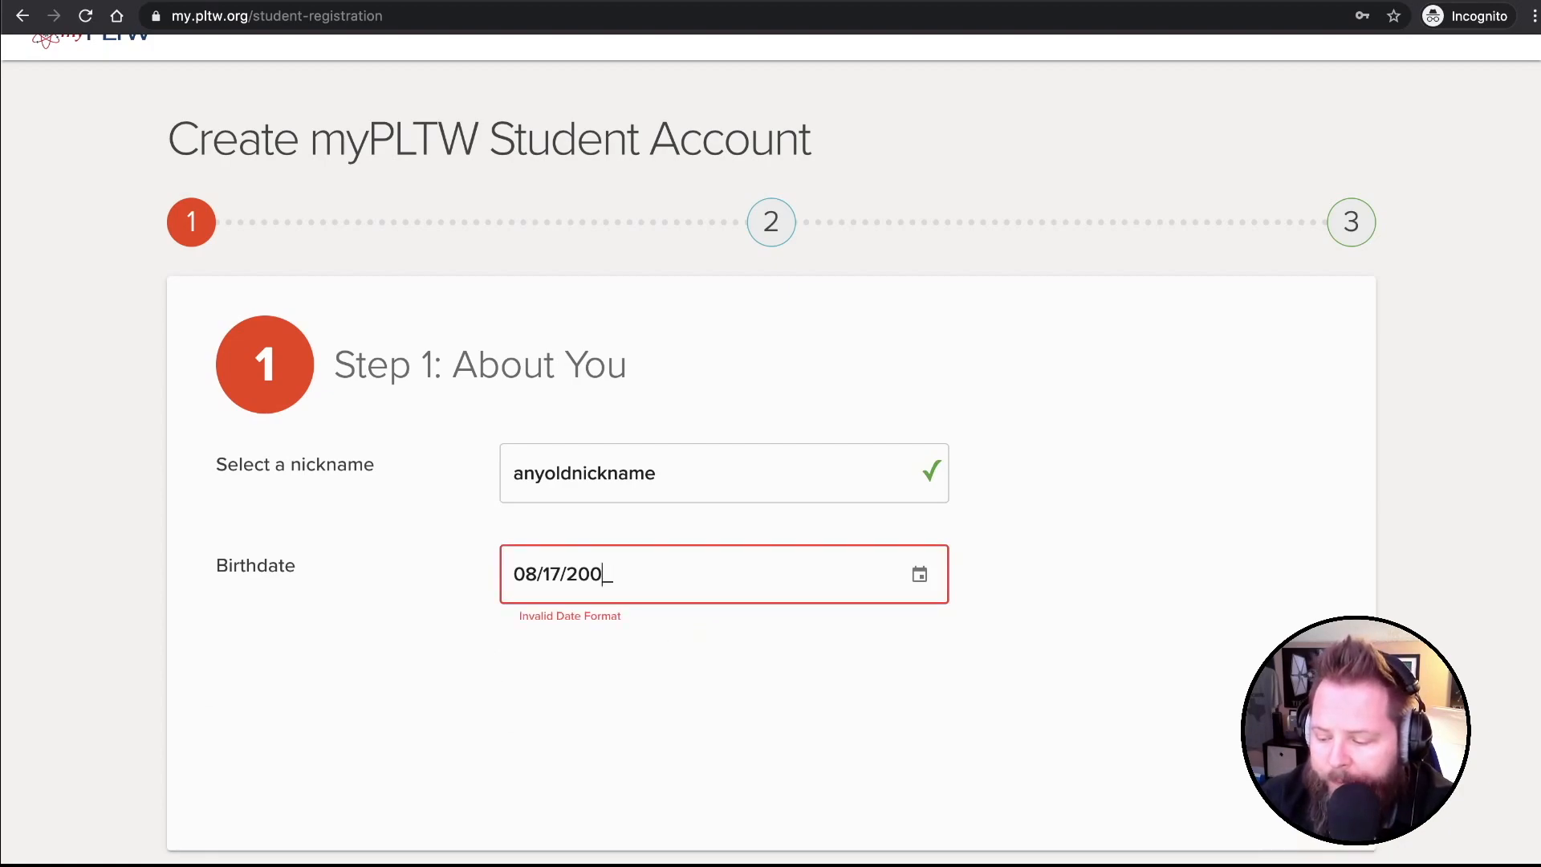
{"action": "type", "text": "7"}
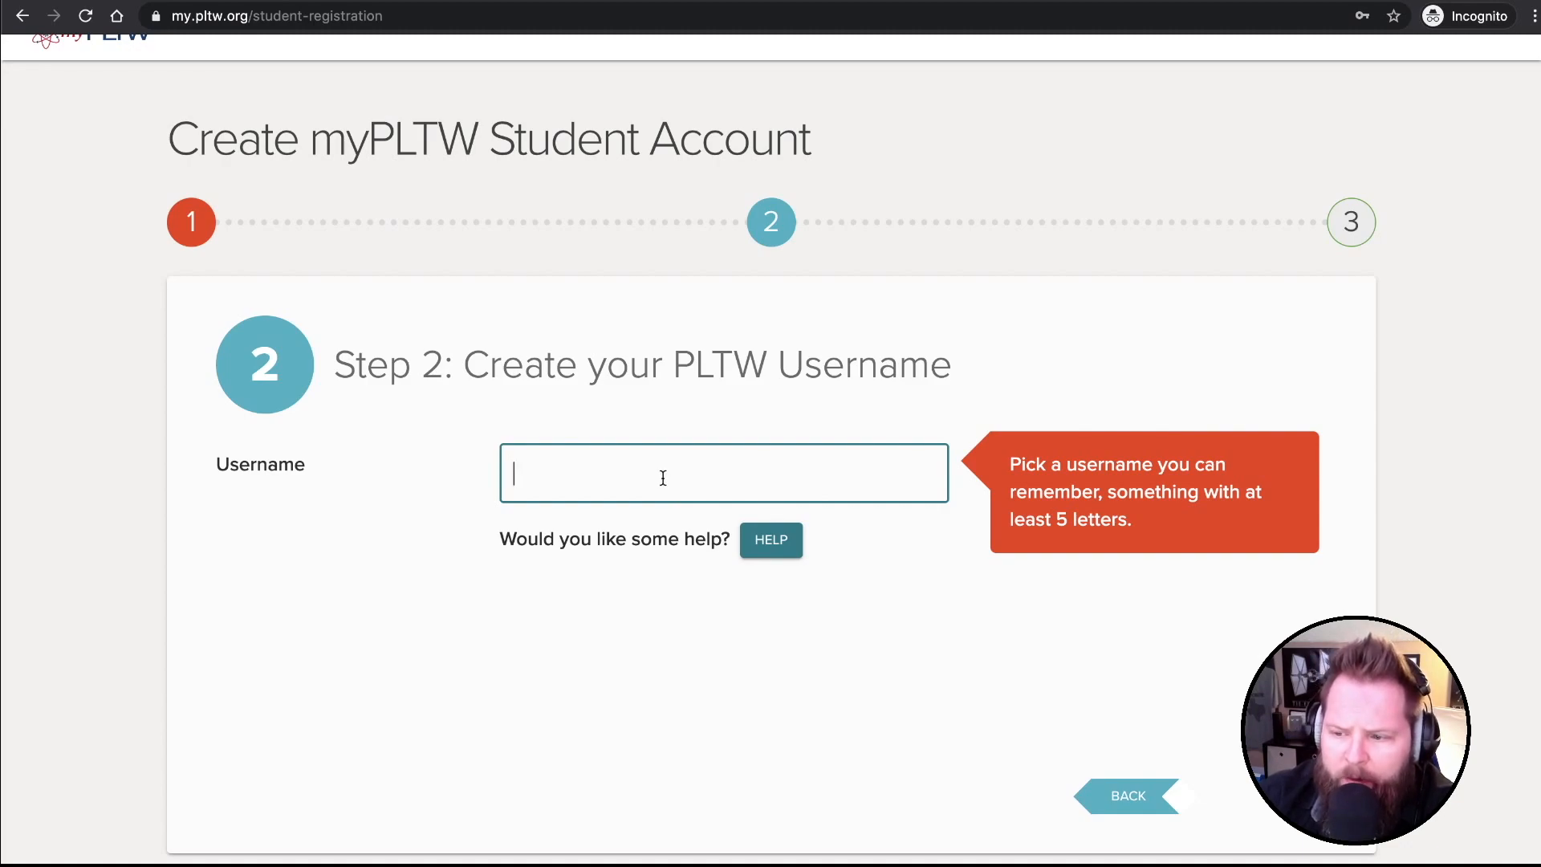
{"action": "mouse_move", "coordinate": [743, 536]}
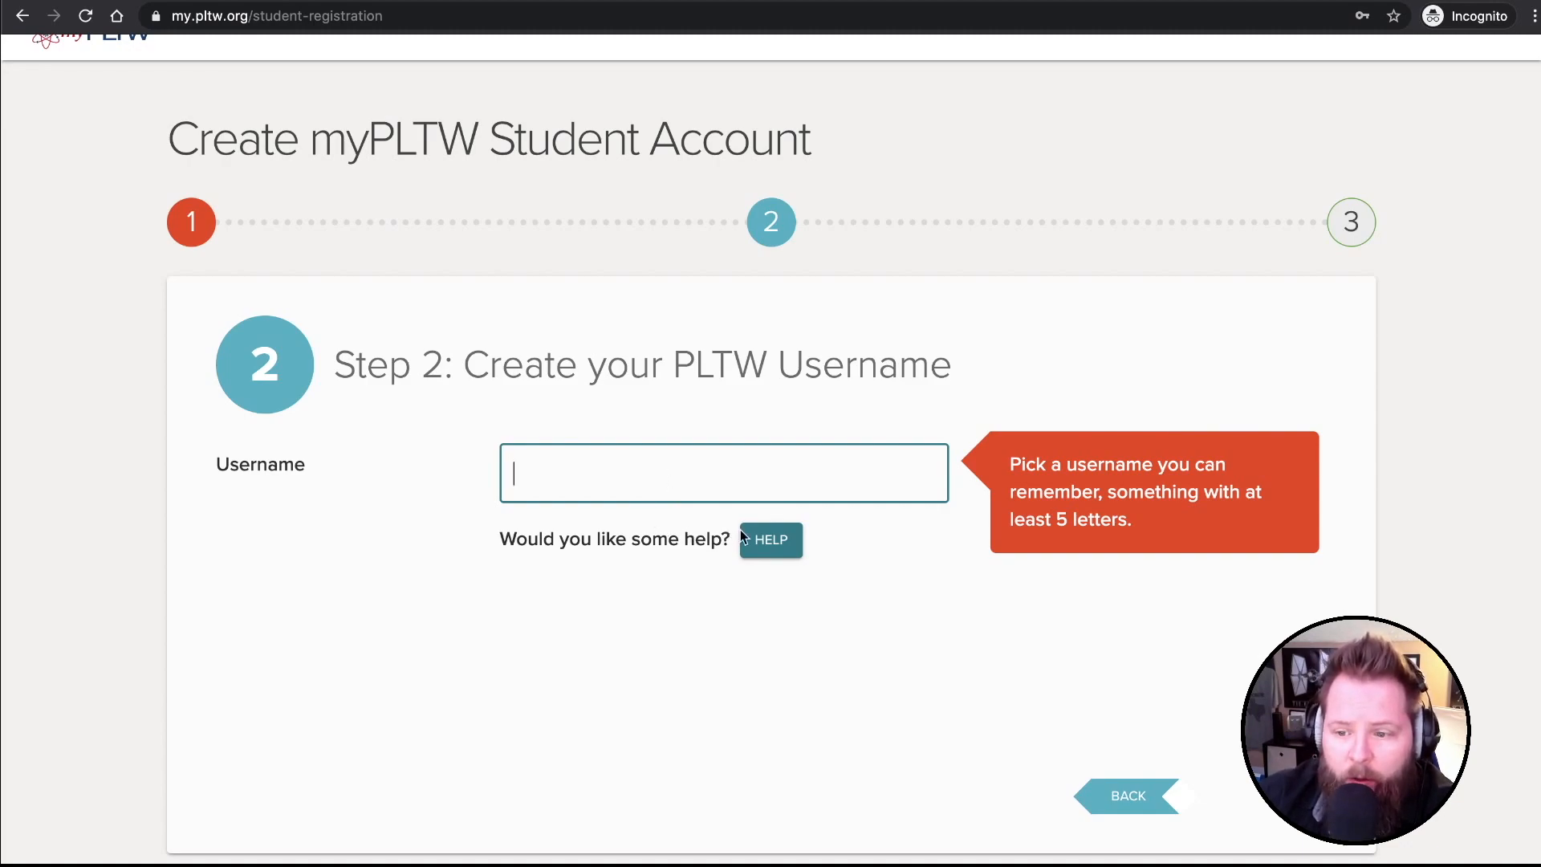
- Use the username helper with Lemon and Frog to accept LemonFrog5691
{"action": "left_click", "coordinate": [772, 540]}
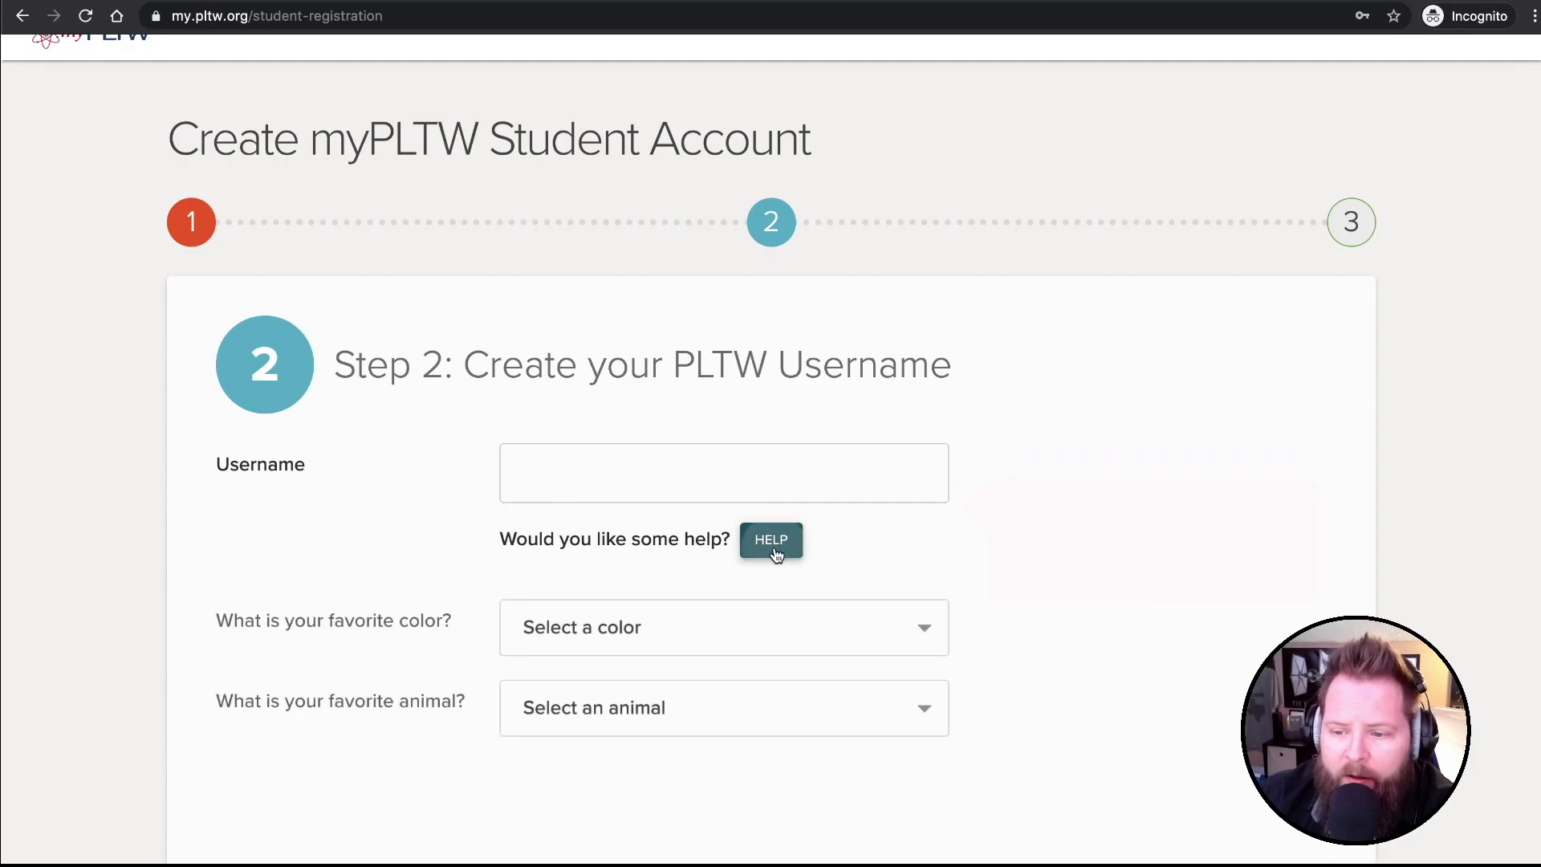
{"action": "left_click", "coordinate": [722, 628]}
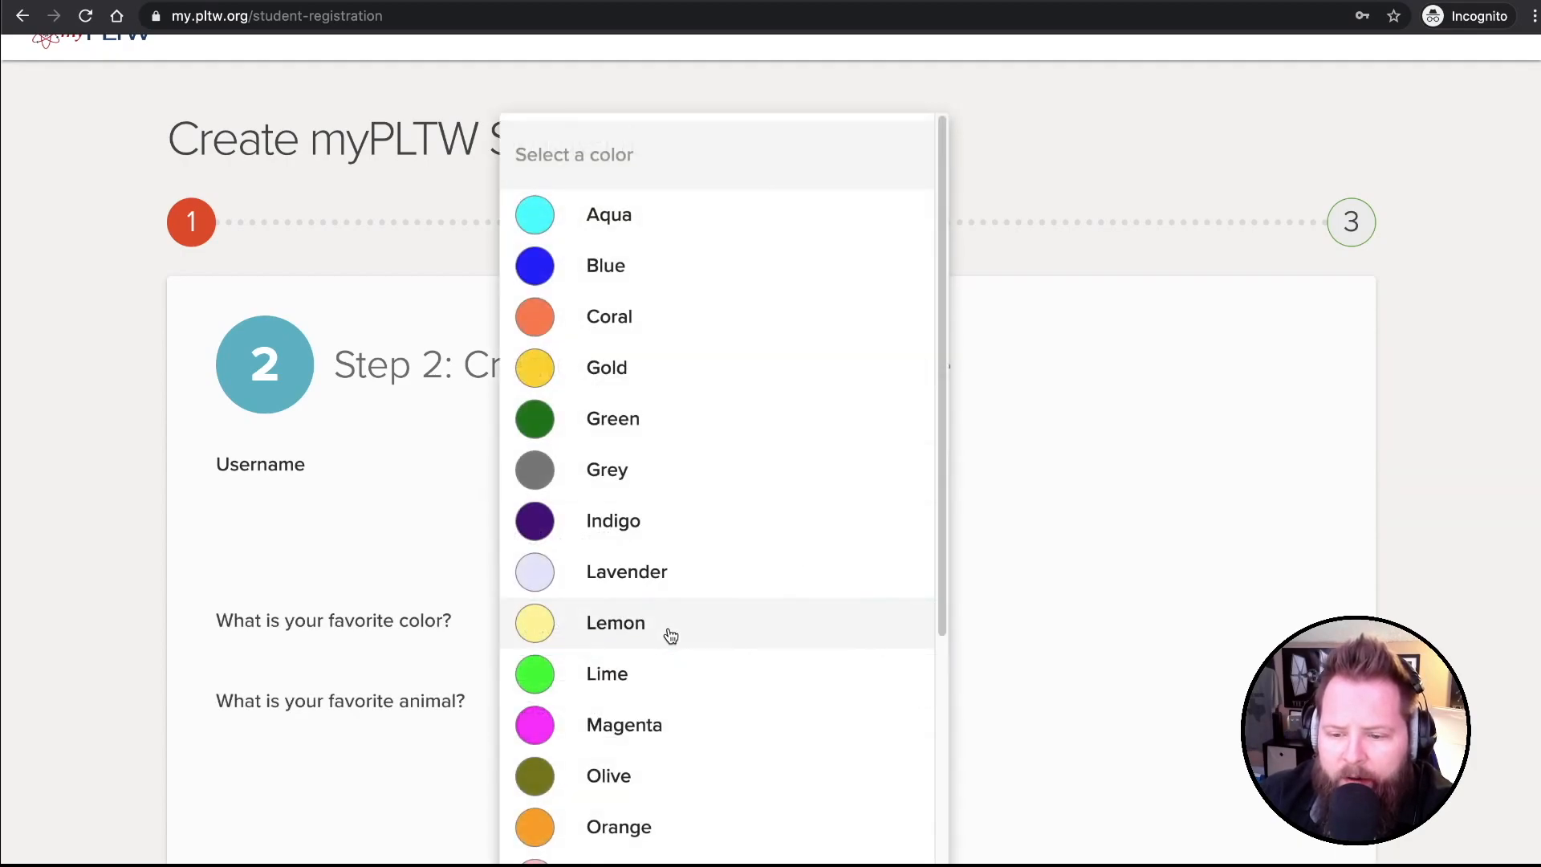
{"action": "left_click", "coordinate": [334, 702]}
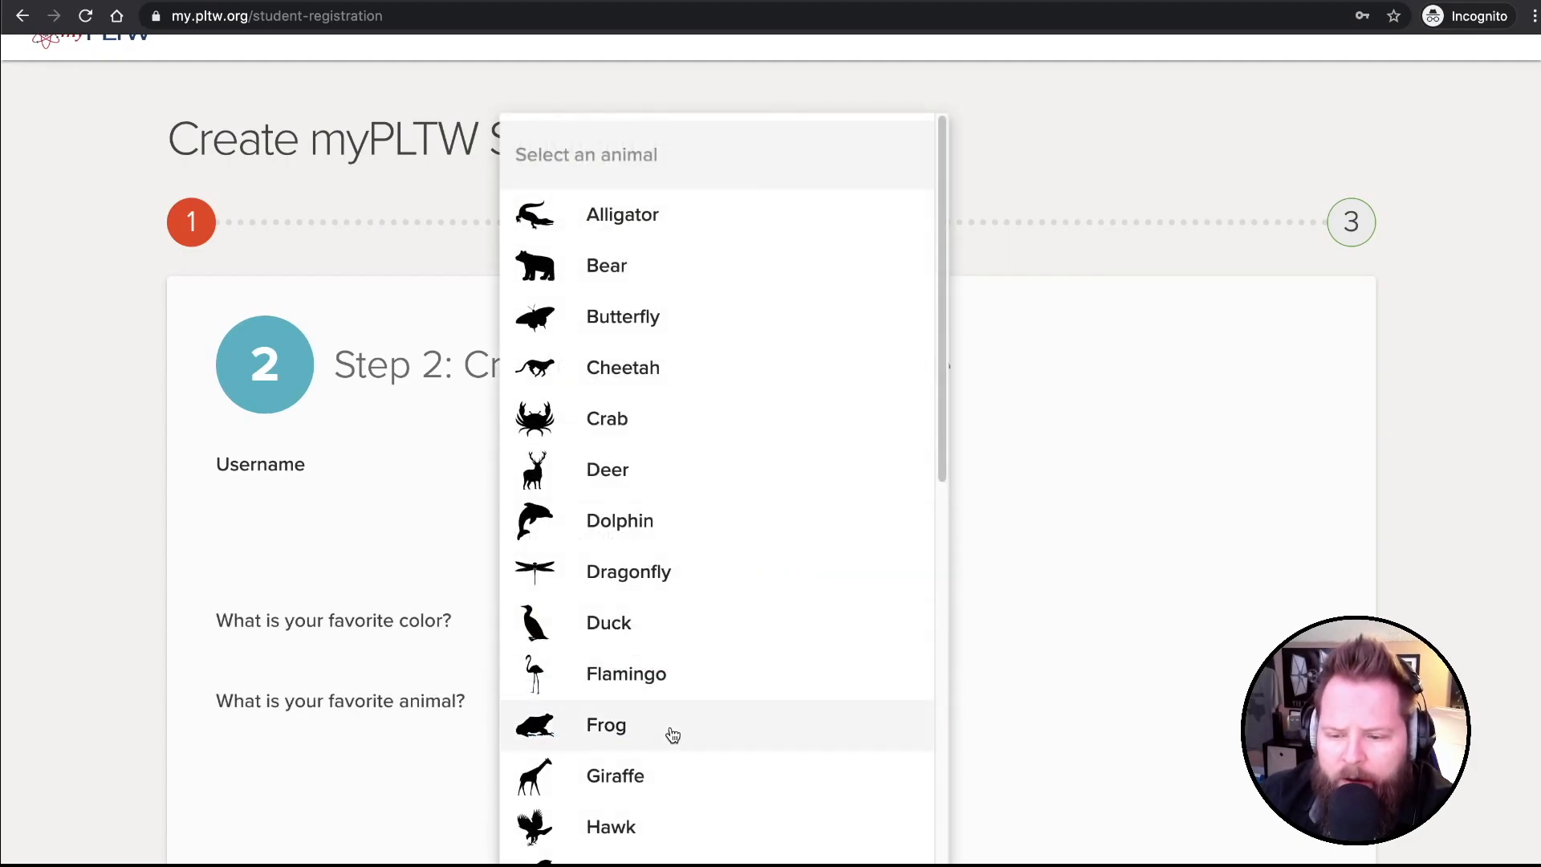
{"action": "left_click", "coordinate": [607, 724]}
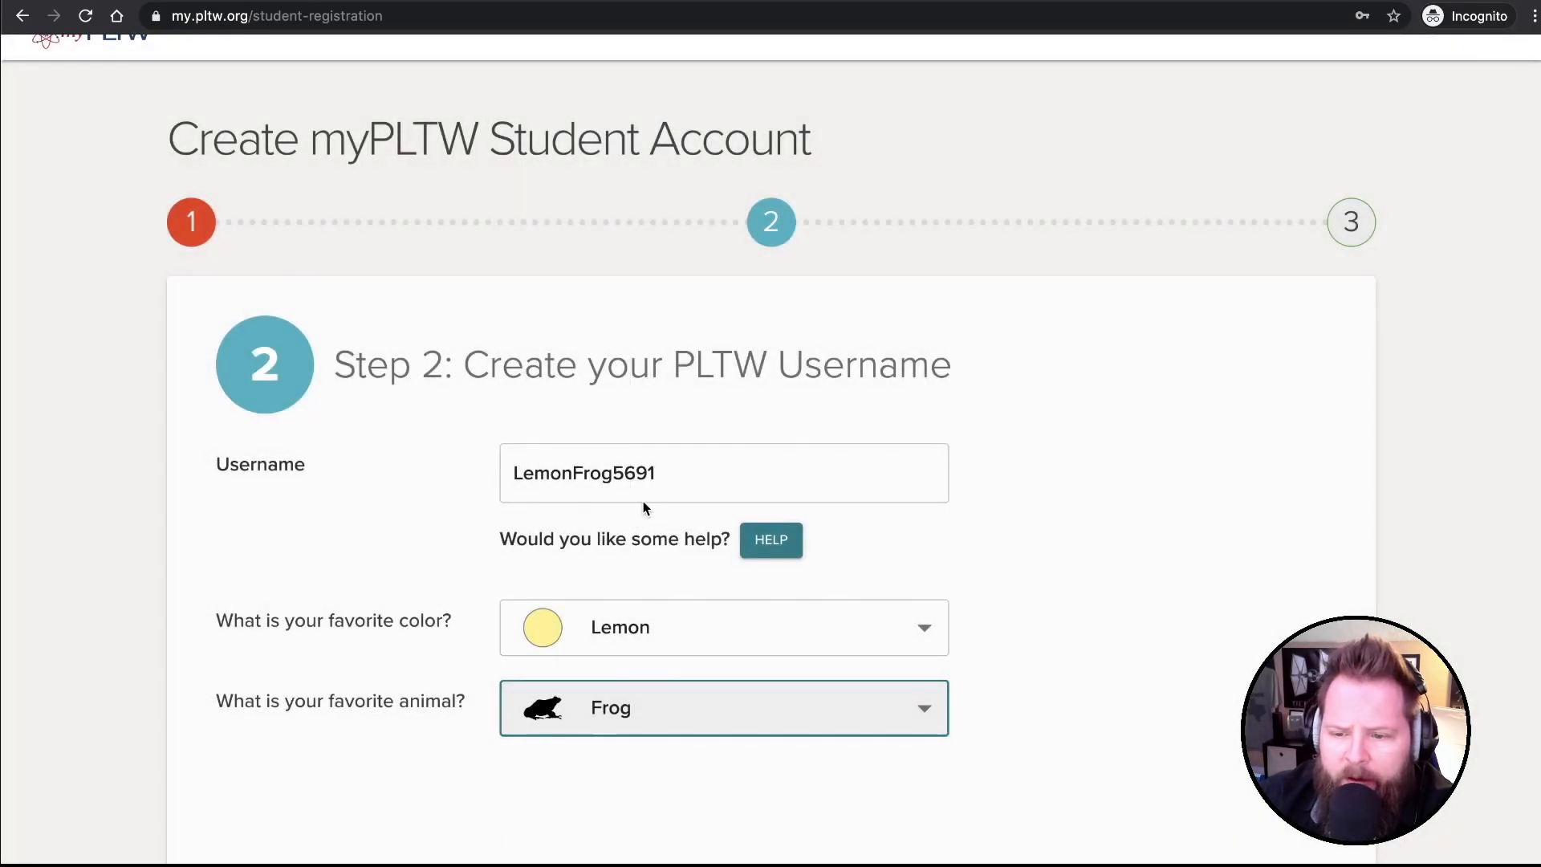
{"action": "left_click", "coordinate": [722, 472]}
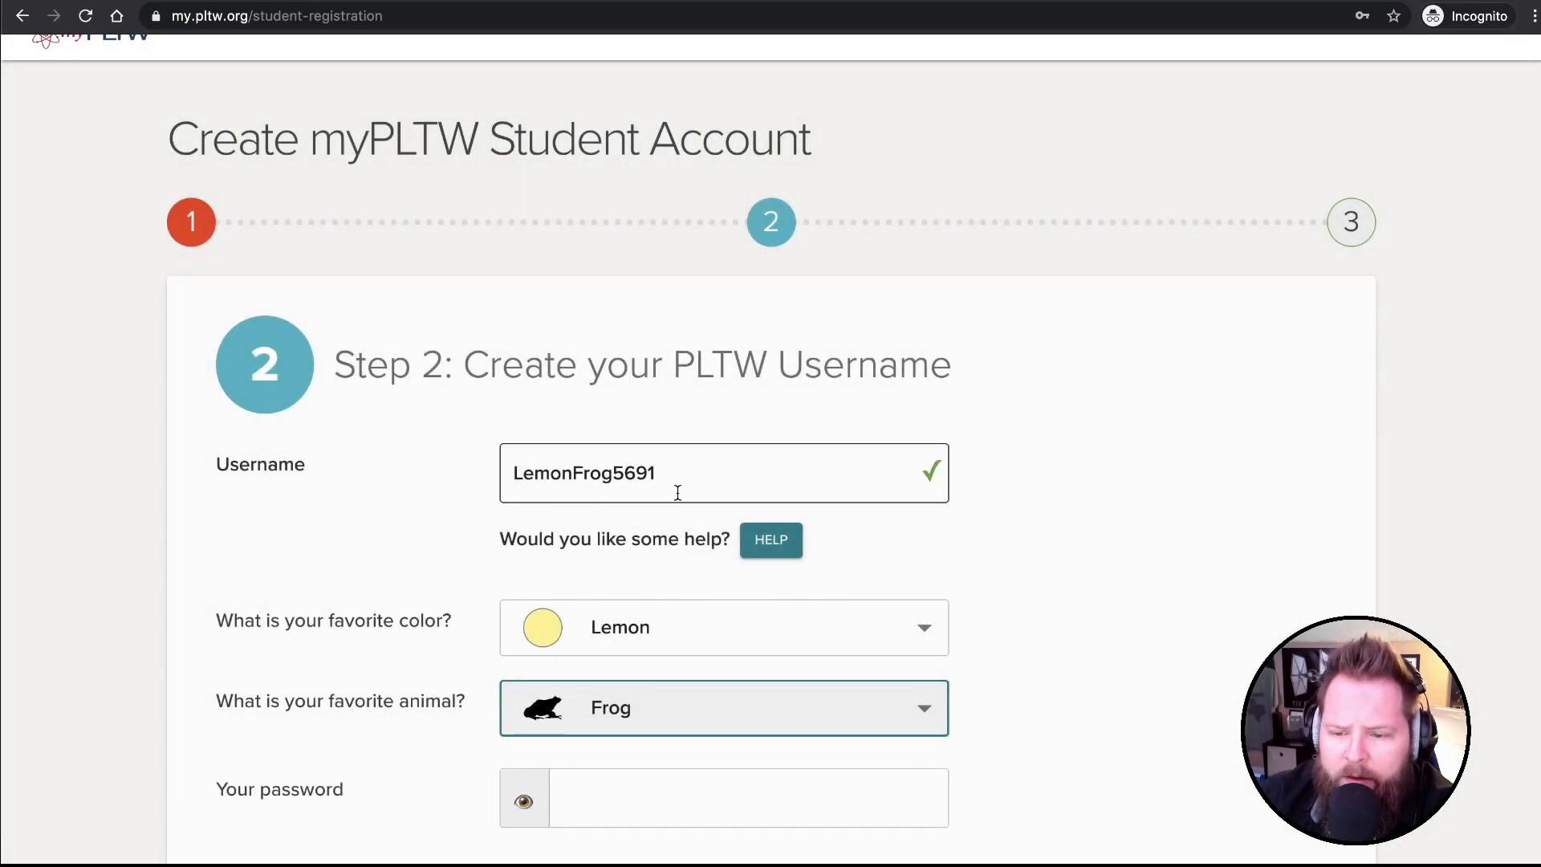
- Enter a password meeting every requirement and finish creating the account
{"action": "scroll", "scroll_direction": "down", "scroll_amount": 3}
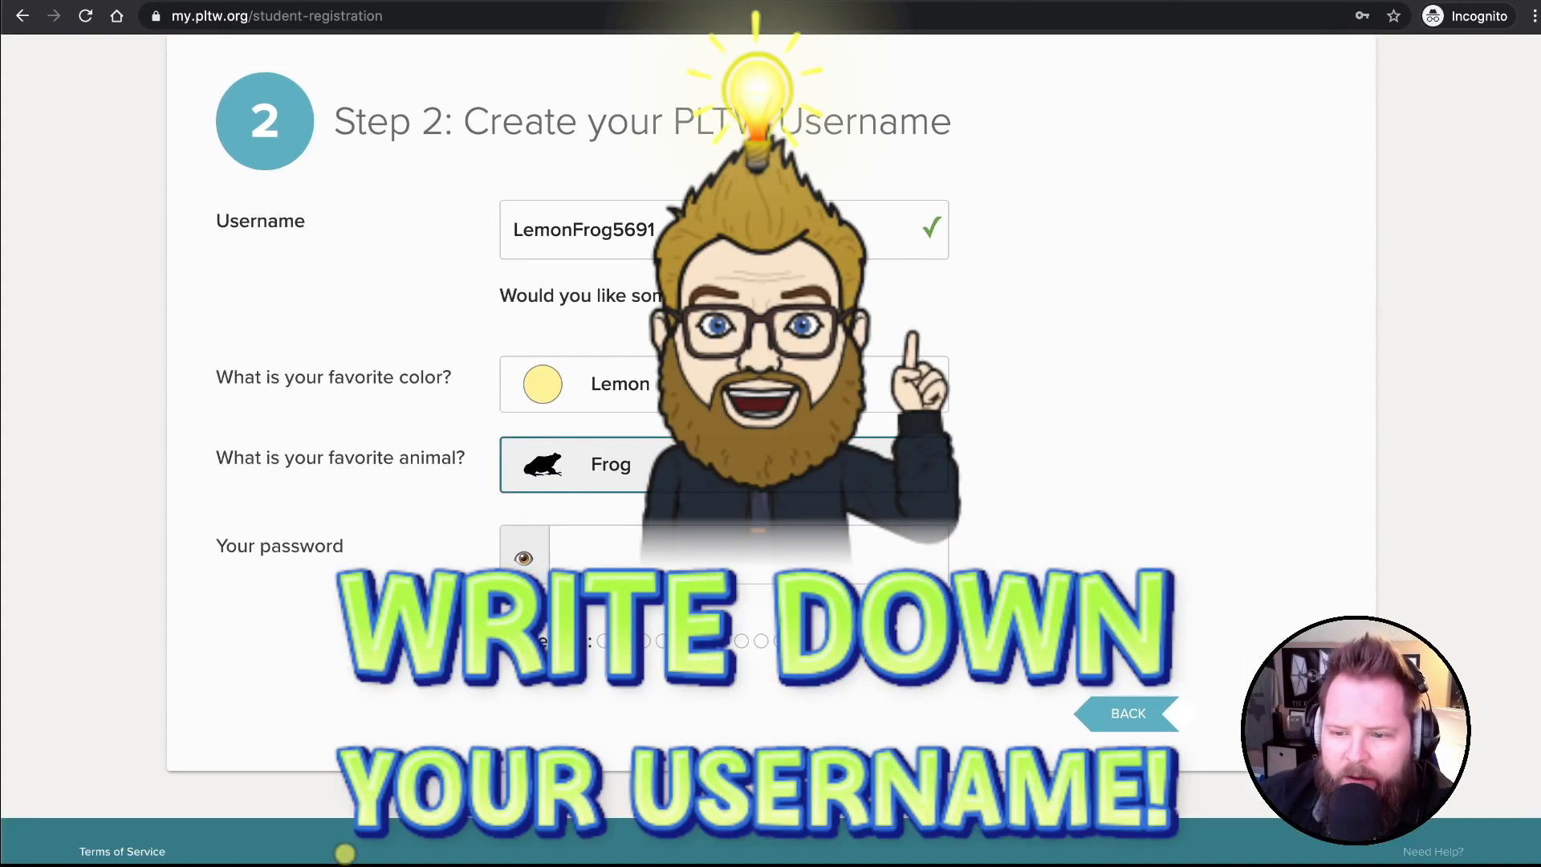
{"action": "left_click", "coordinate": [723, 554]}
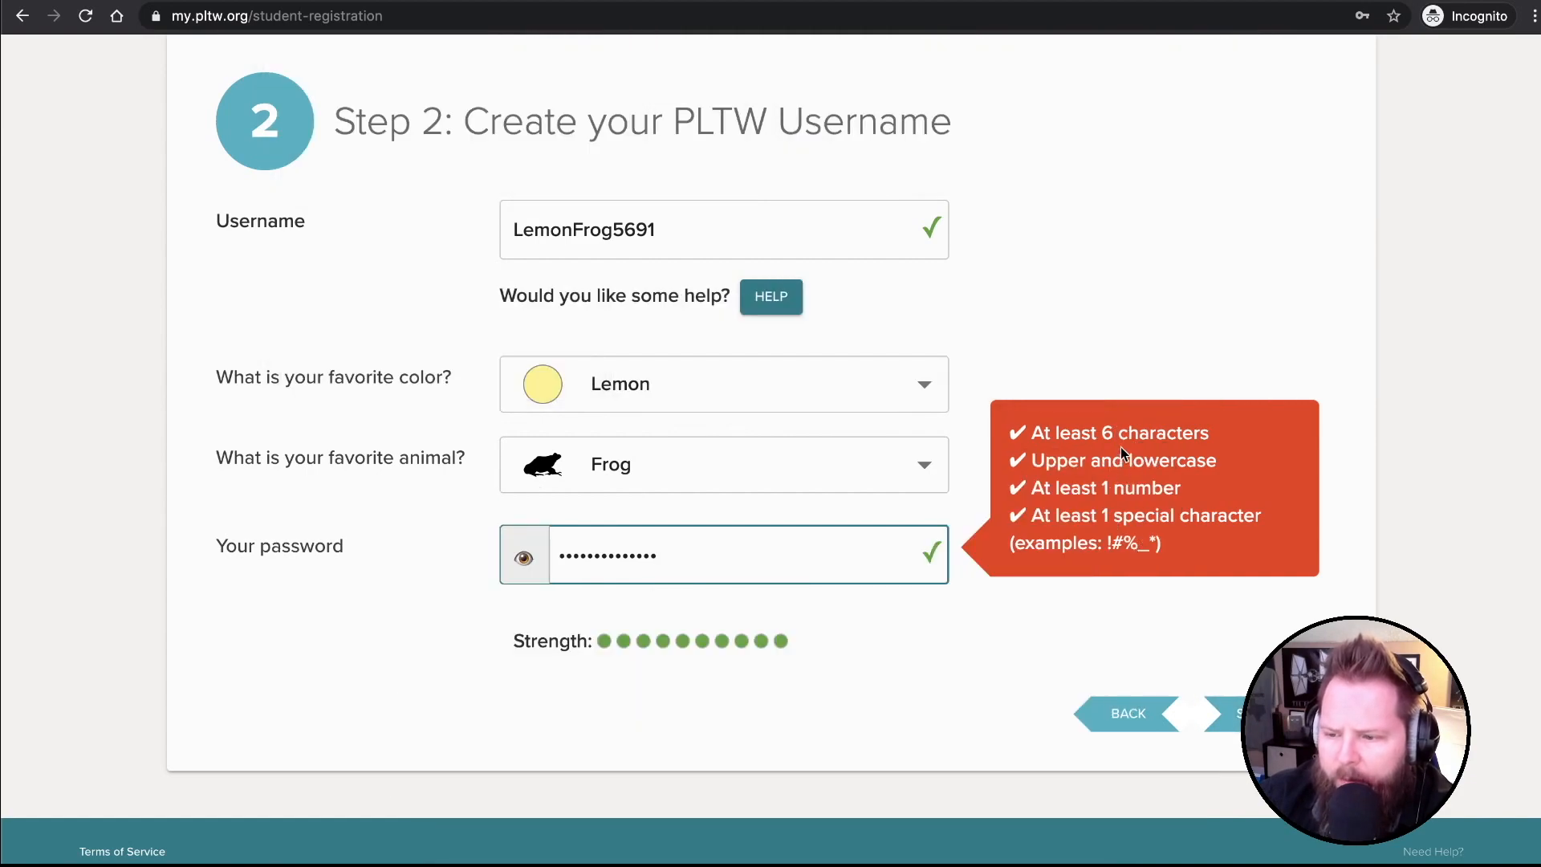
{"action": "mouse_move", "coordinate": [1126, 561]}
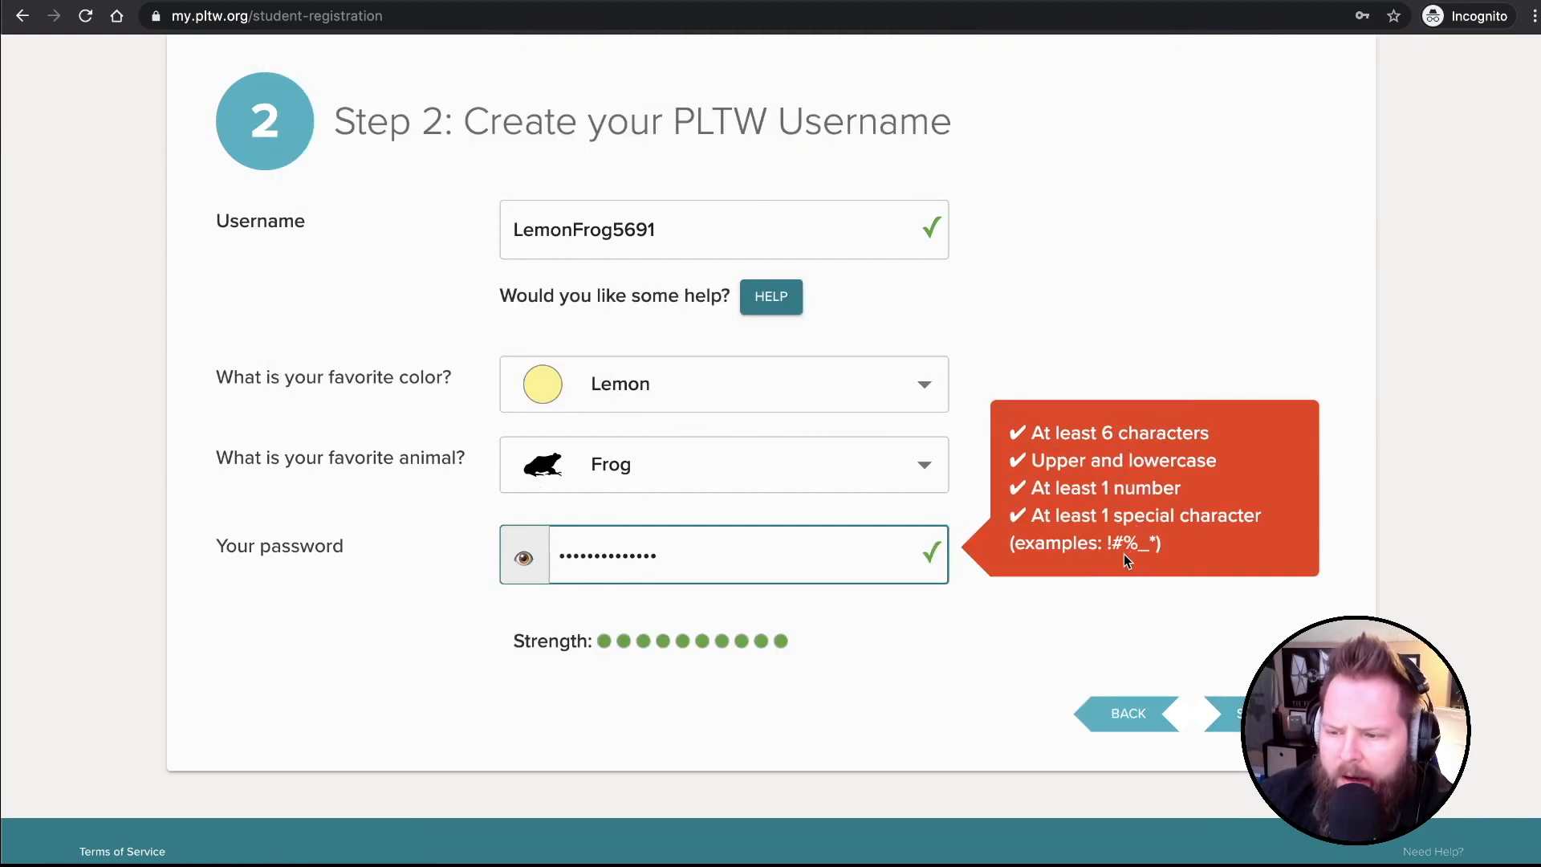
{"action": "left_click", "coordinate": [1249, 713]}
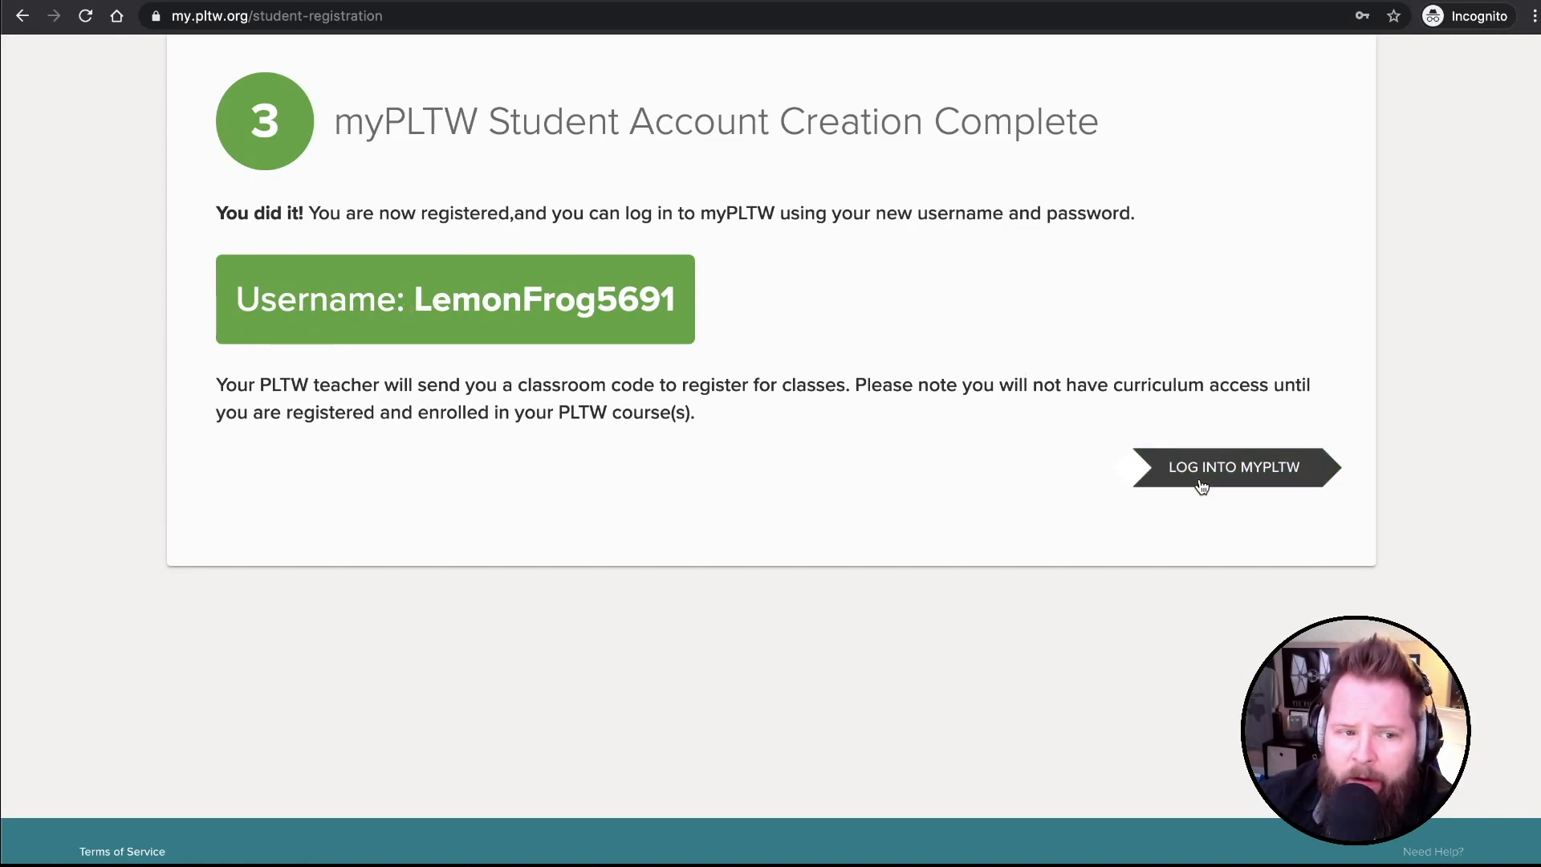
- Sign in to myPLTW as LemonFrog5691 with the new password
{"action": "left_click", "coordinate": [1235, 467]}
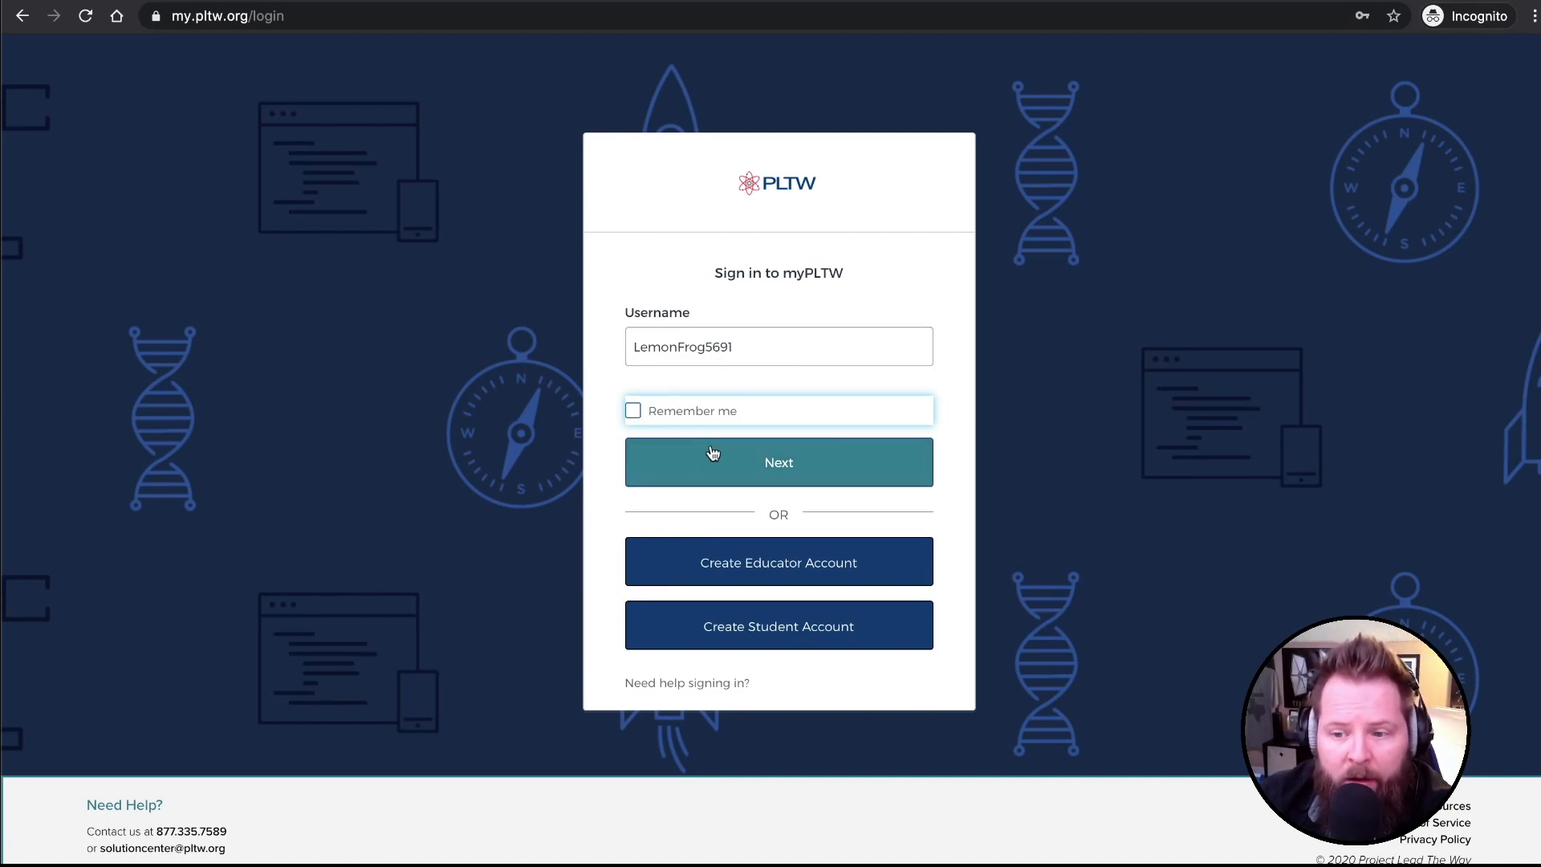
{"action": "left_click", "coordinate": [779, 462]}
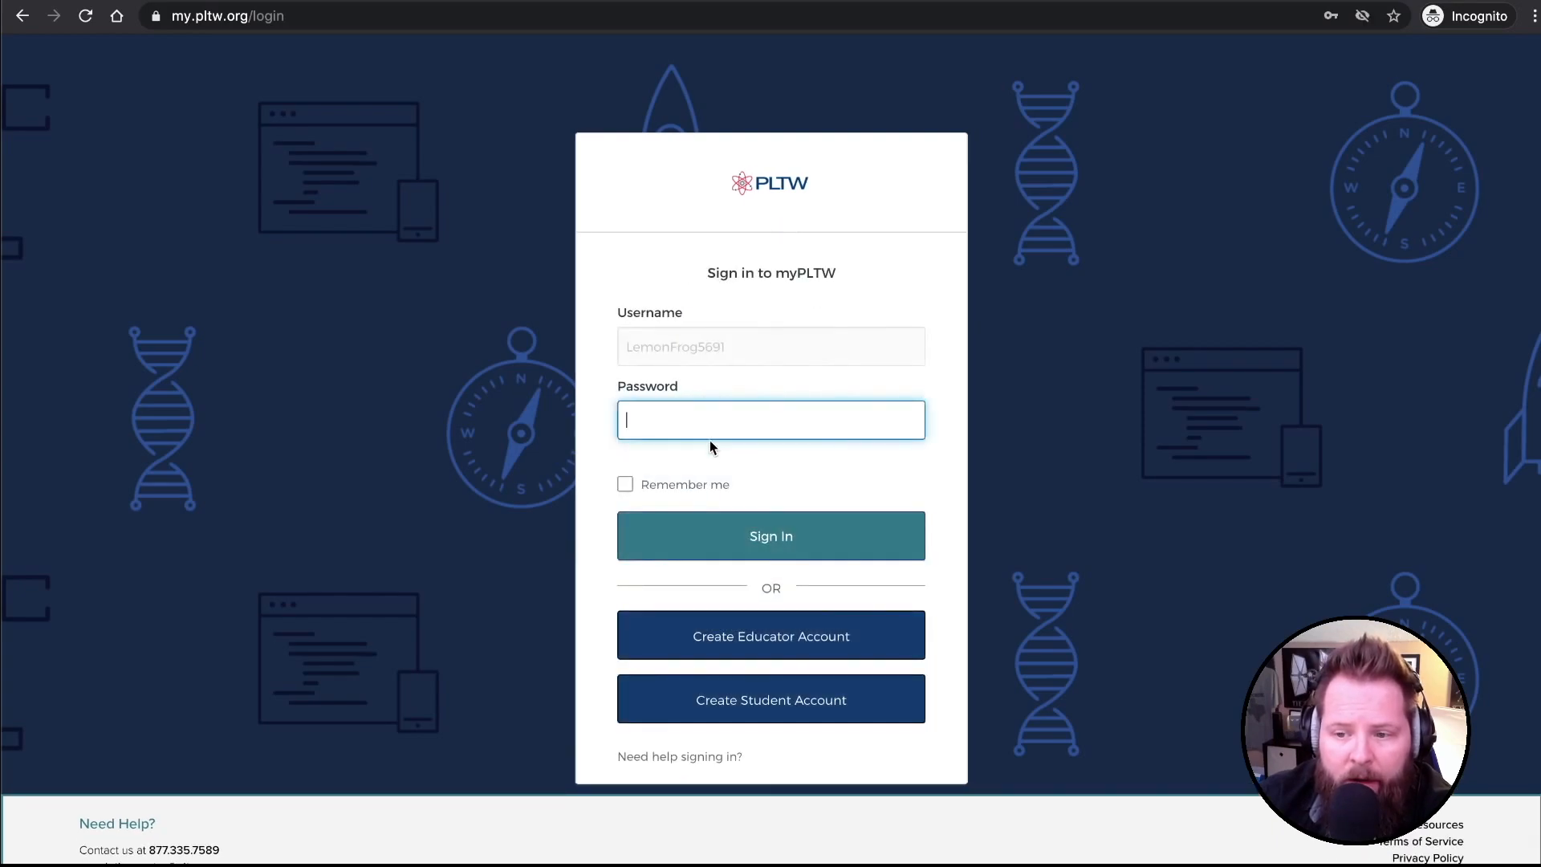
{"action": "type", "text": "••••"}
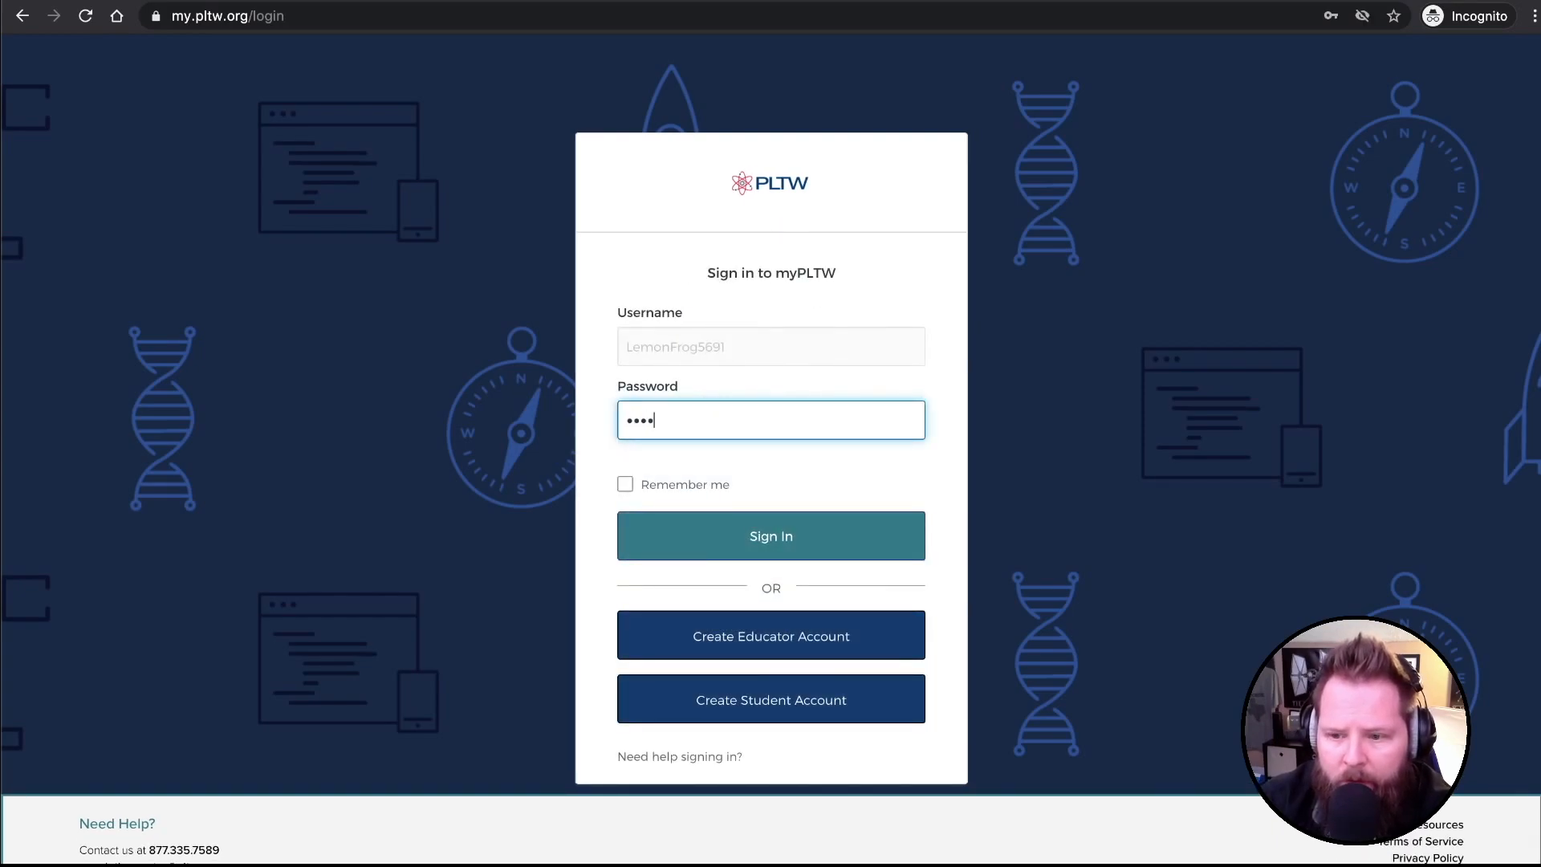
{"action": "left_click", "coordinate": [771, 536]}
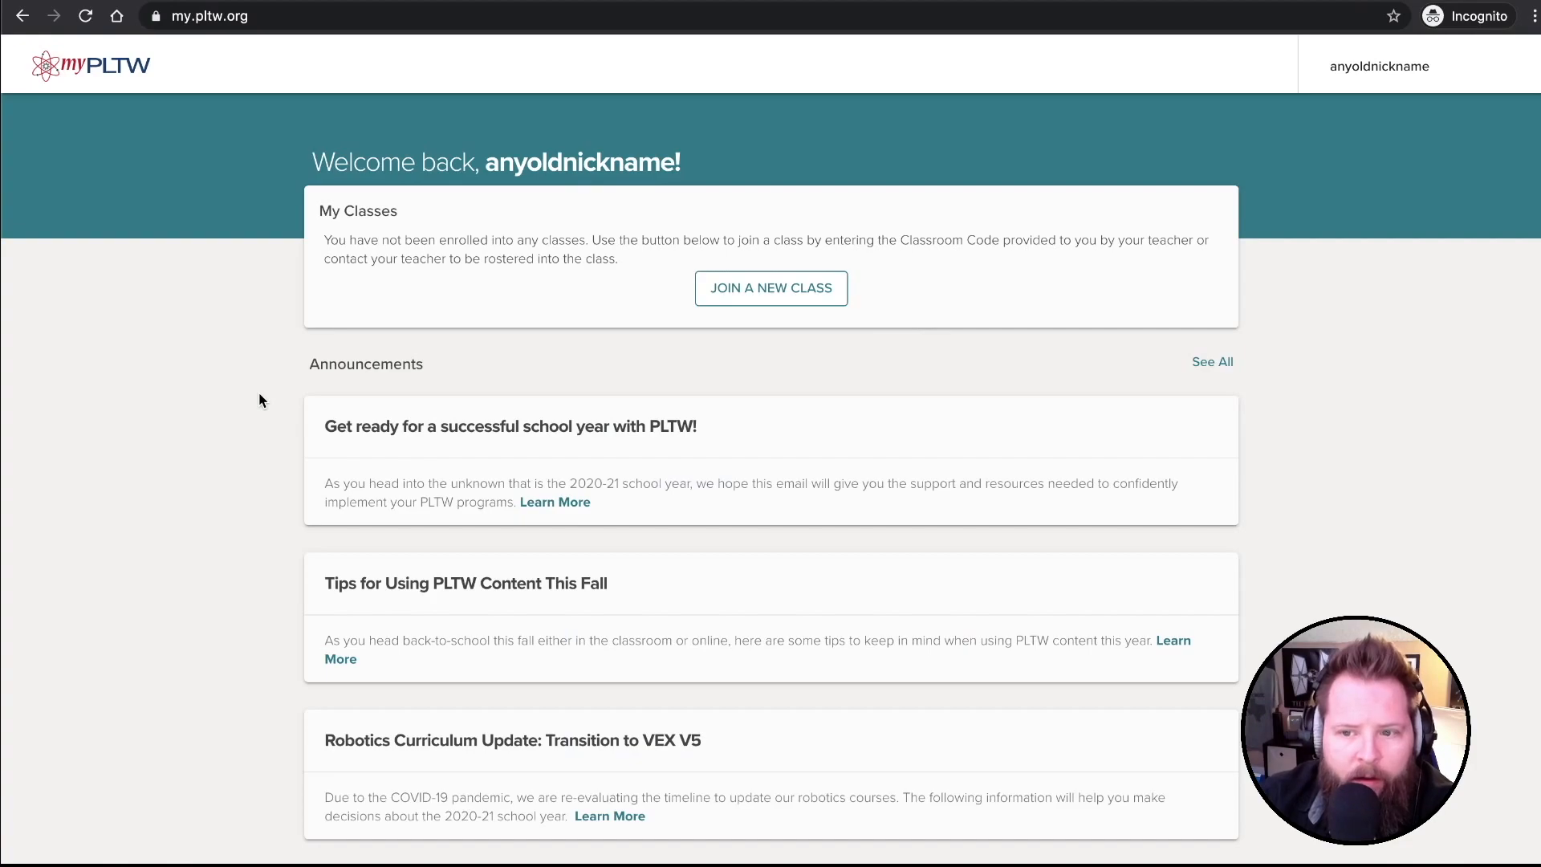
{"action": "mouse_move", "coordinate": [641, 213]}
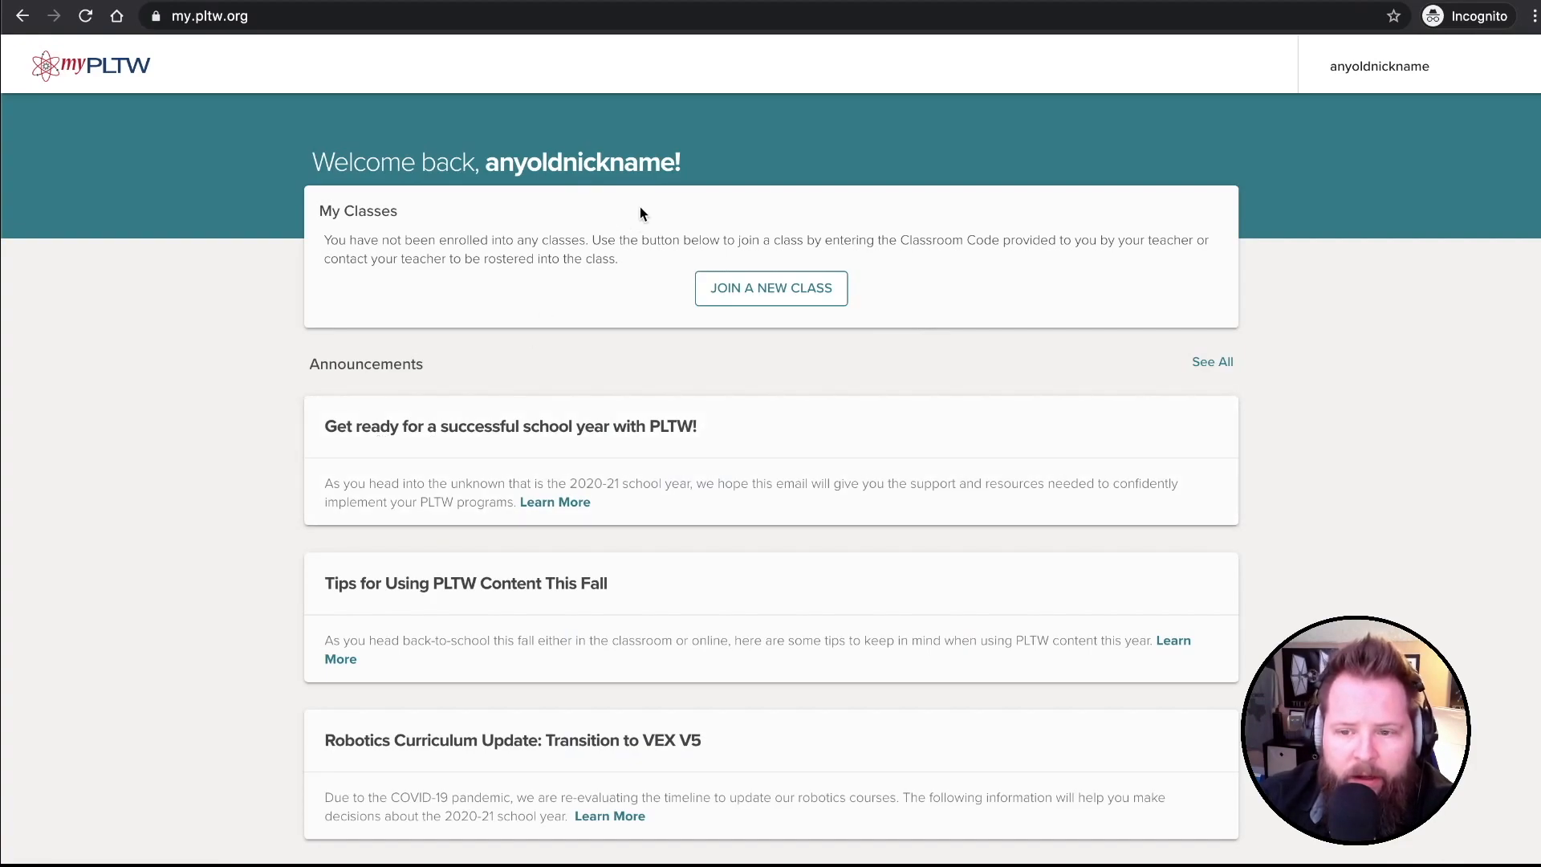
{"action": "mouse_move", "coordinate": [731, 186]}
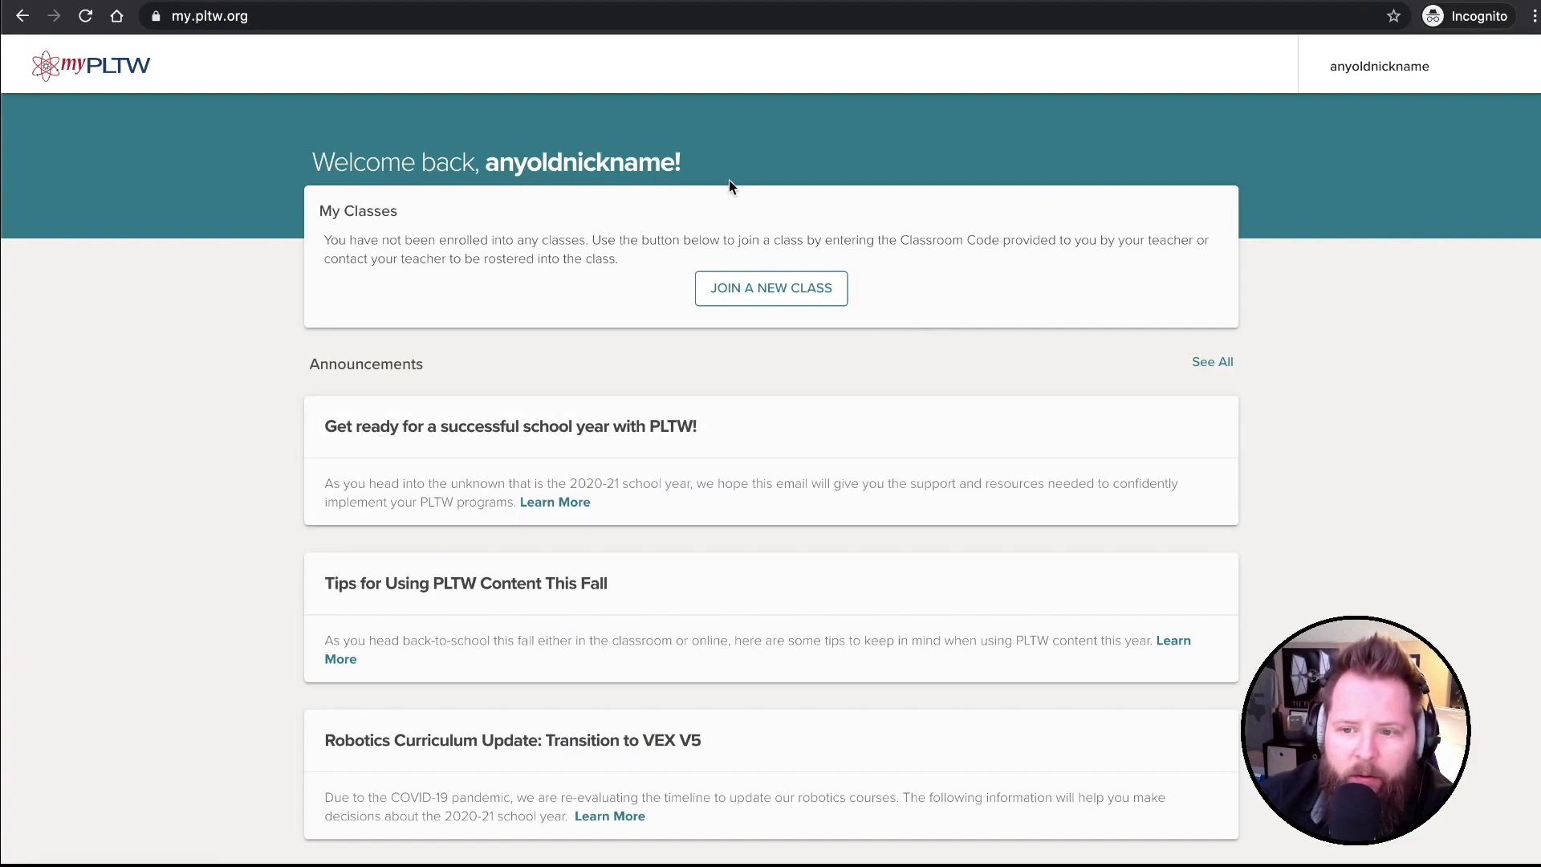
{"action": "mouse_move", "coordinate": [657, 197]}
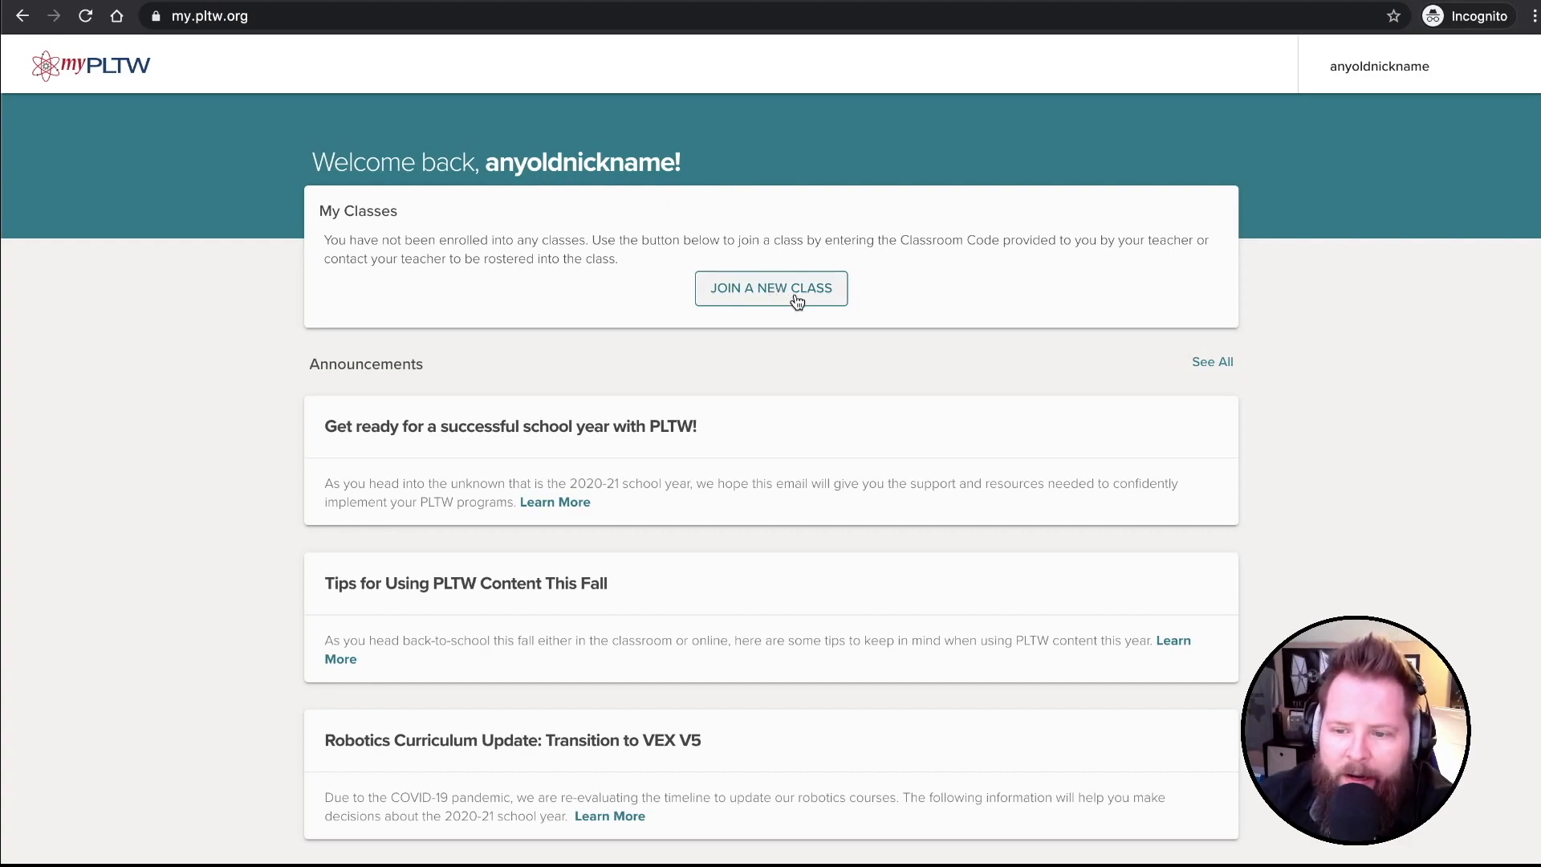
- Start joining a new class from My Classes on the dashboard
{"action": "left_click", "coordinate": [771, 287]}
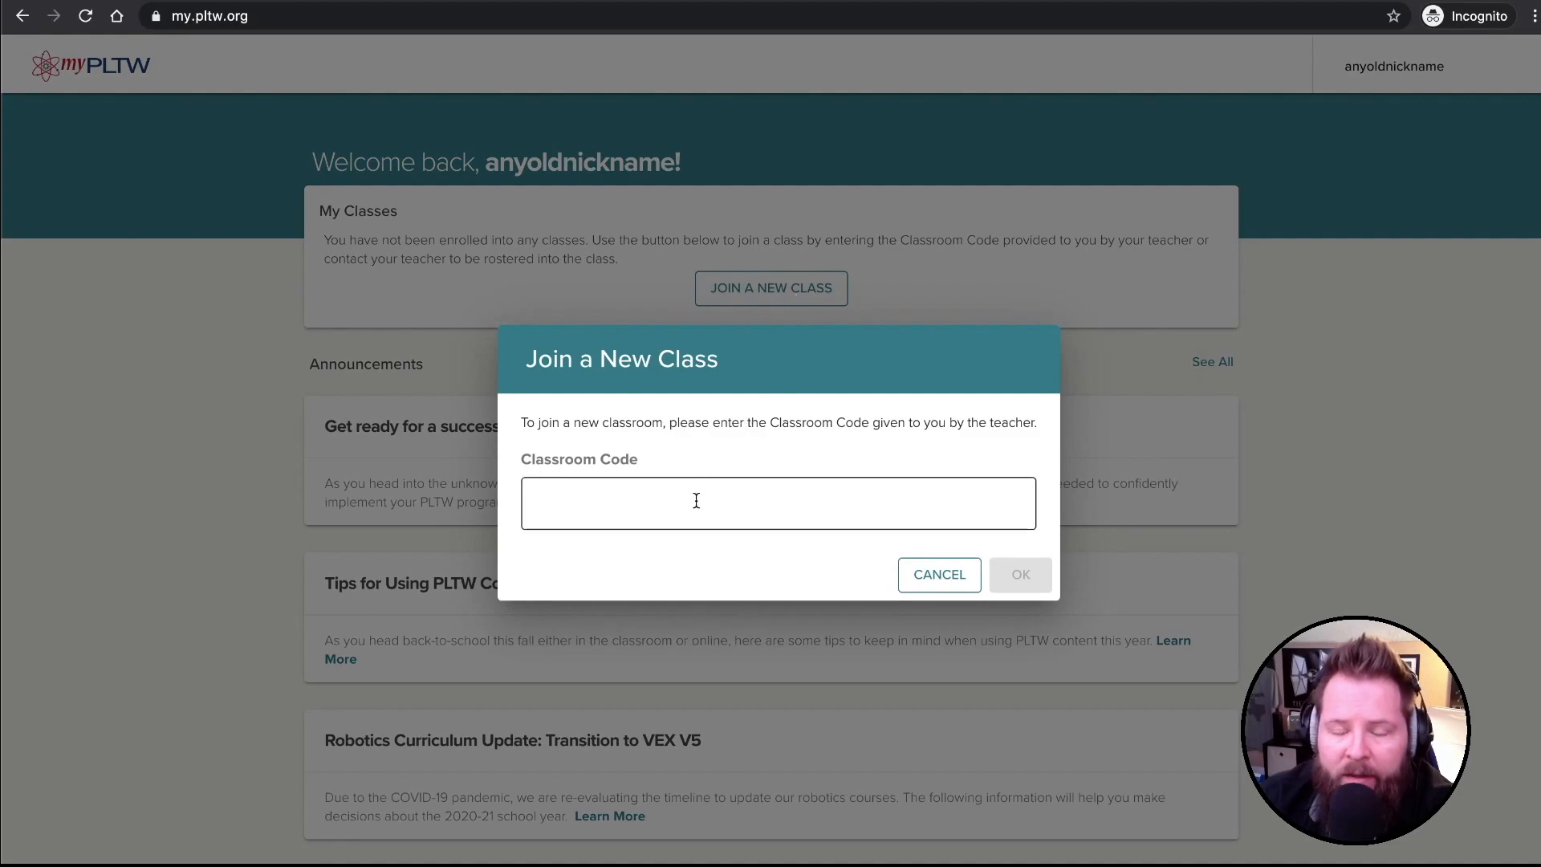
{"action": "mouse_move", "coordinate": [740, 562]}
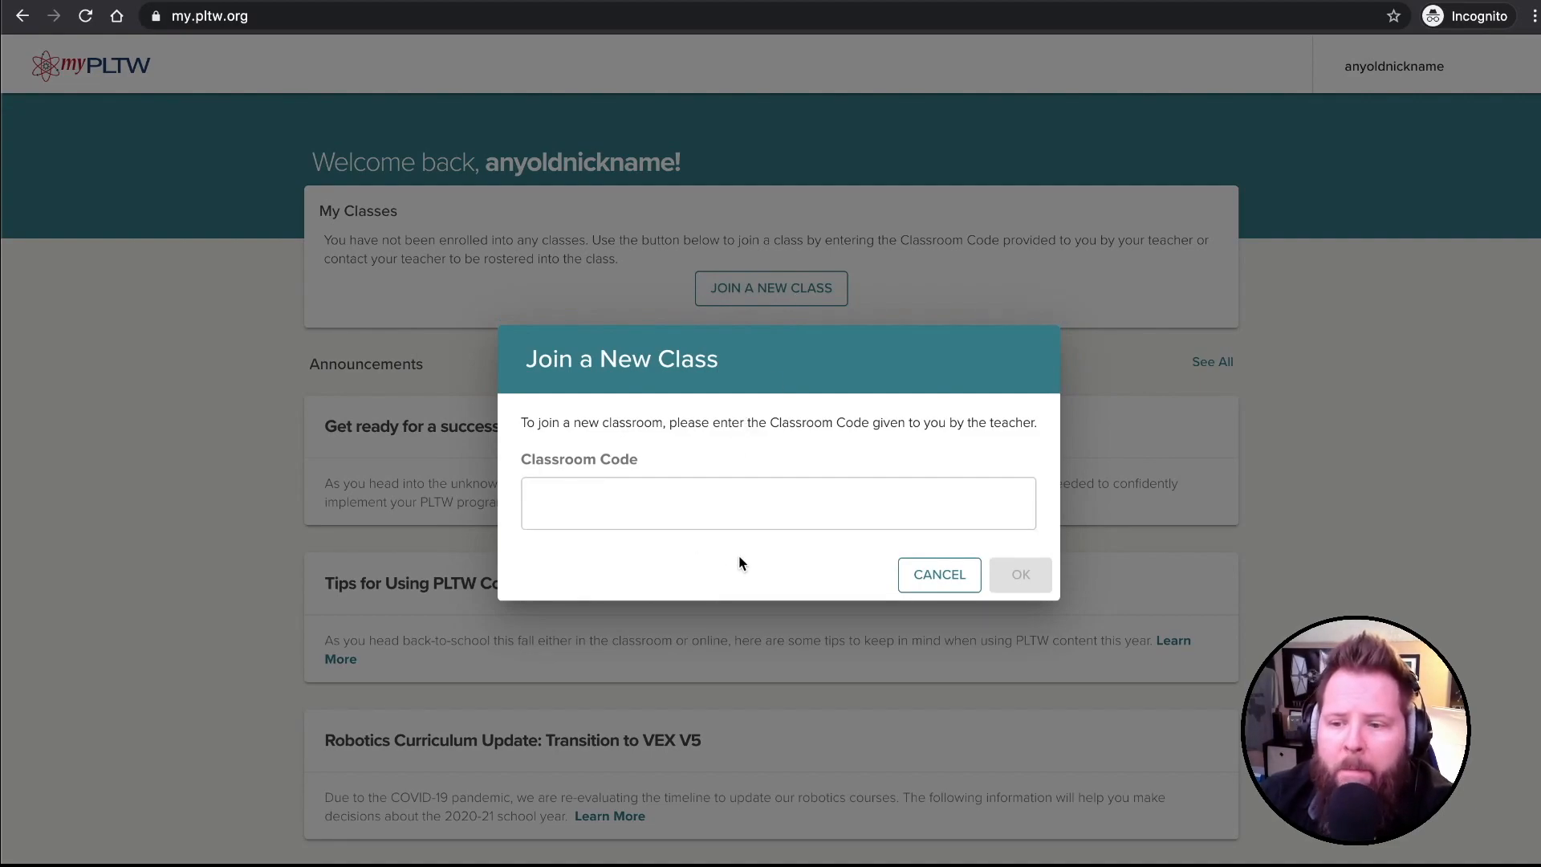
{"action": "mouse_move", "coordinate": [767, 547]}
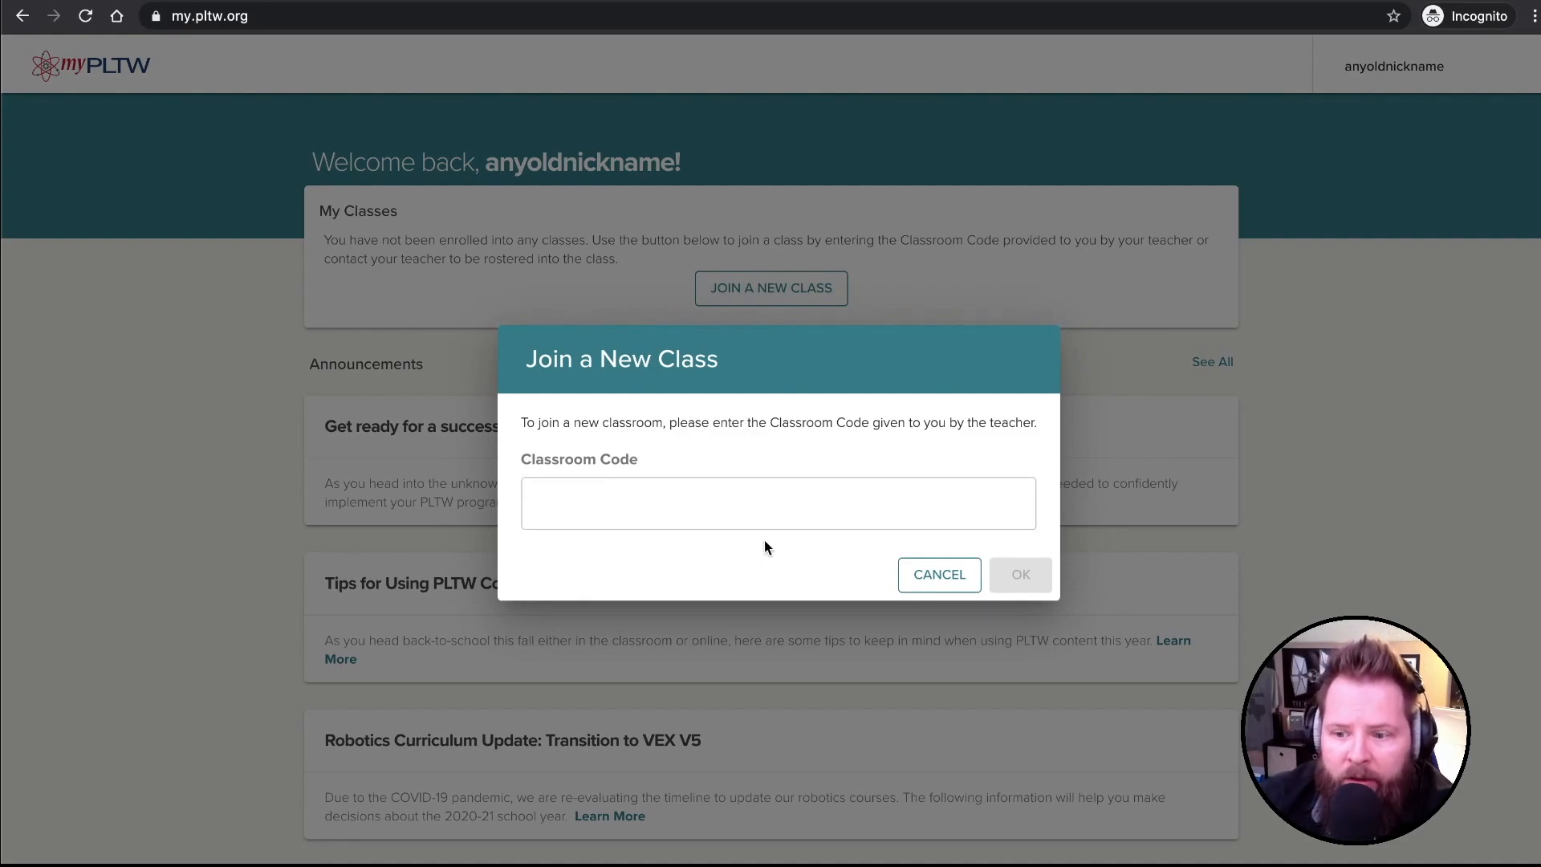
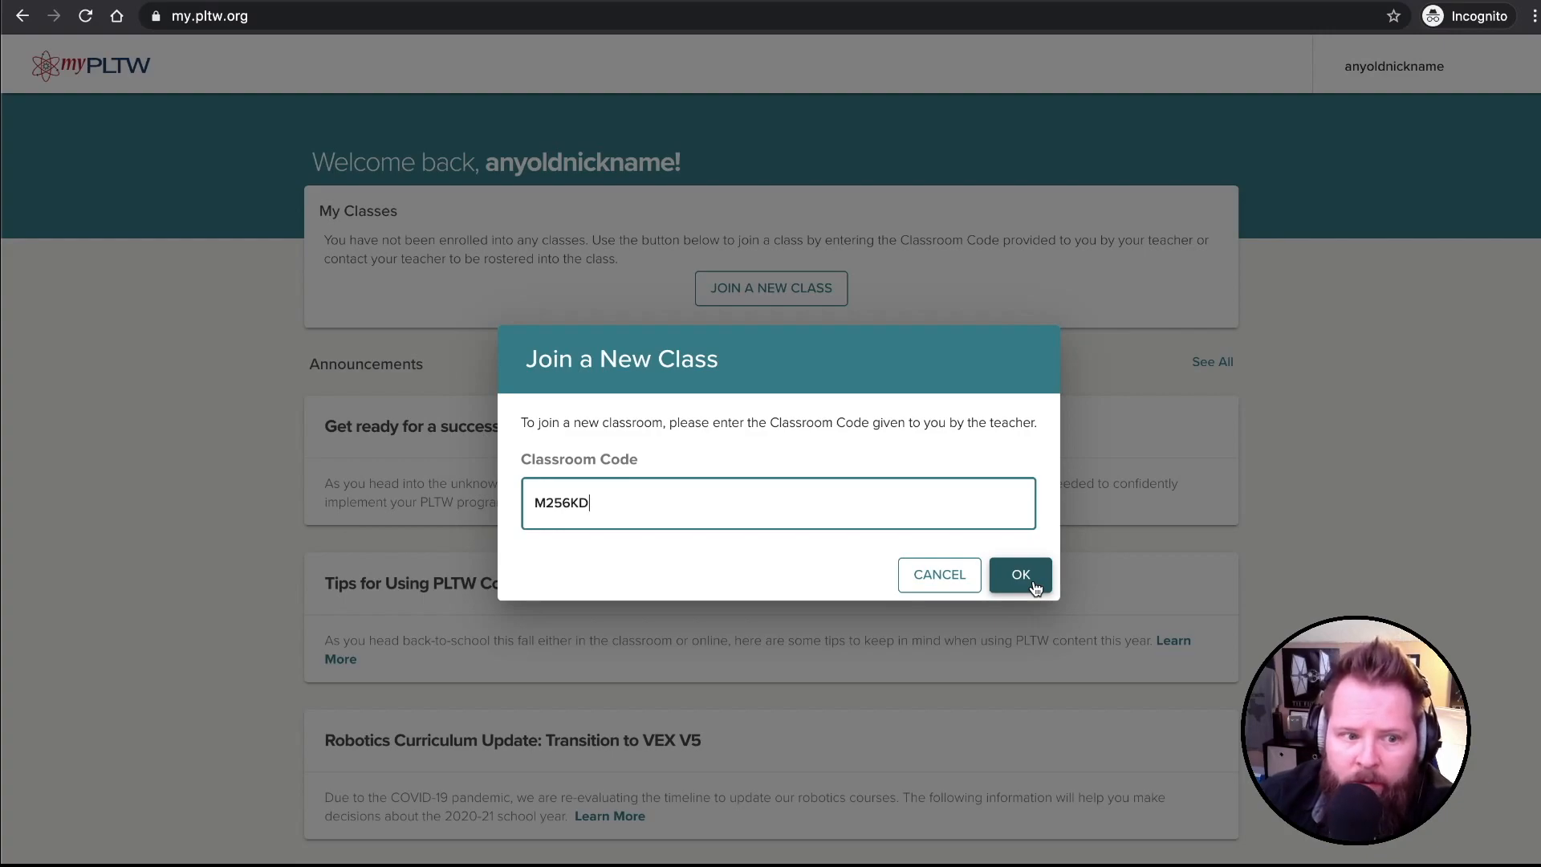
{"action": "left_click", "coordinate": [1019, 575]}
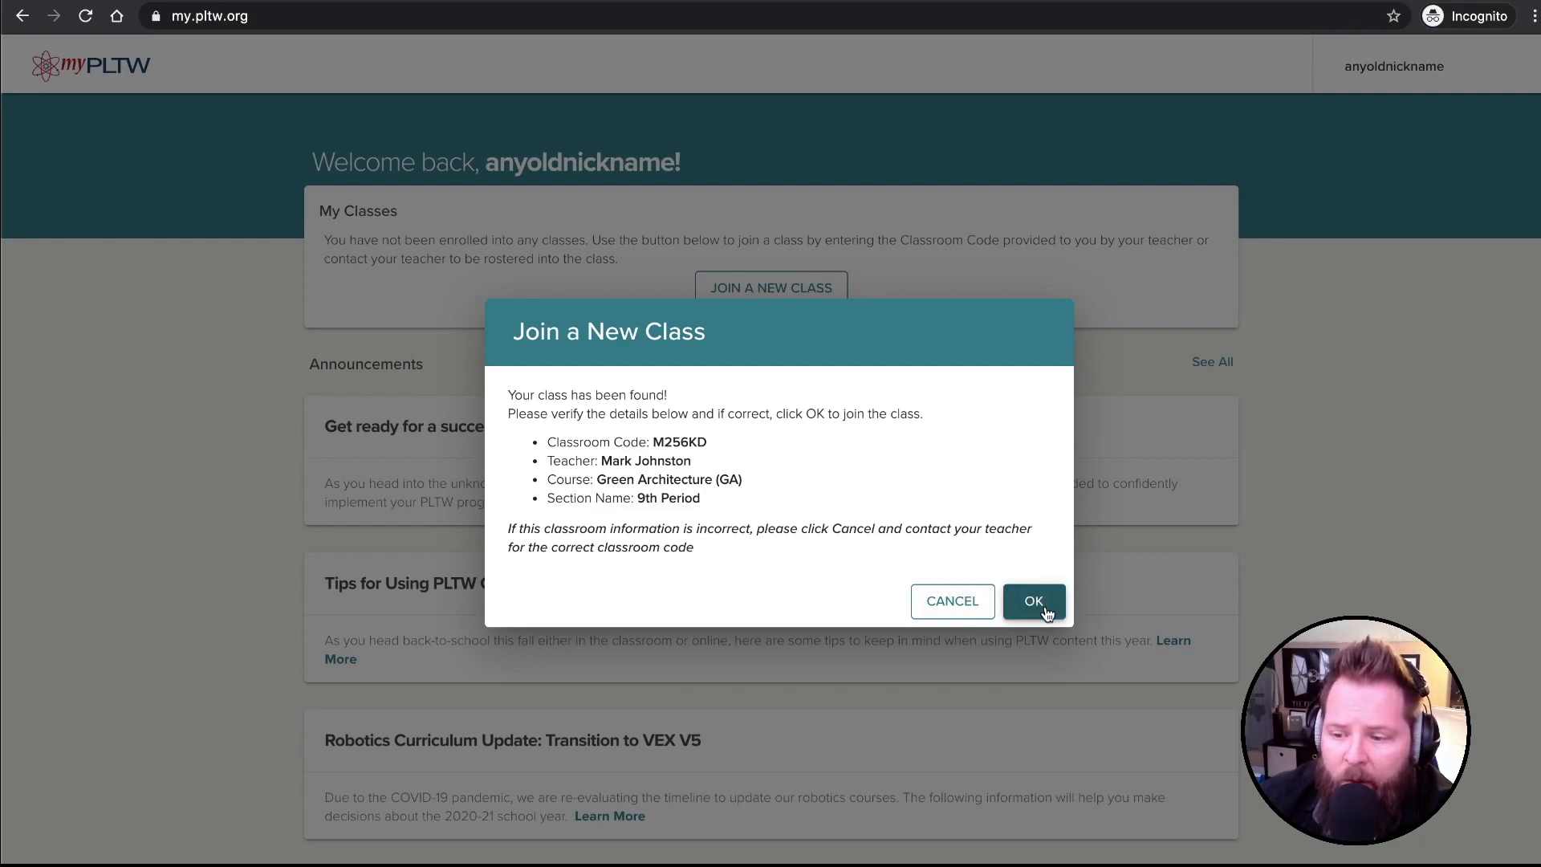
{"action": "left_click", "coordinate": [1033, 600]}
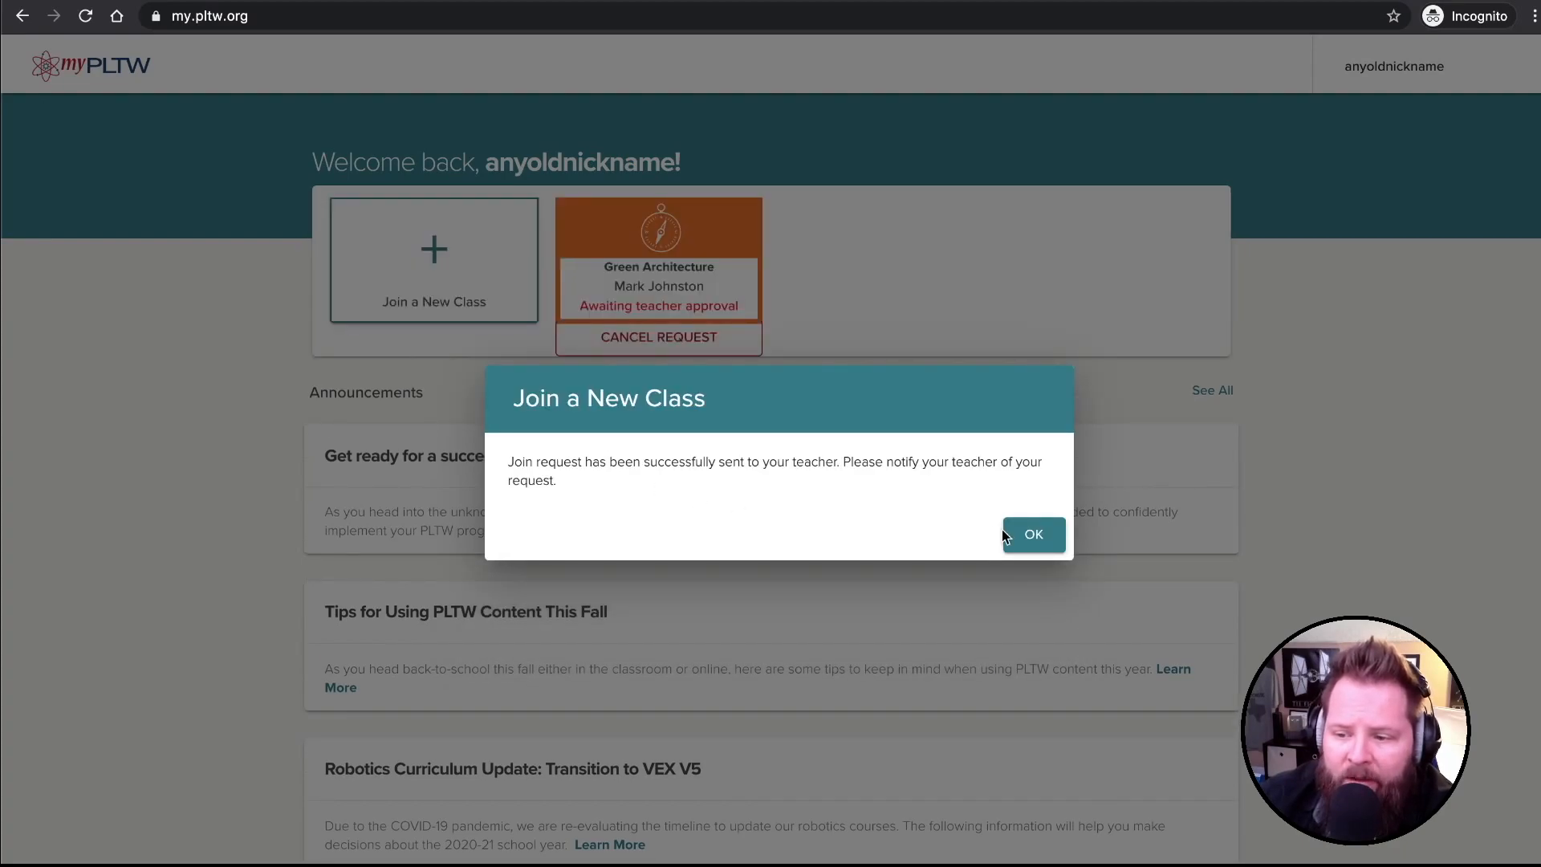
- Dismiss the confirmation and review Green Architecture awaiting approval under My Classes
{"action": "left_click", "coordinate": [1033, 533]}
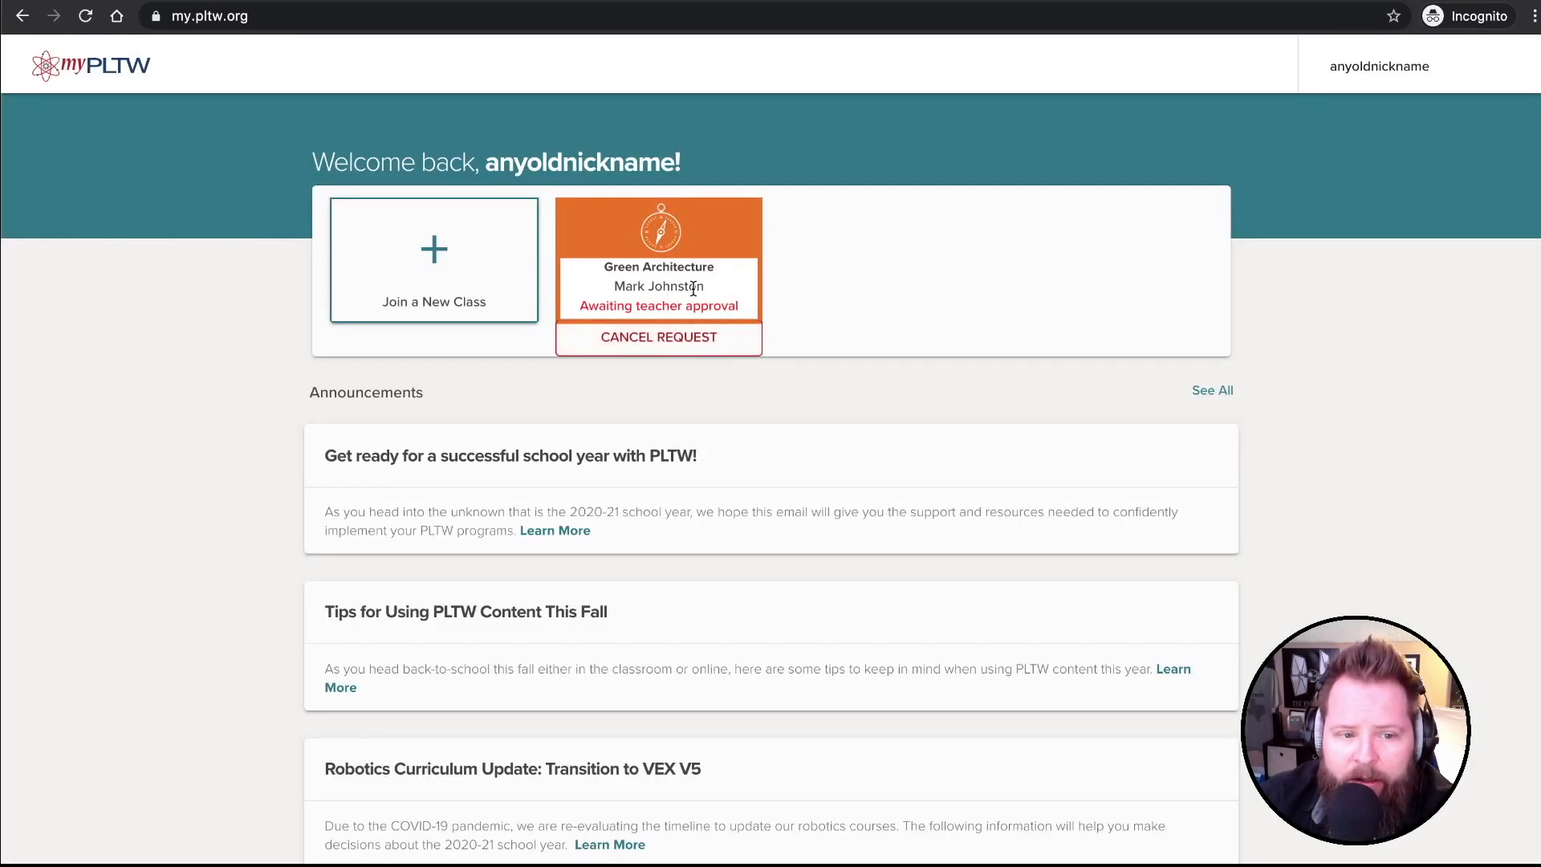
{"action": "mouse_move", "coordinate": [649, 233]}
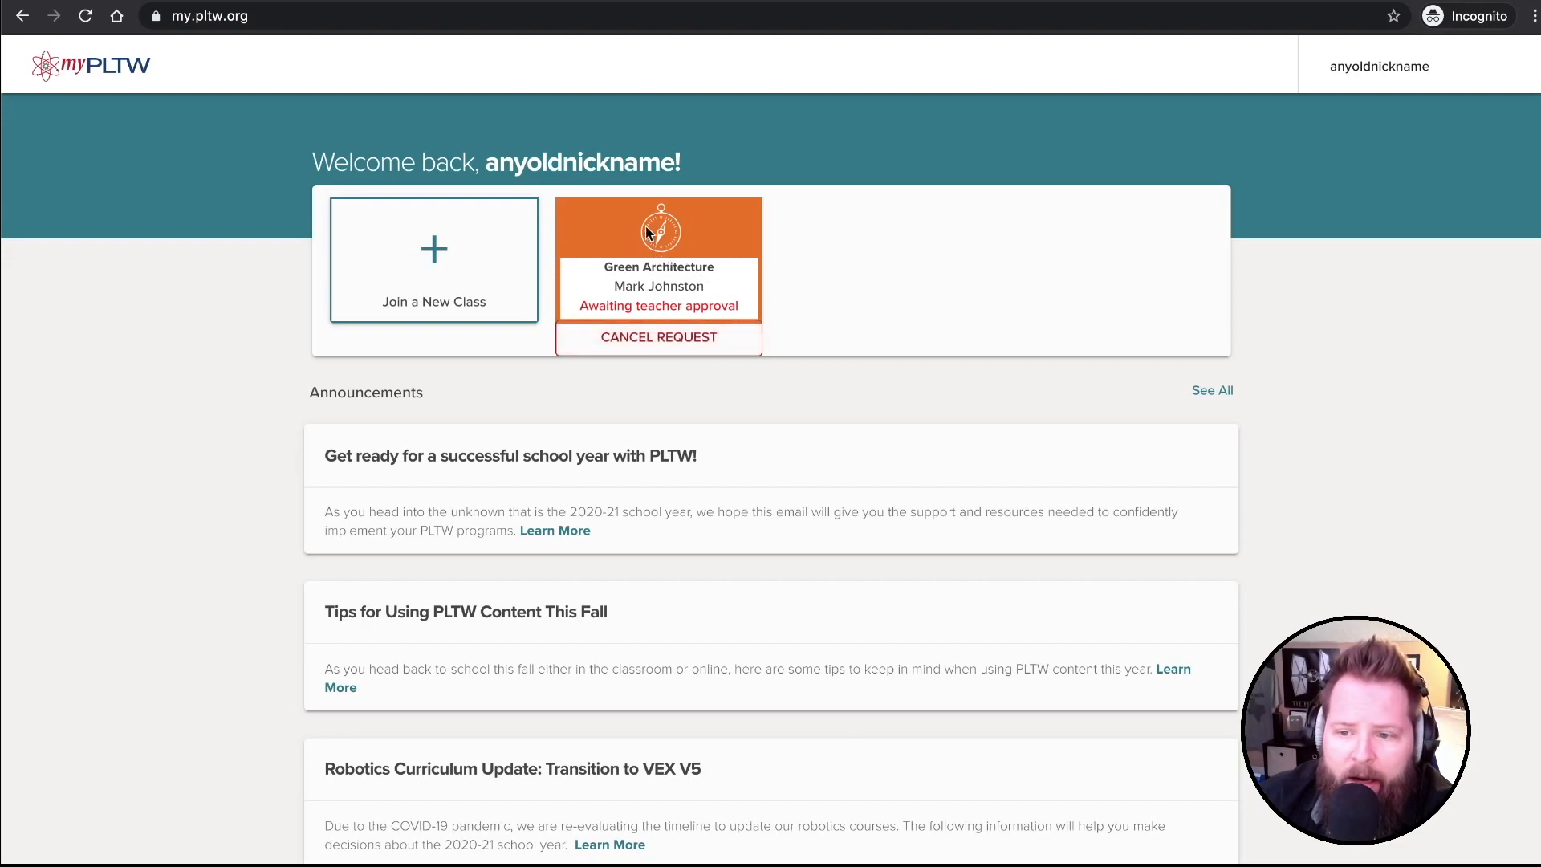
{"action": "mouse_move", "coordinate": [787, 339]}
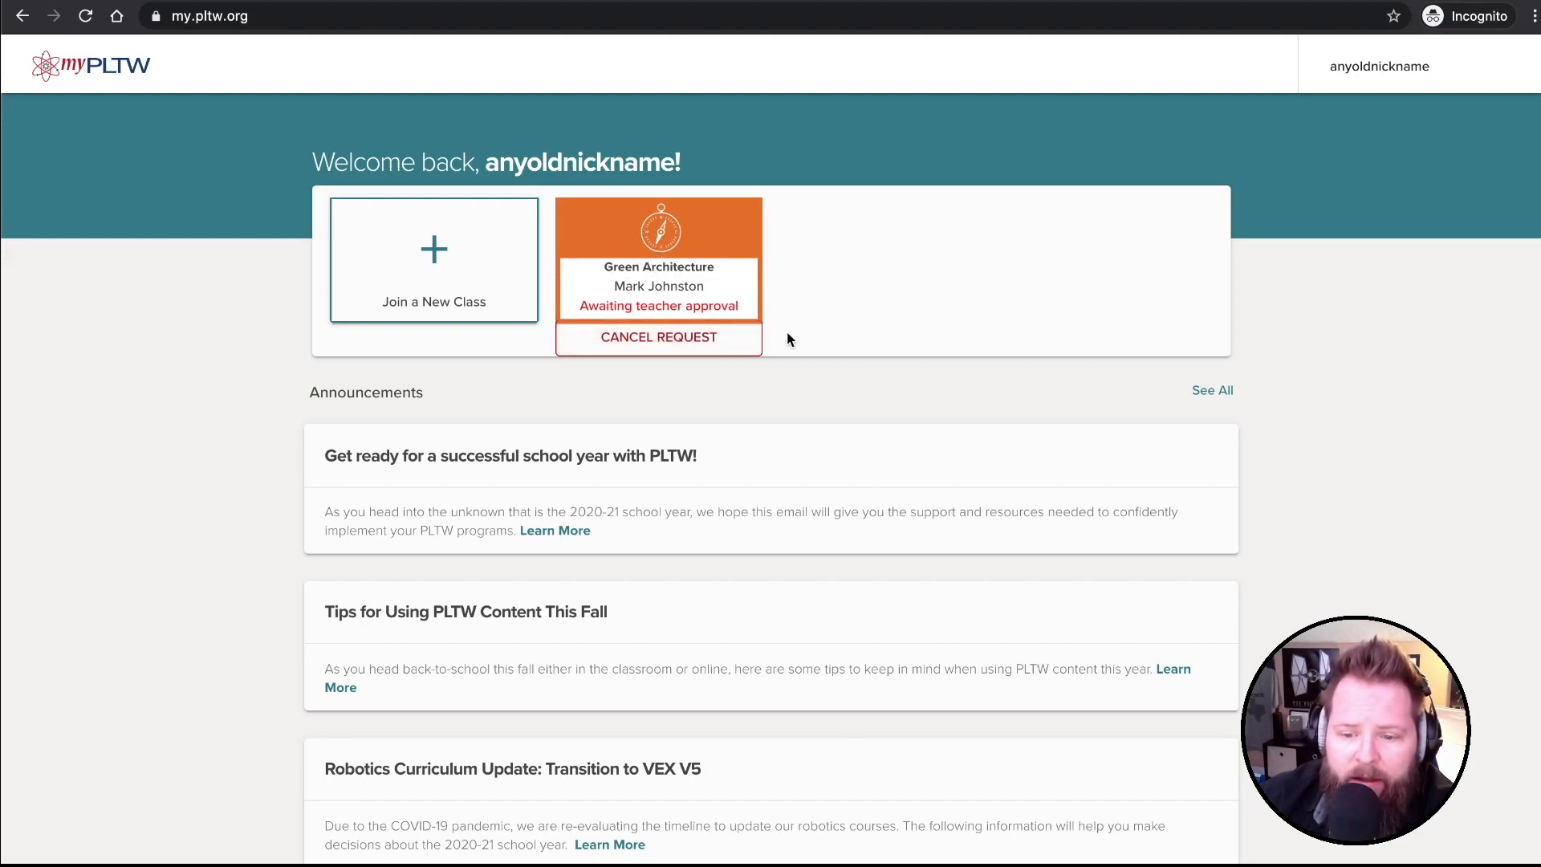
{"action": "mouse_move", "coordinate": [905, 302]}
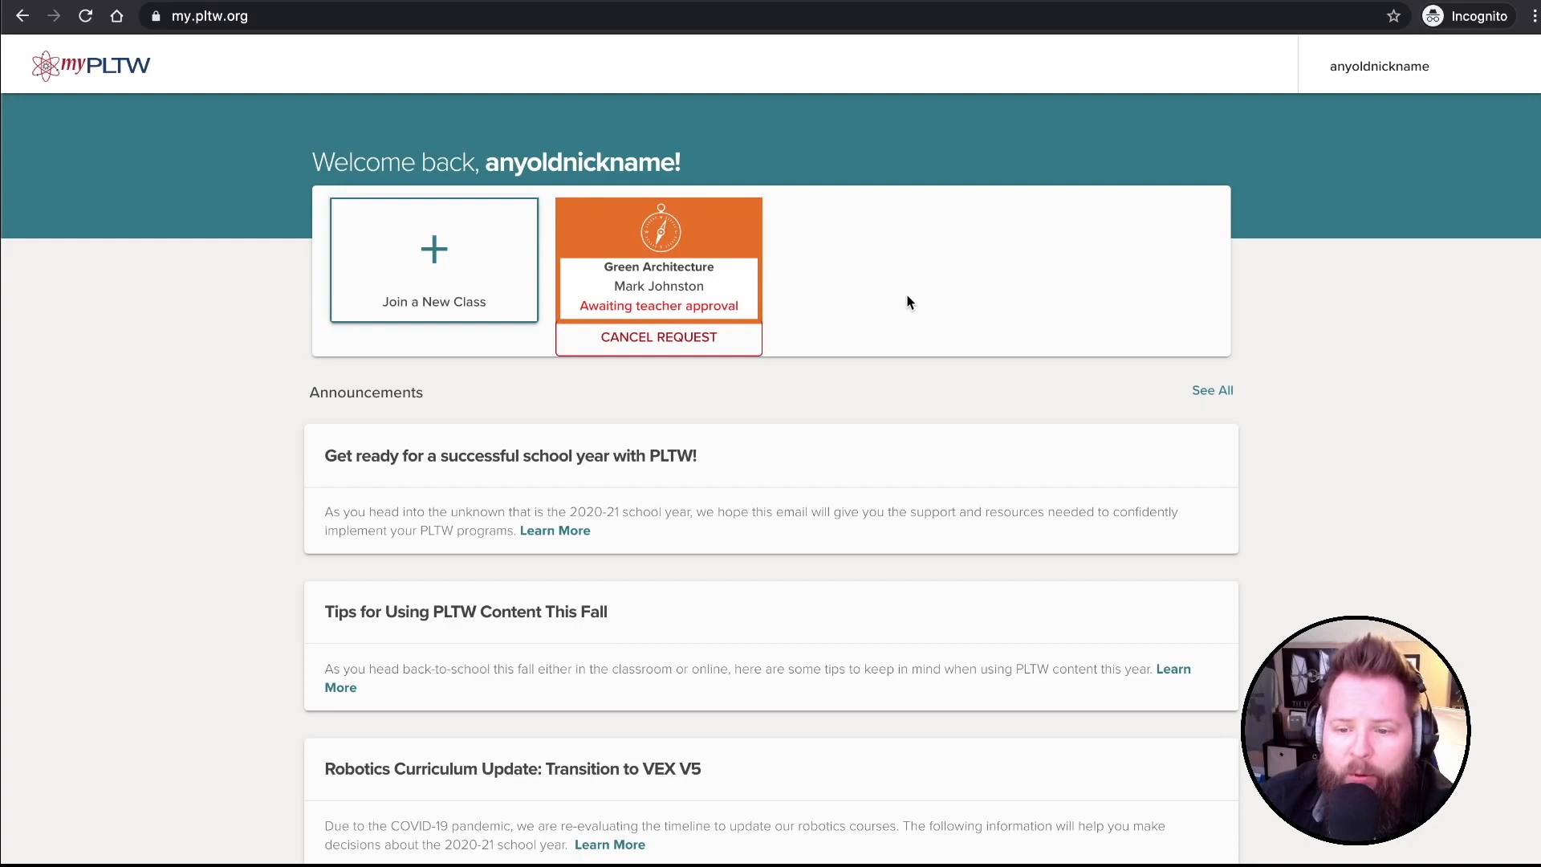
{"action": "scroll", "scroll_direction": "down", "scroll_amount": 3}
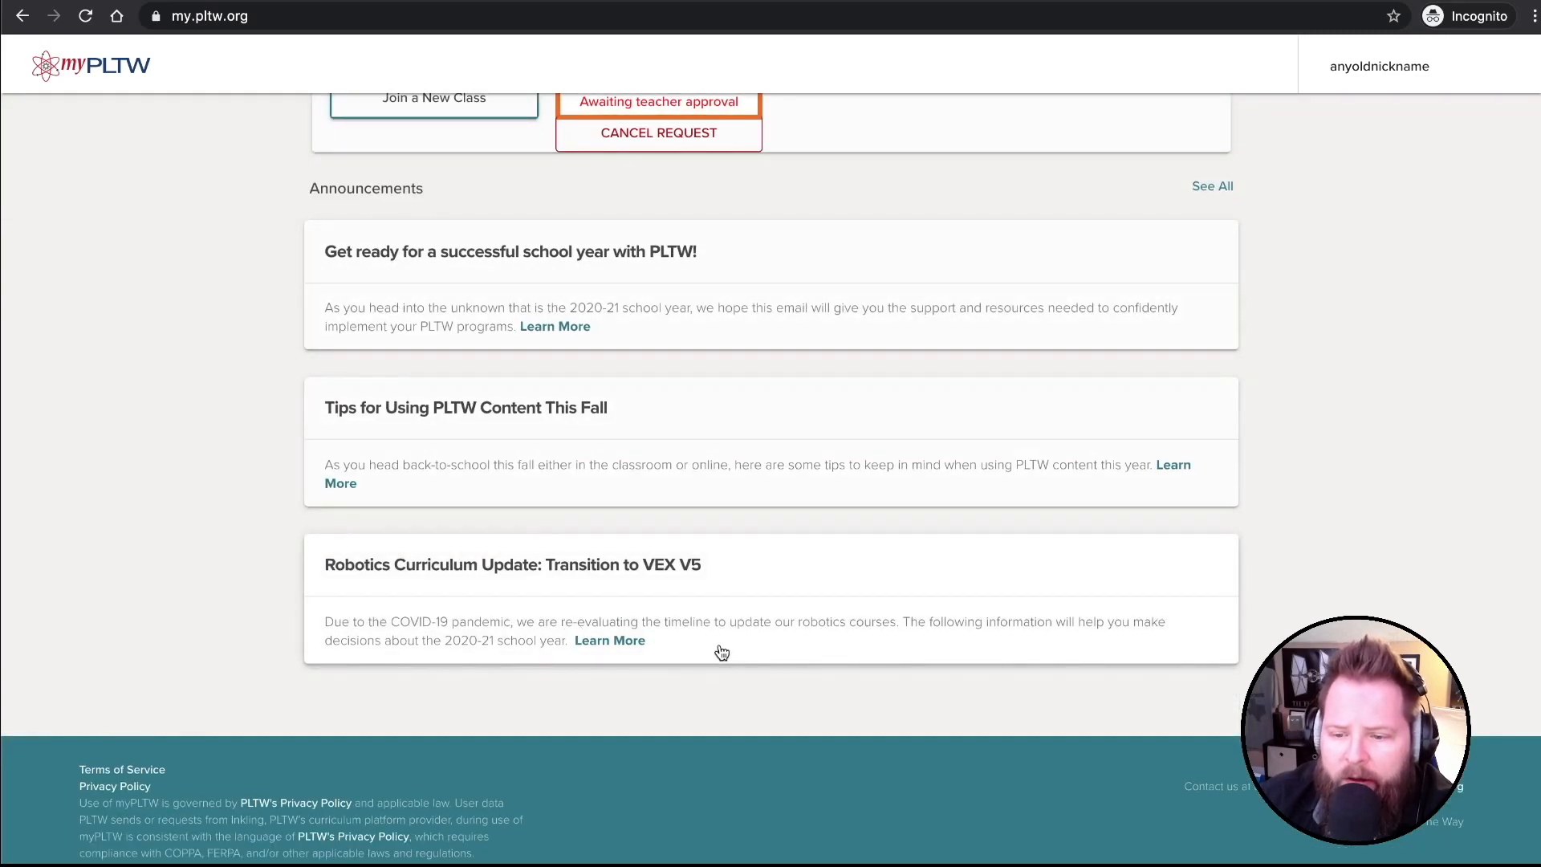
{"action": "scroll", "scroll_direction": "up", "scroll_amount": 3}
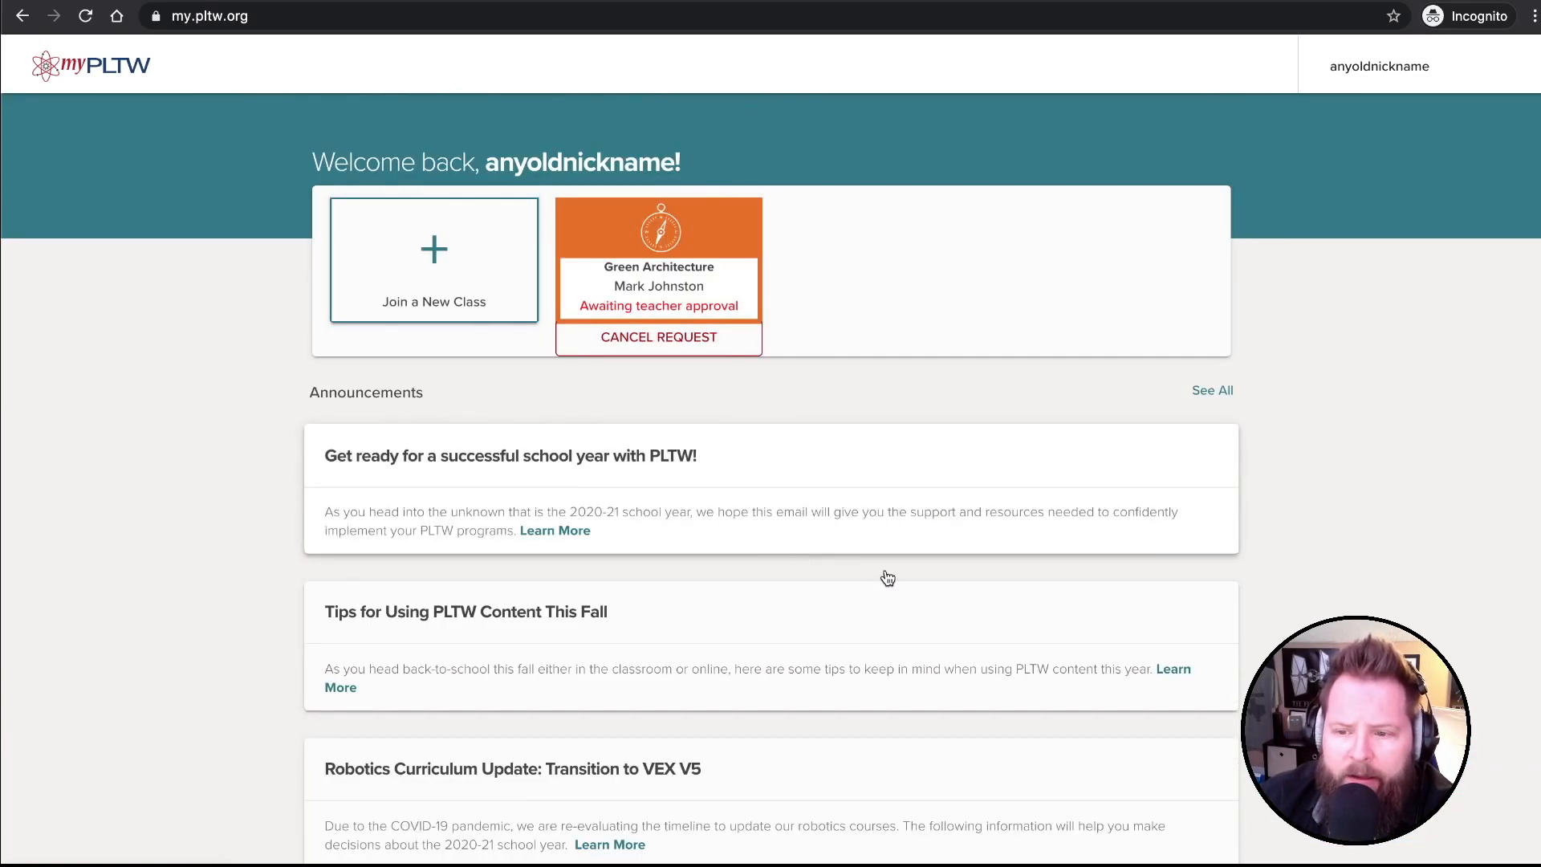
{"action": "mouse_move", "coordinate": [686, 244]}
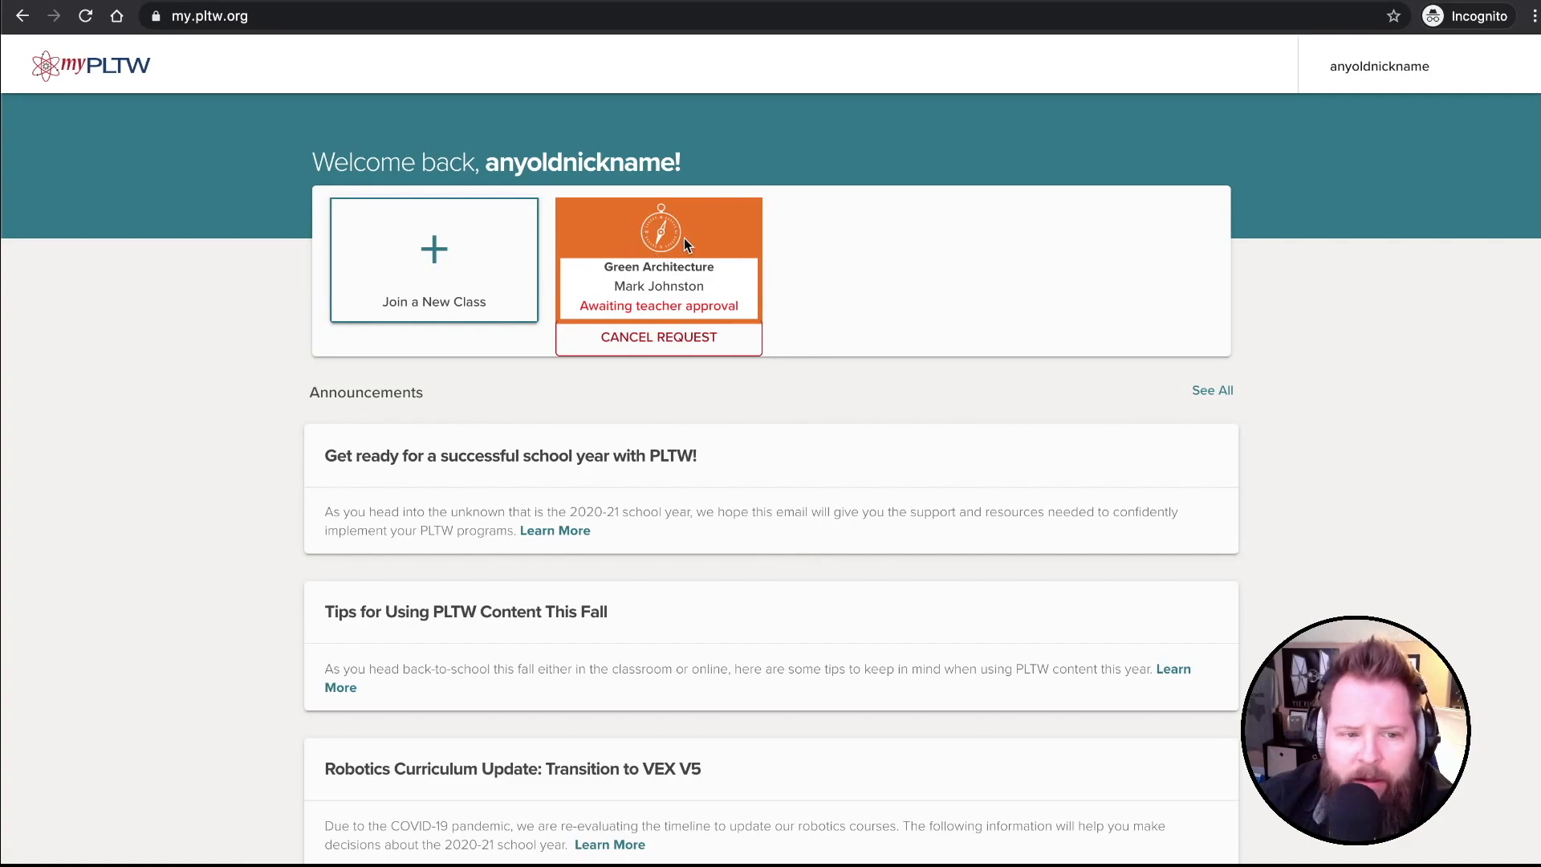
{"action": "mouse_move", "coordinate": [723, 257]}
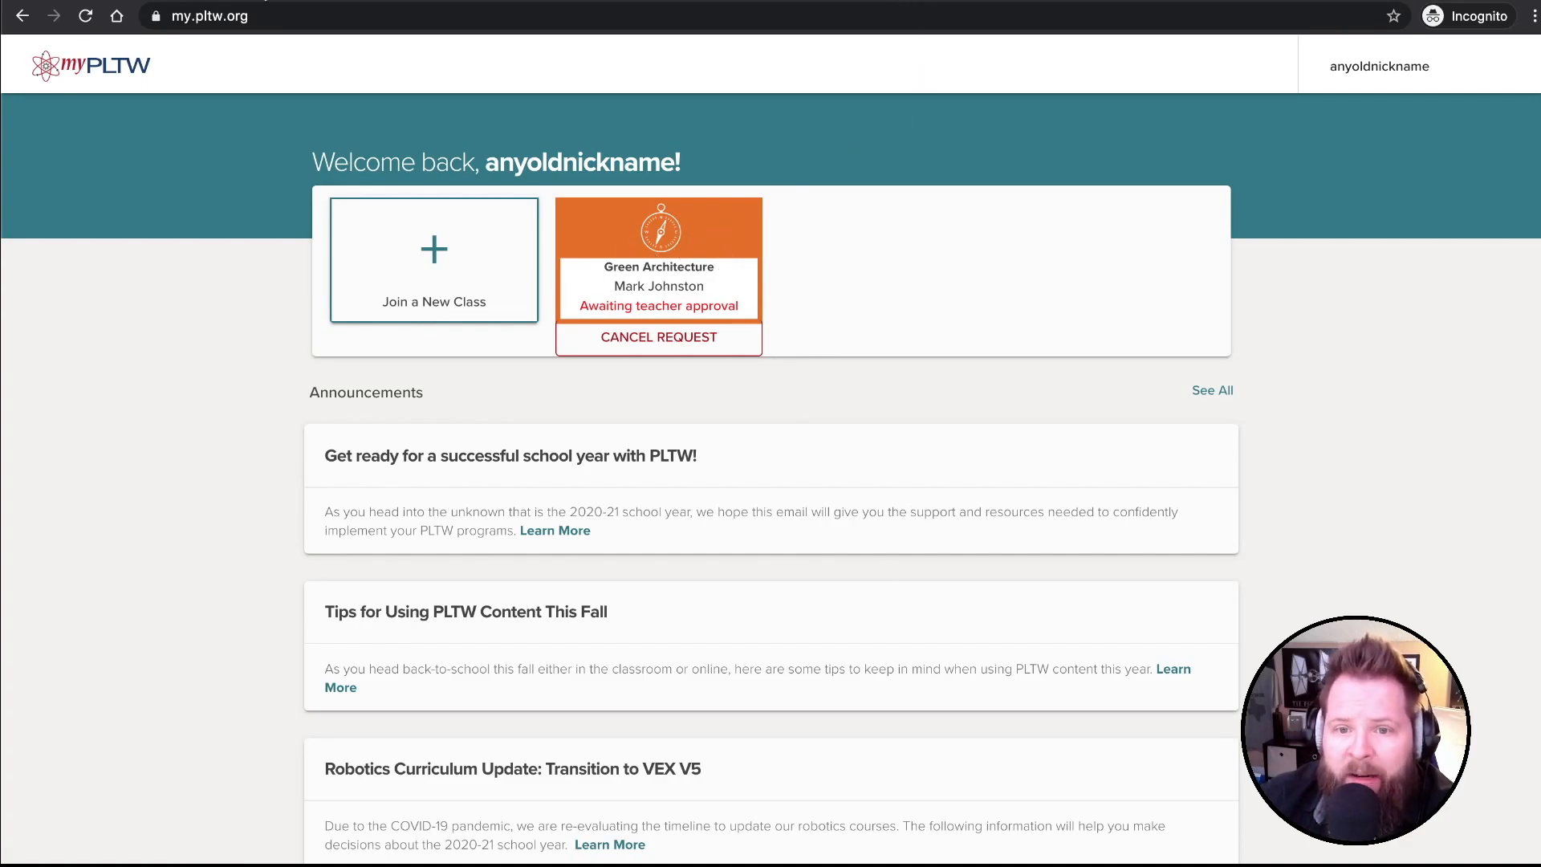
{"action": "mouse_move", "coordinate": [1029, 263]}
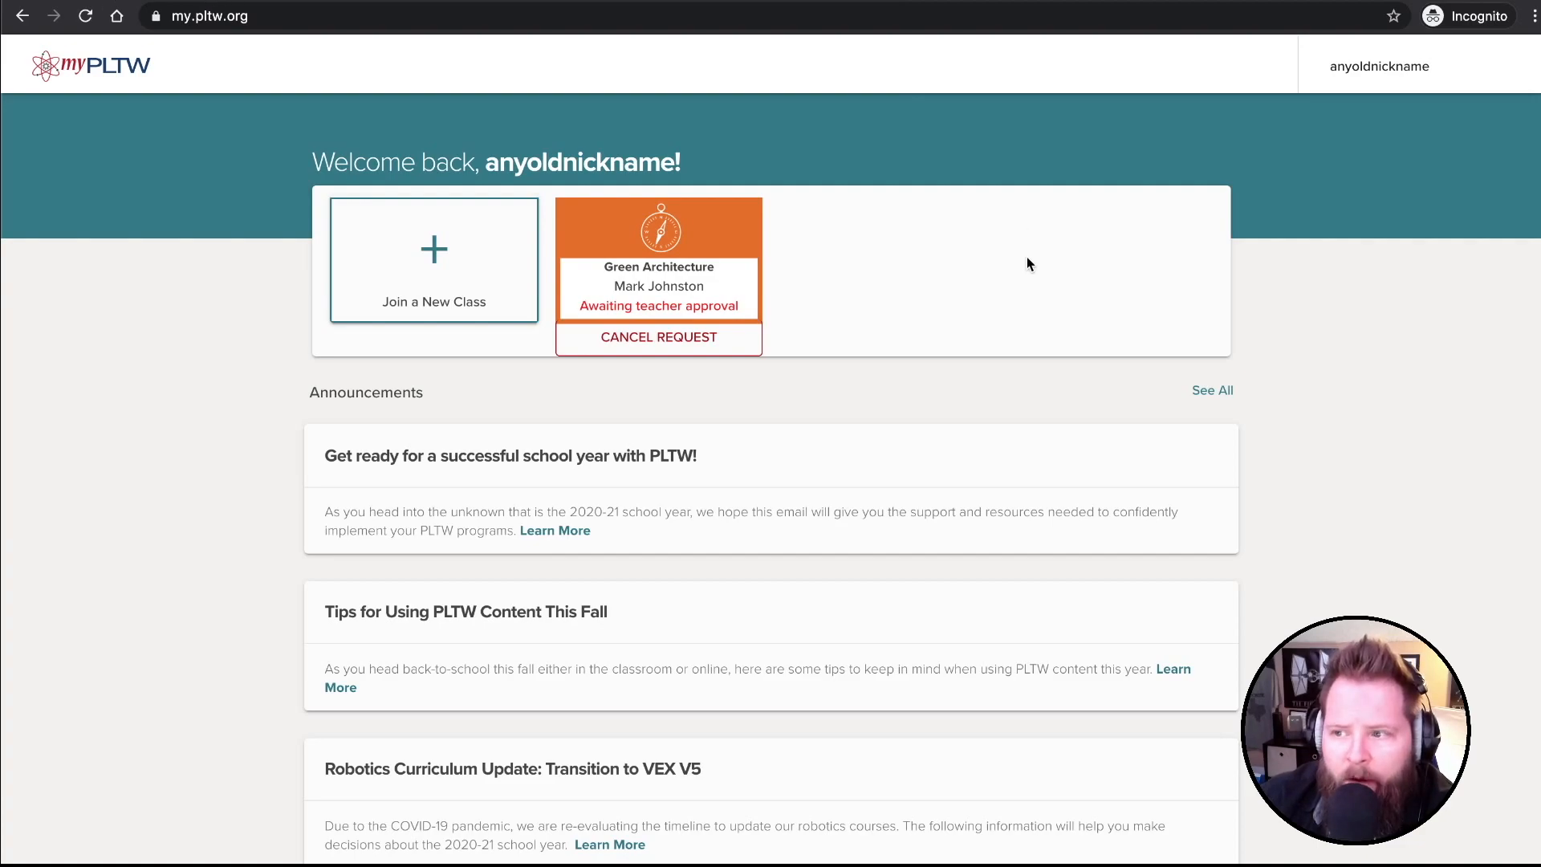
{"action": "mouse_move", "coordinate": [904, 326]}
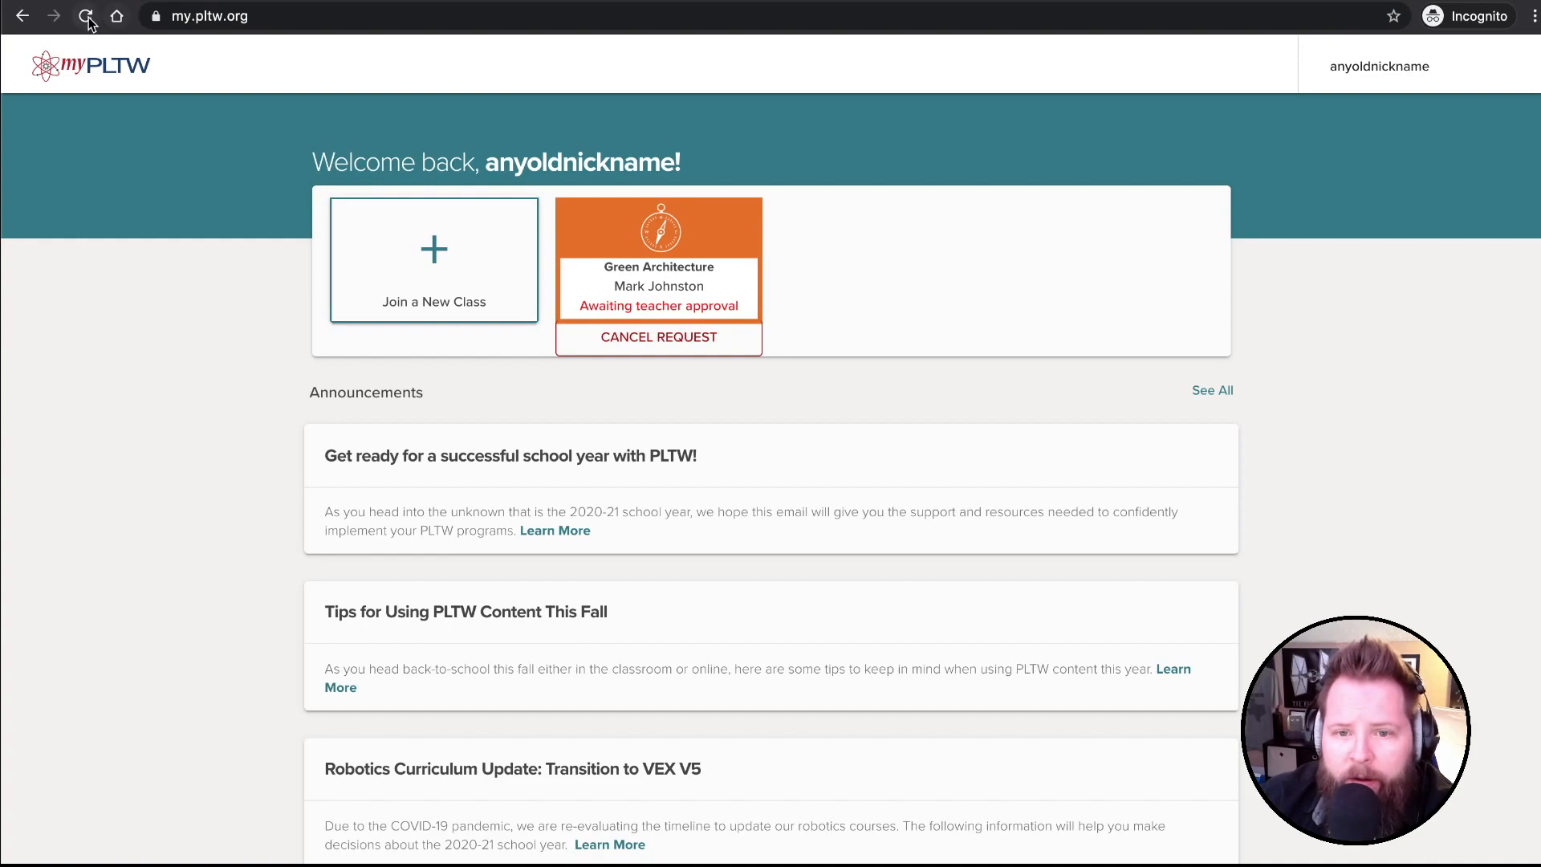
{"action": "left_click", "coordinate": [85, 16]}
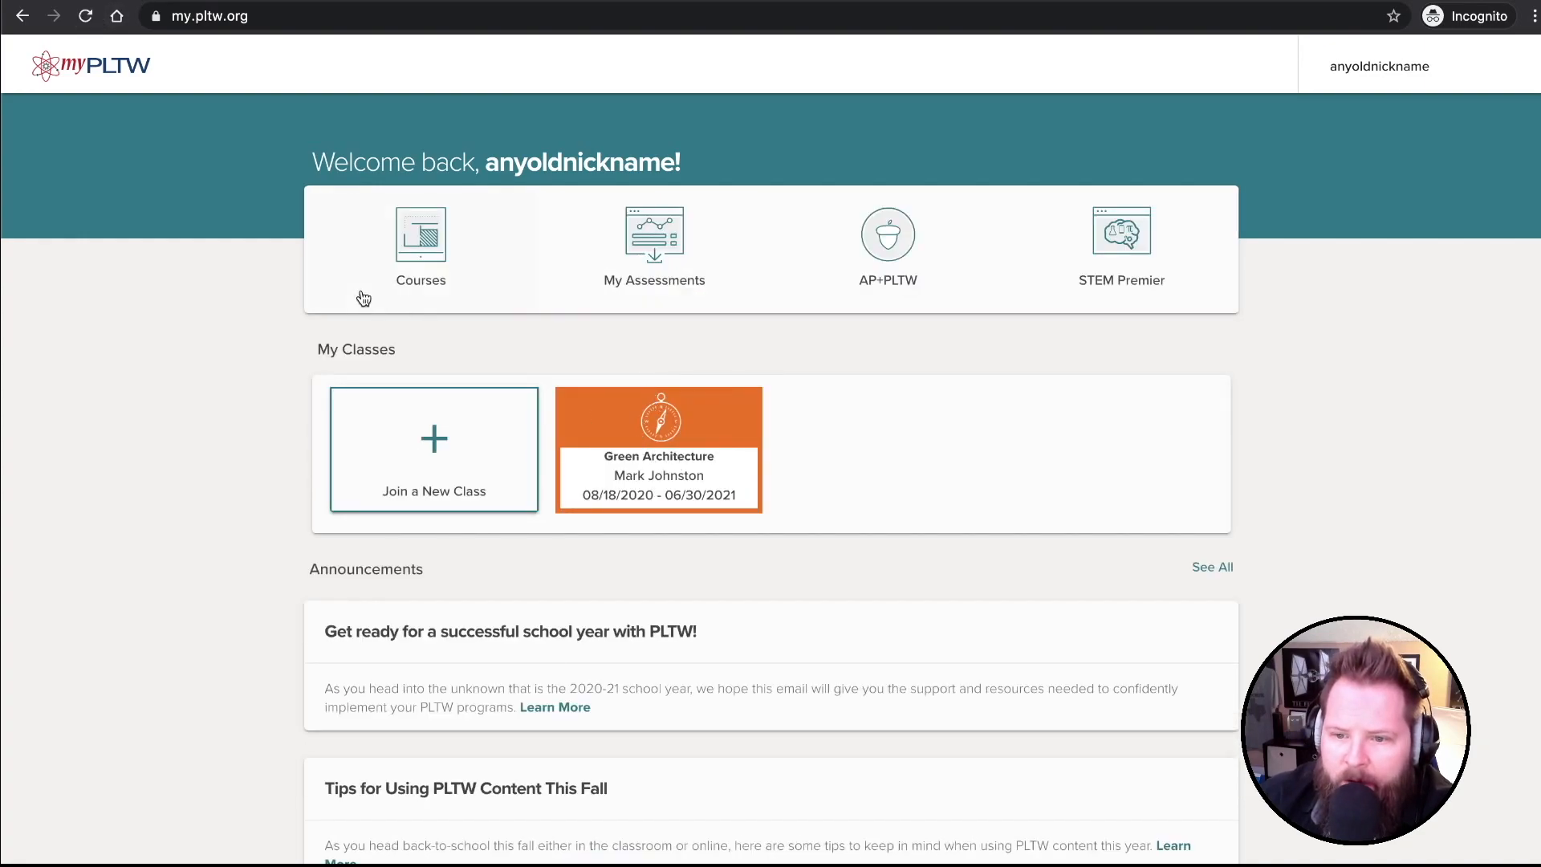
{"action": "mouse_move", "coordinate": [435, 261]}
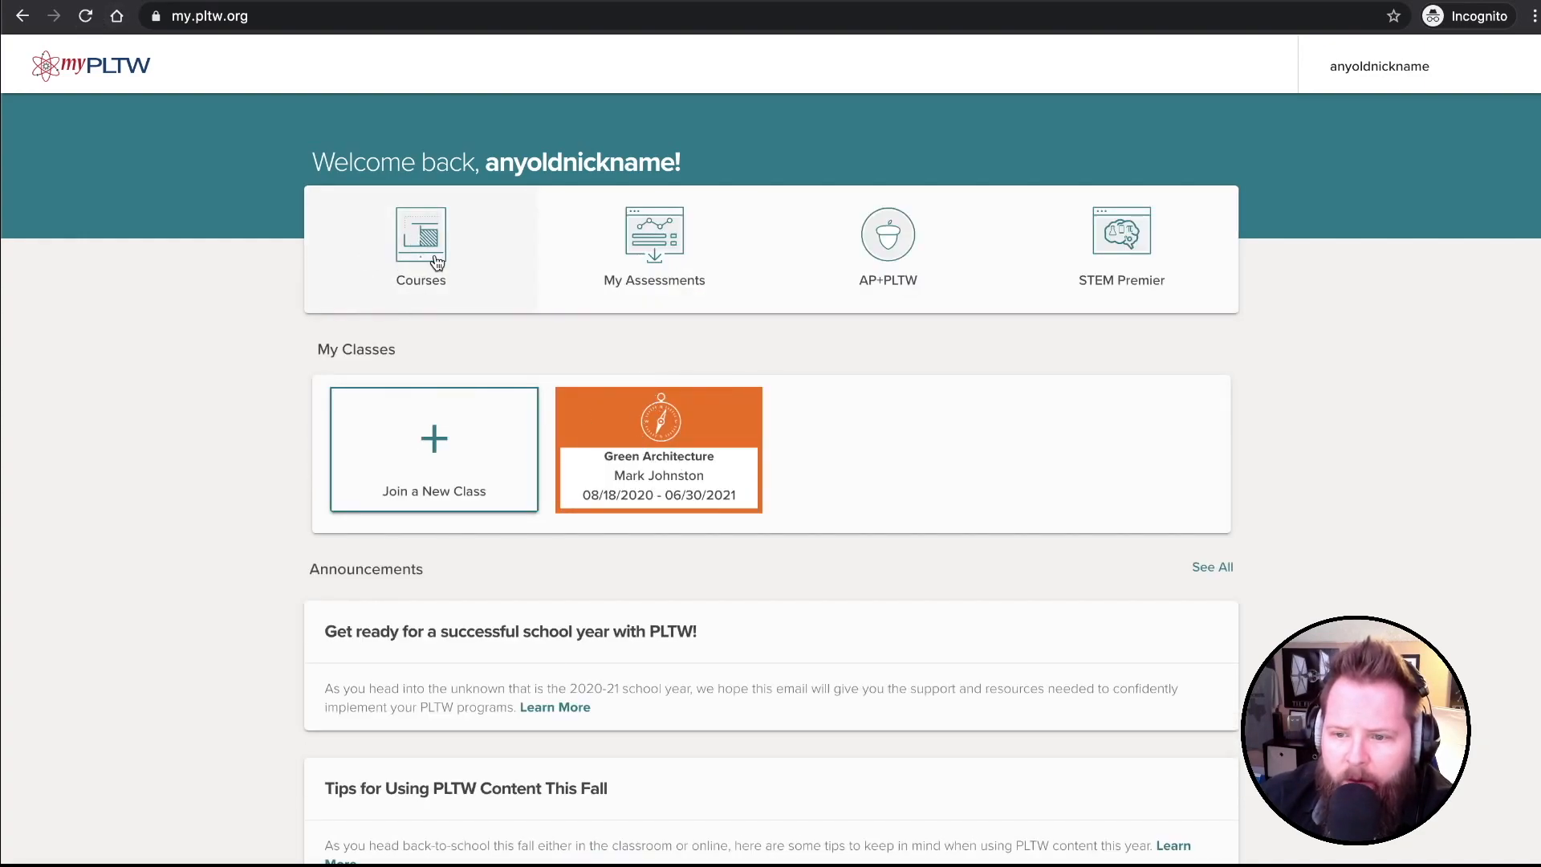
{"action": "mouse_move", "coordinate": [655, 246]}
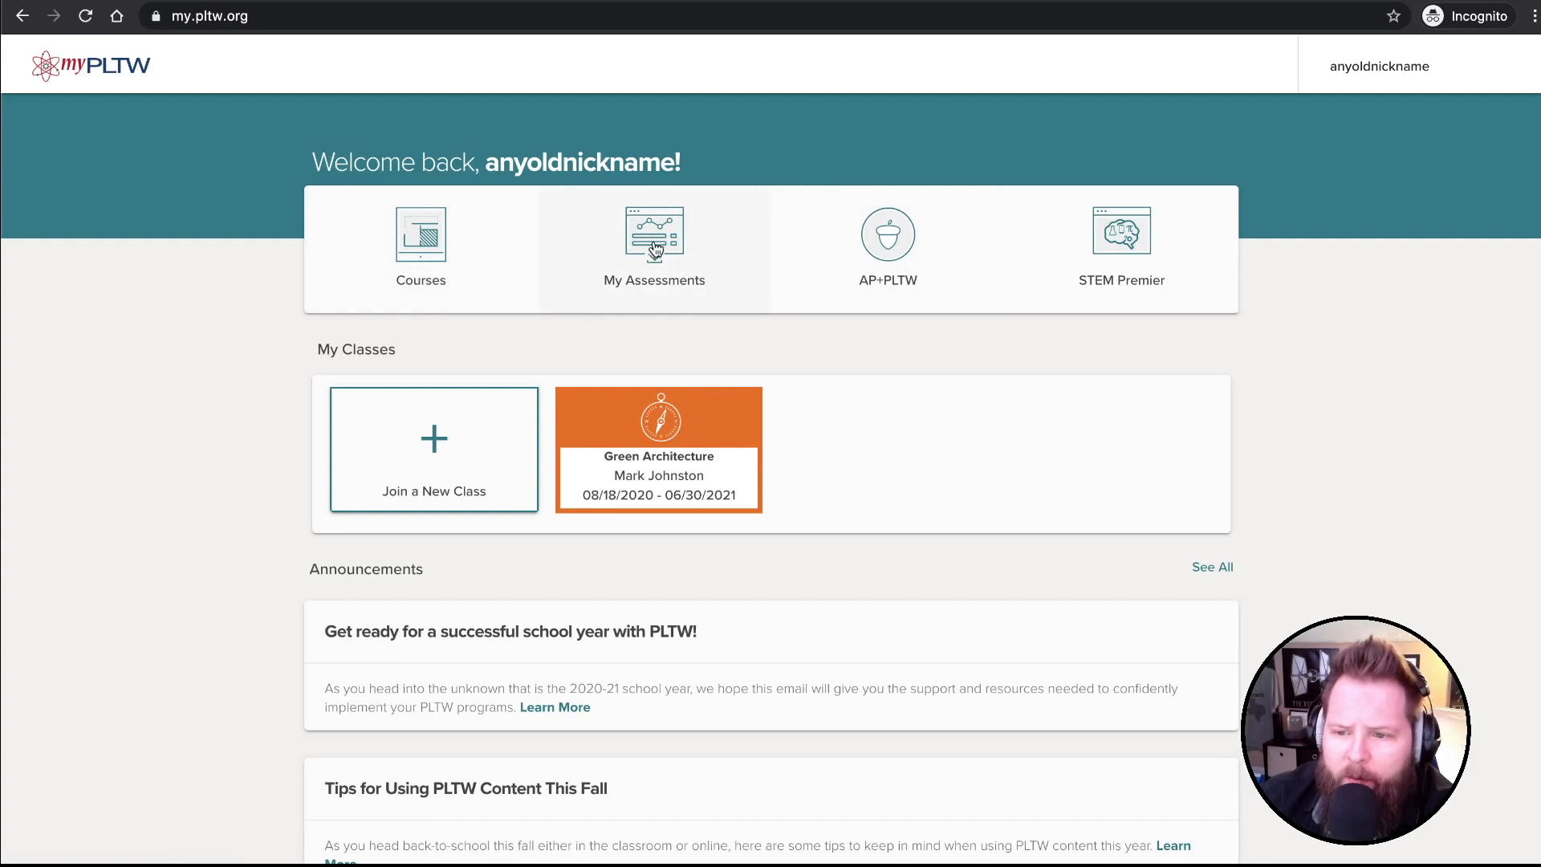
{"action": "mouse_move", "coordinate": [1036, 267]}
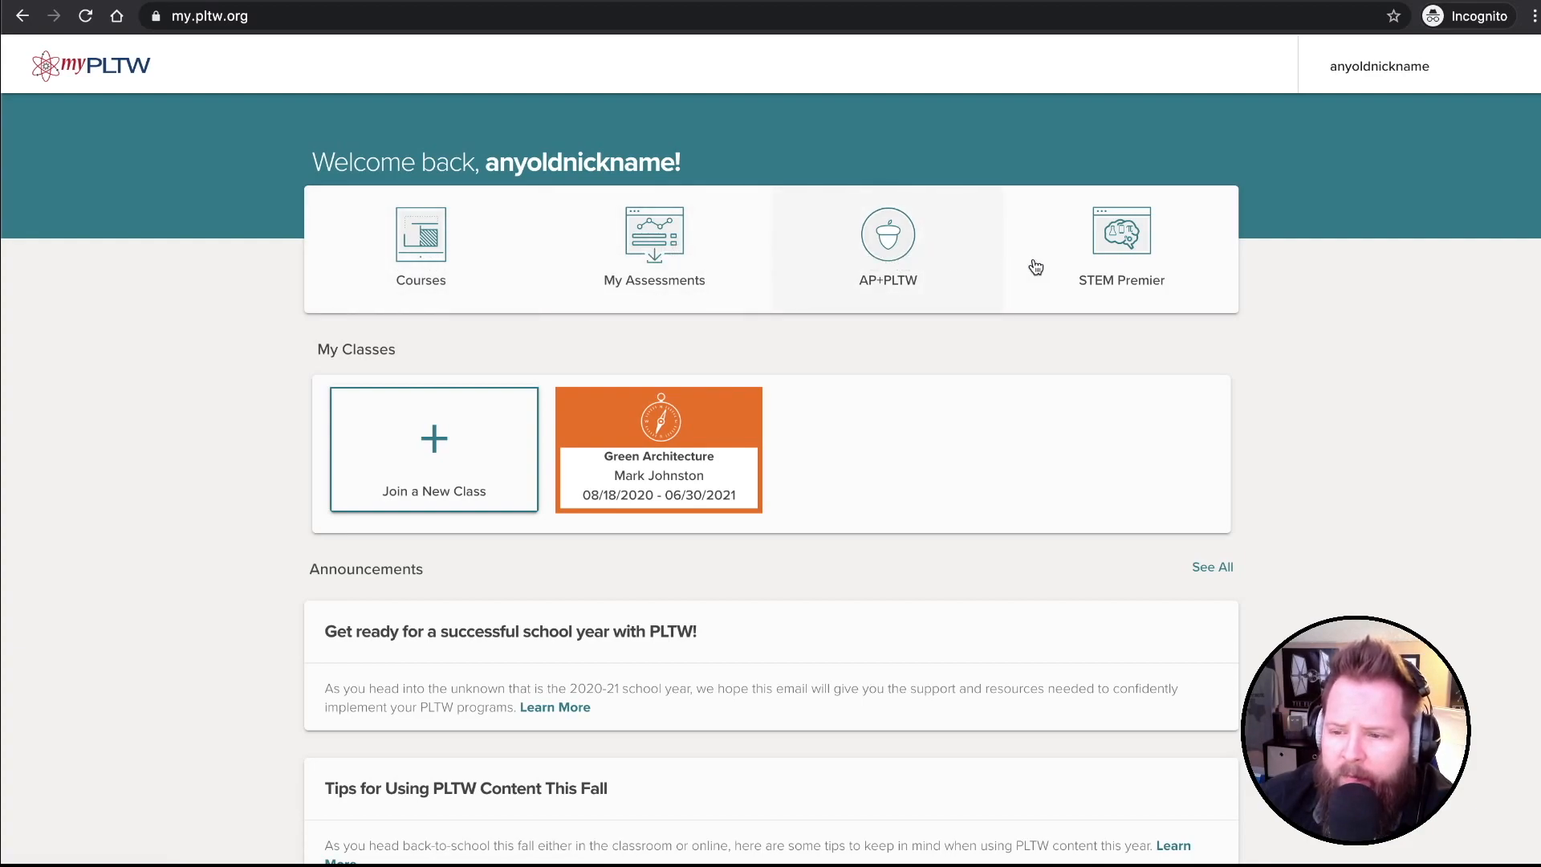
{"action": "mouse_move", "coordinate": [1233, 337]}
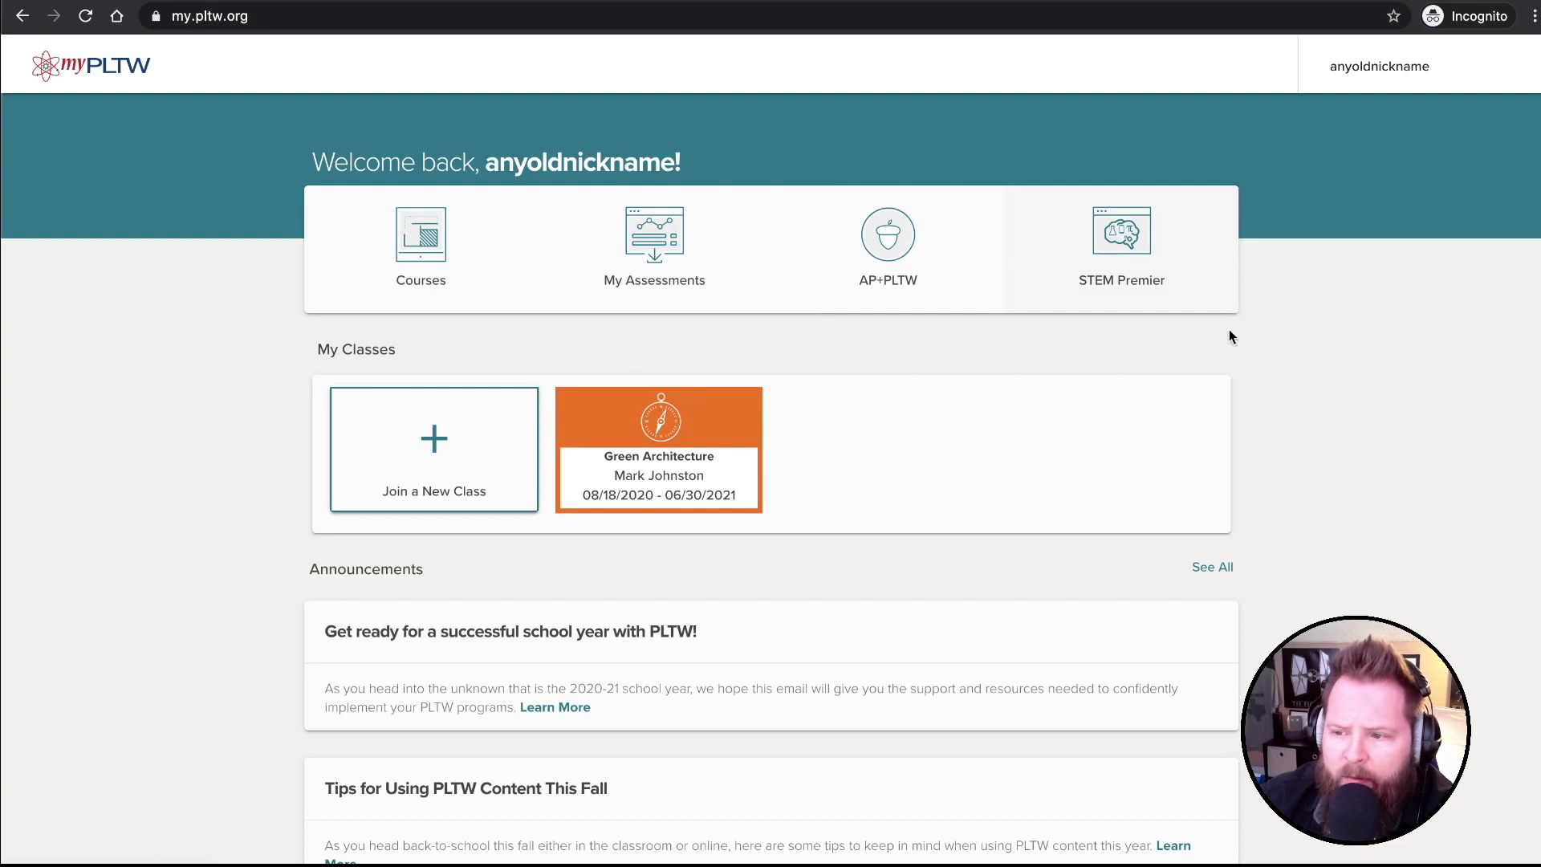
{"action": "mouse_move", "coordinate": [578, 431]}
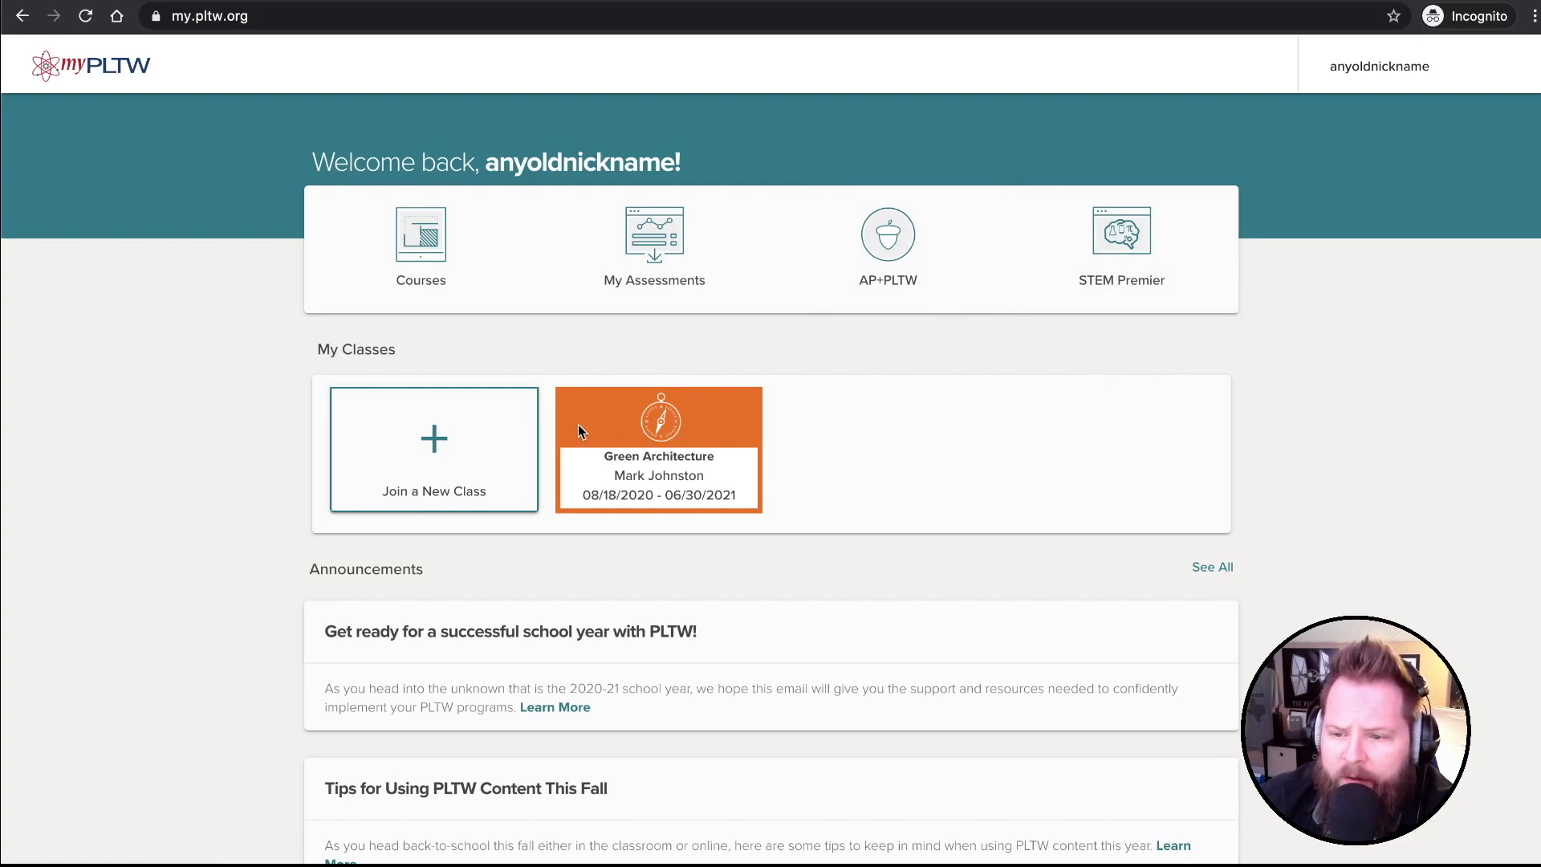
{"action": "mouse_move", "coordinate": [767, 457]}
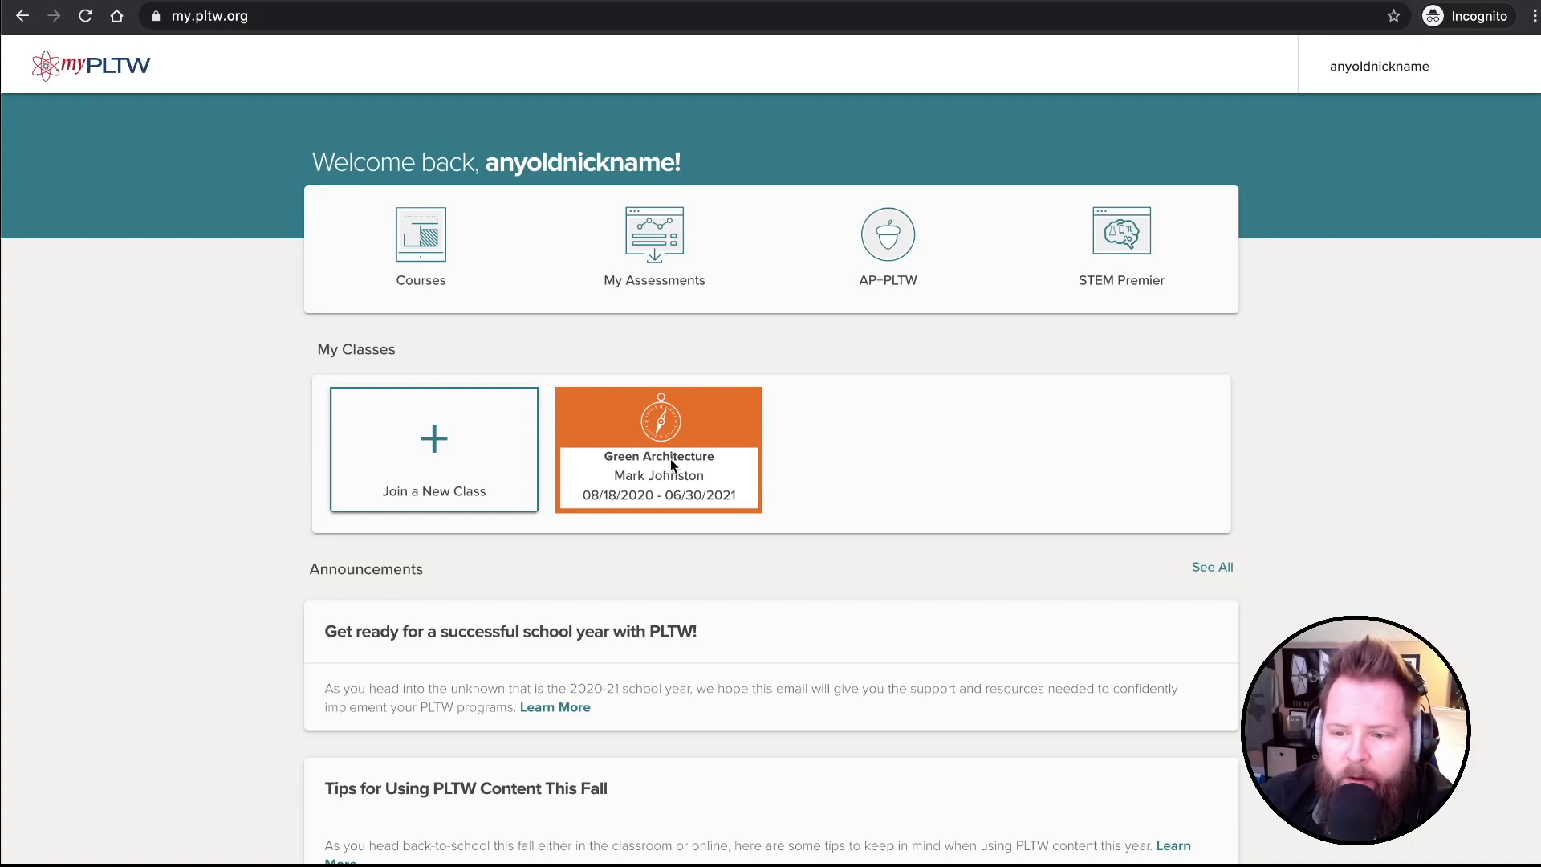
{"action": "mouse_move", "coordinate": [1231, 321]}
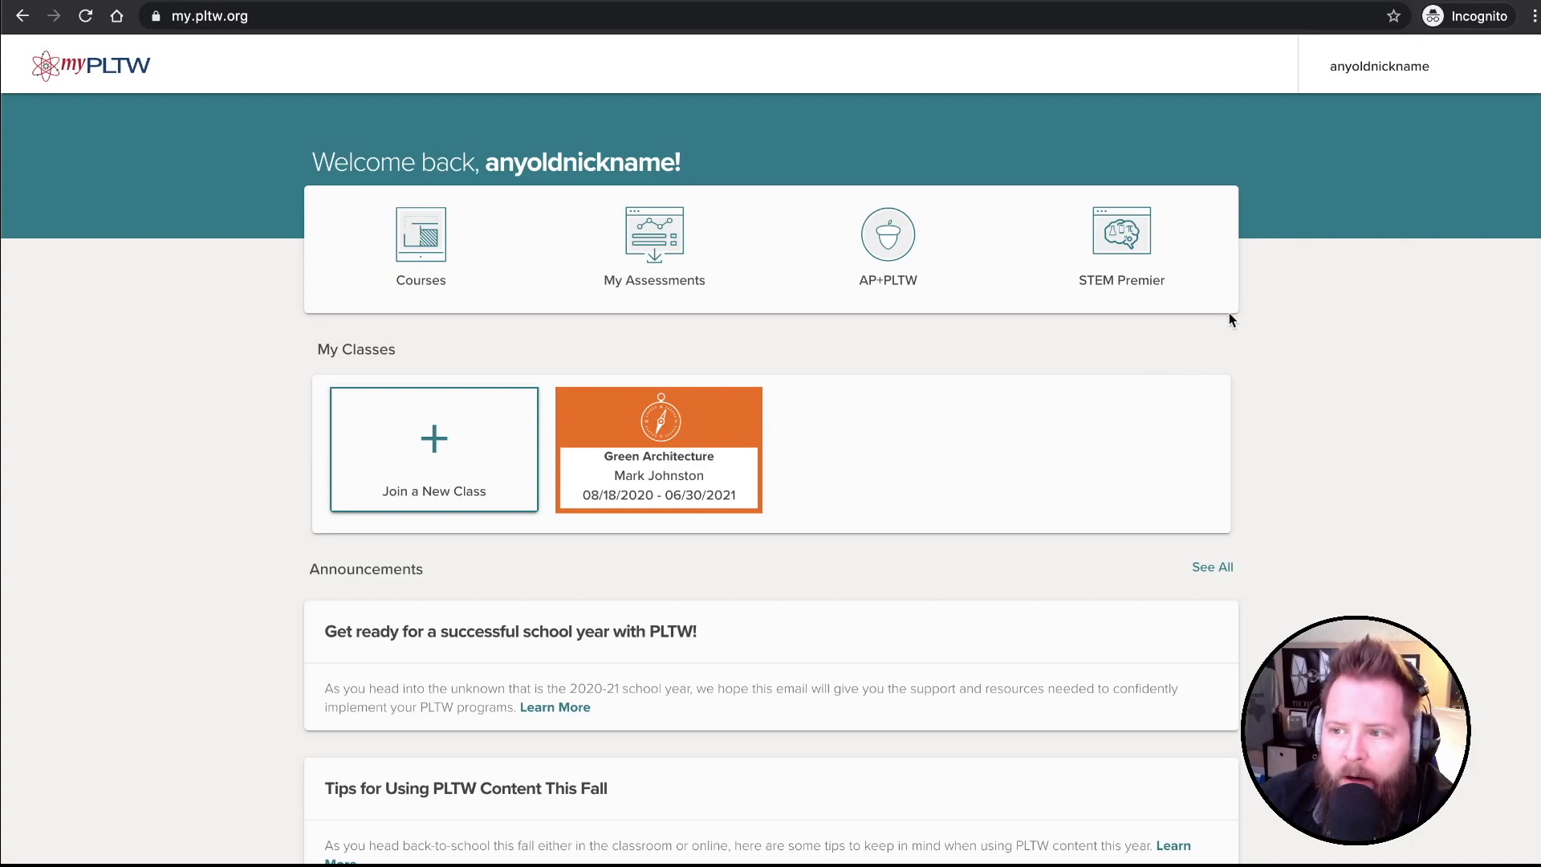
- Go to My Profile from the account menu
{"action": "left_click", "coordinate": [1379, 65]}
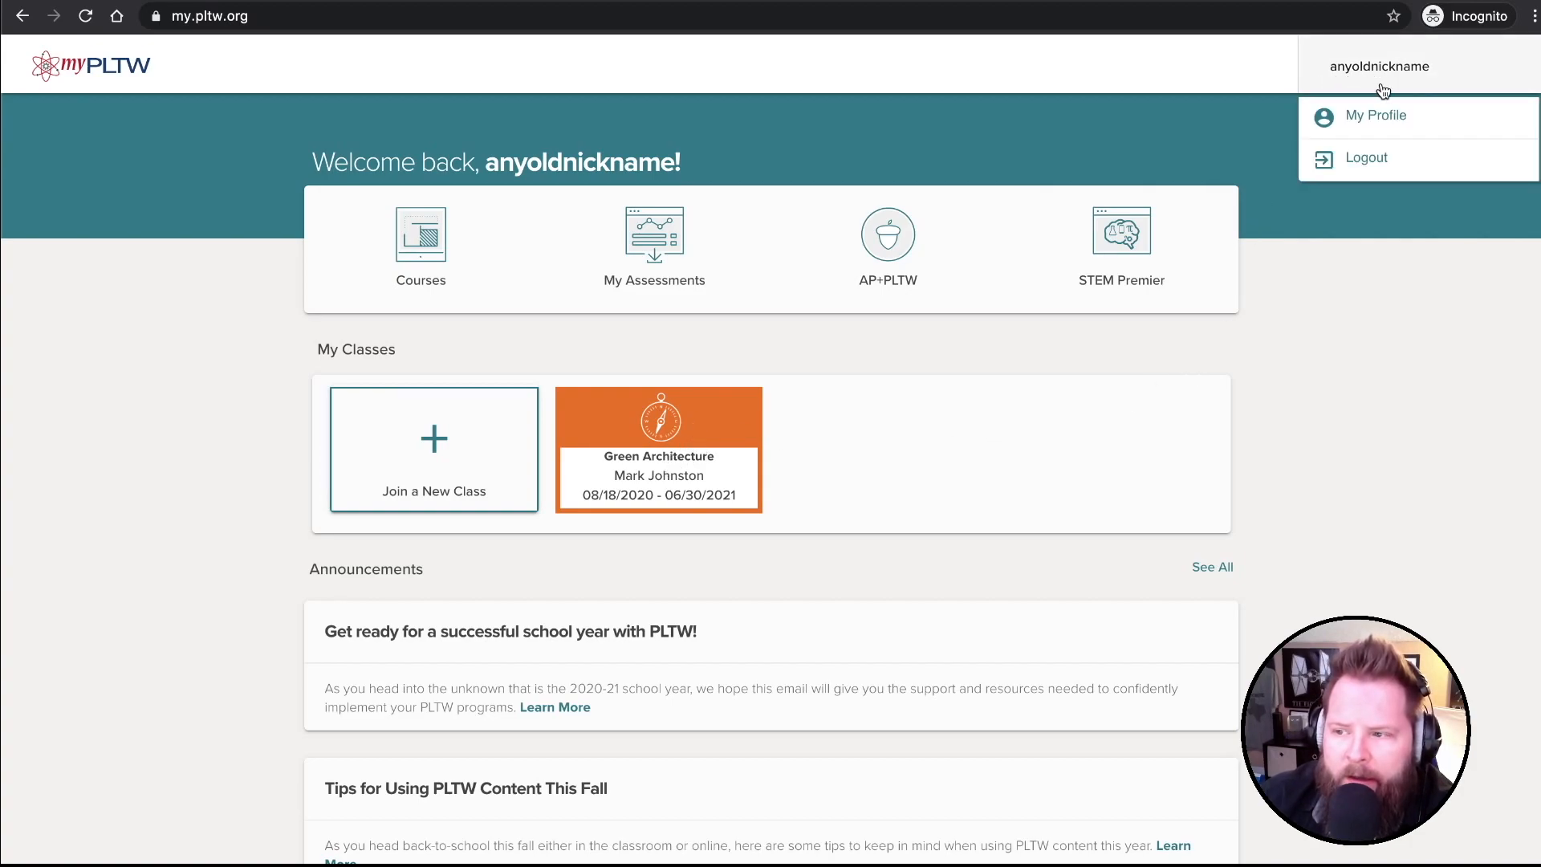
{"action": "mouse_move", "coordinate": [1376, 118]}
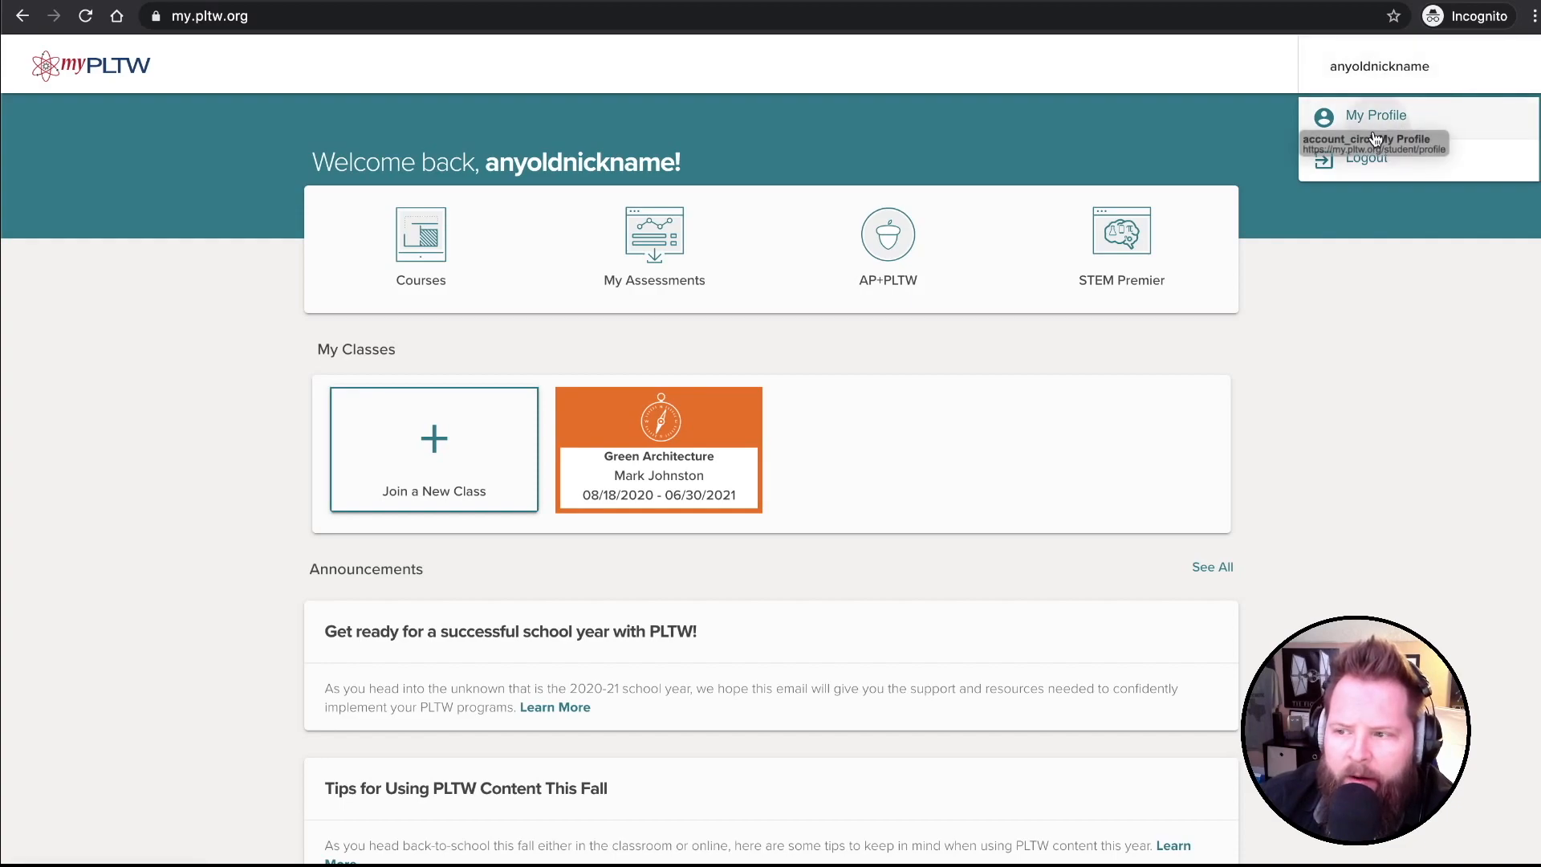
{"action": "mouse_move", "coordinate": [1385, 118]}
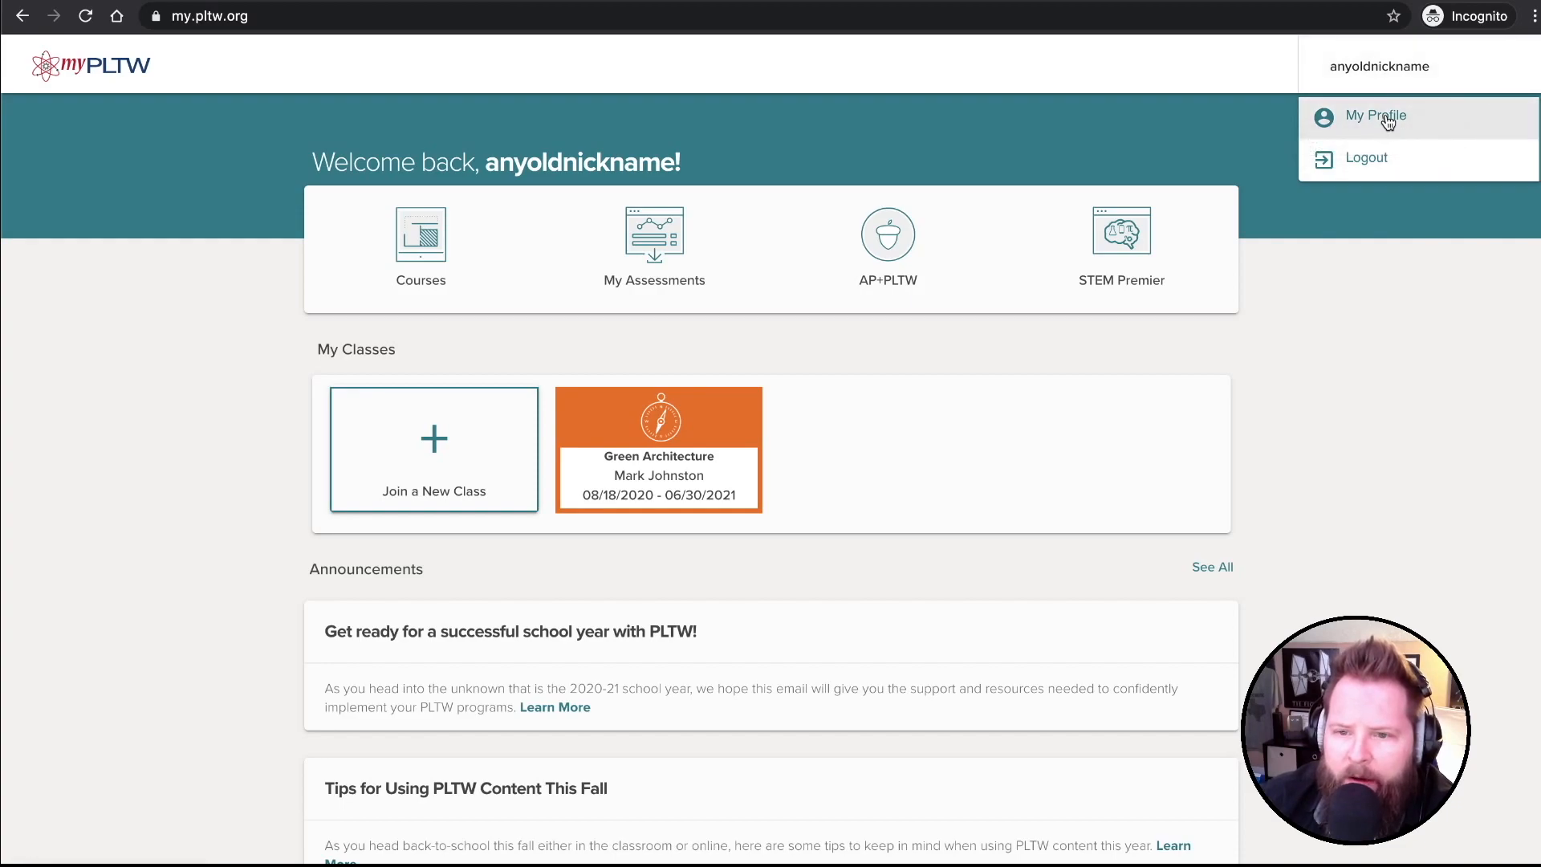
{"action": "left_click", "coordinate": [1375, 116]}
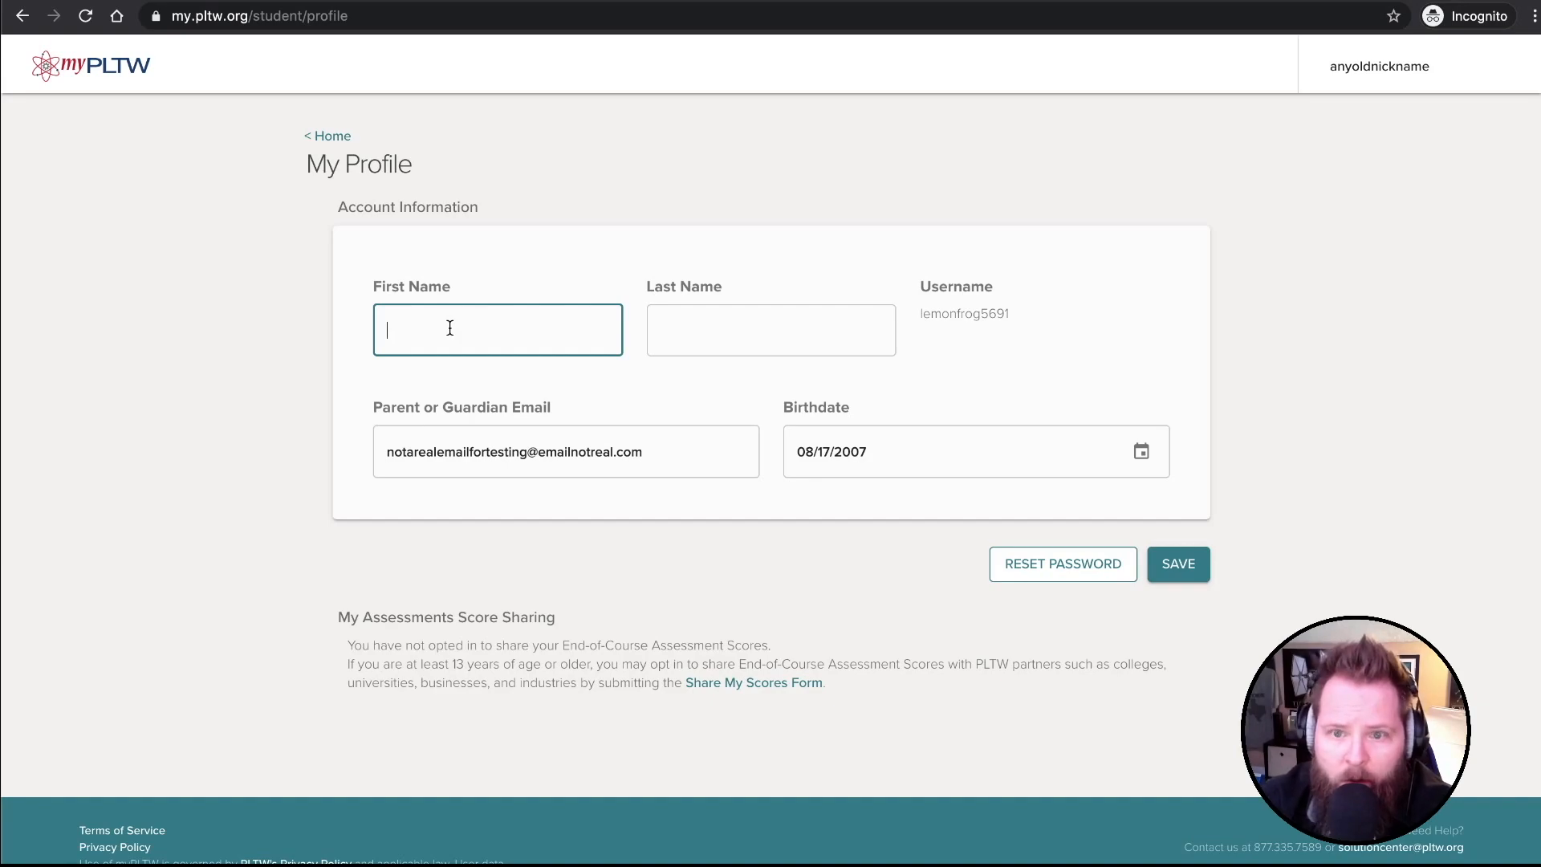
- Save the profile with first name John and last name Smith
{"action": "type", "text": "John"}
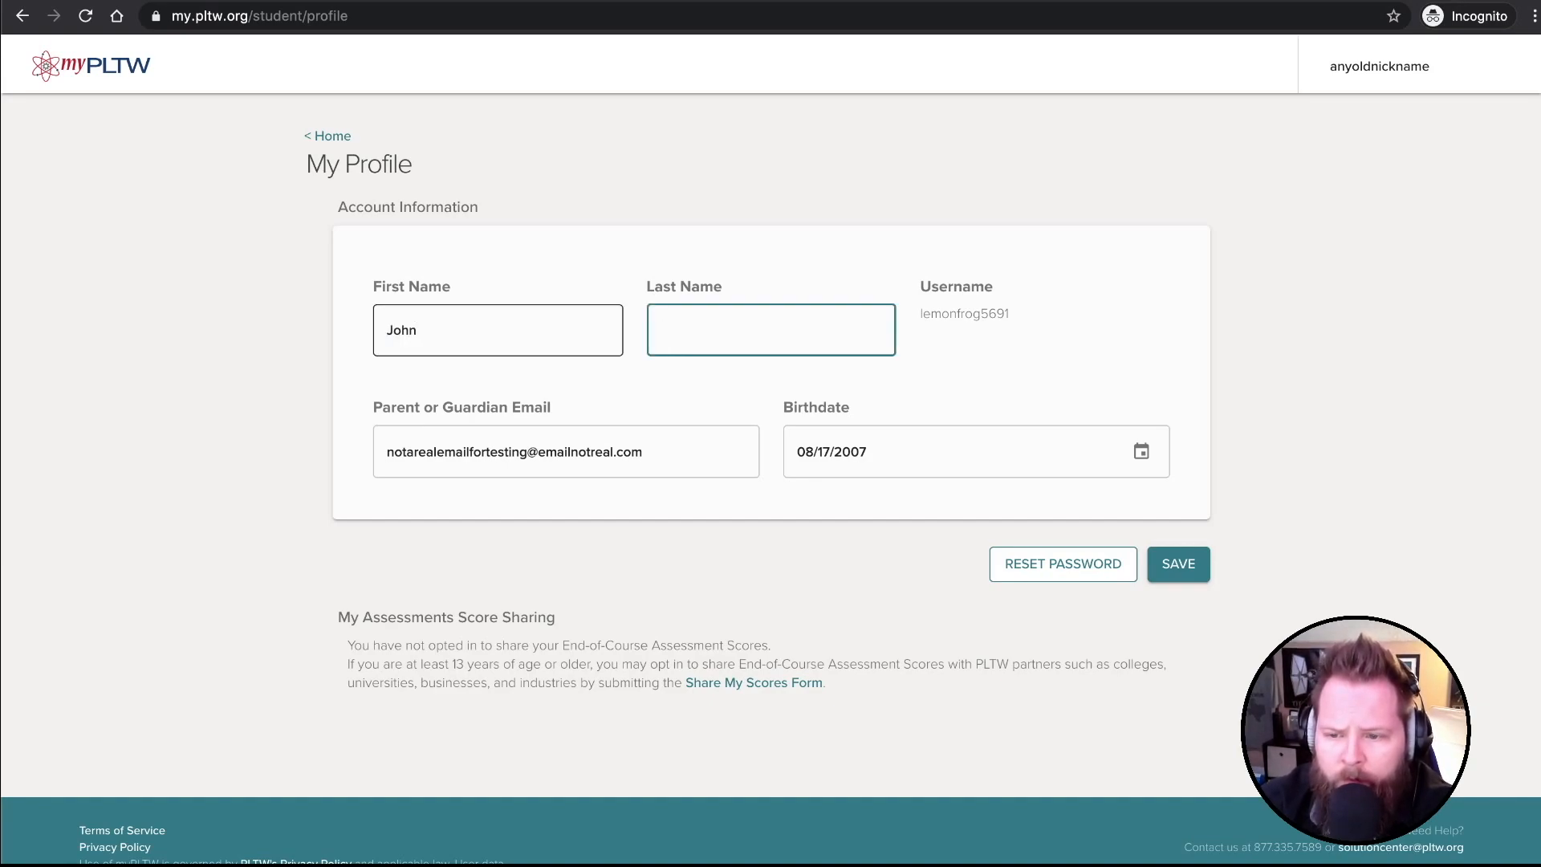
{"action": "type", "text": "Smi"}
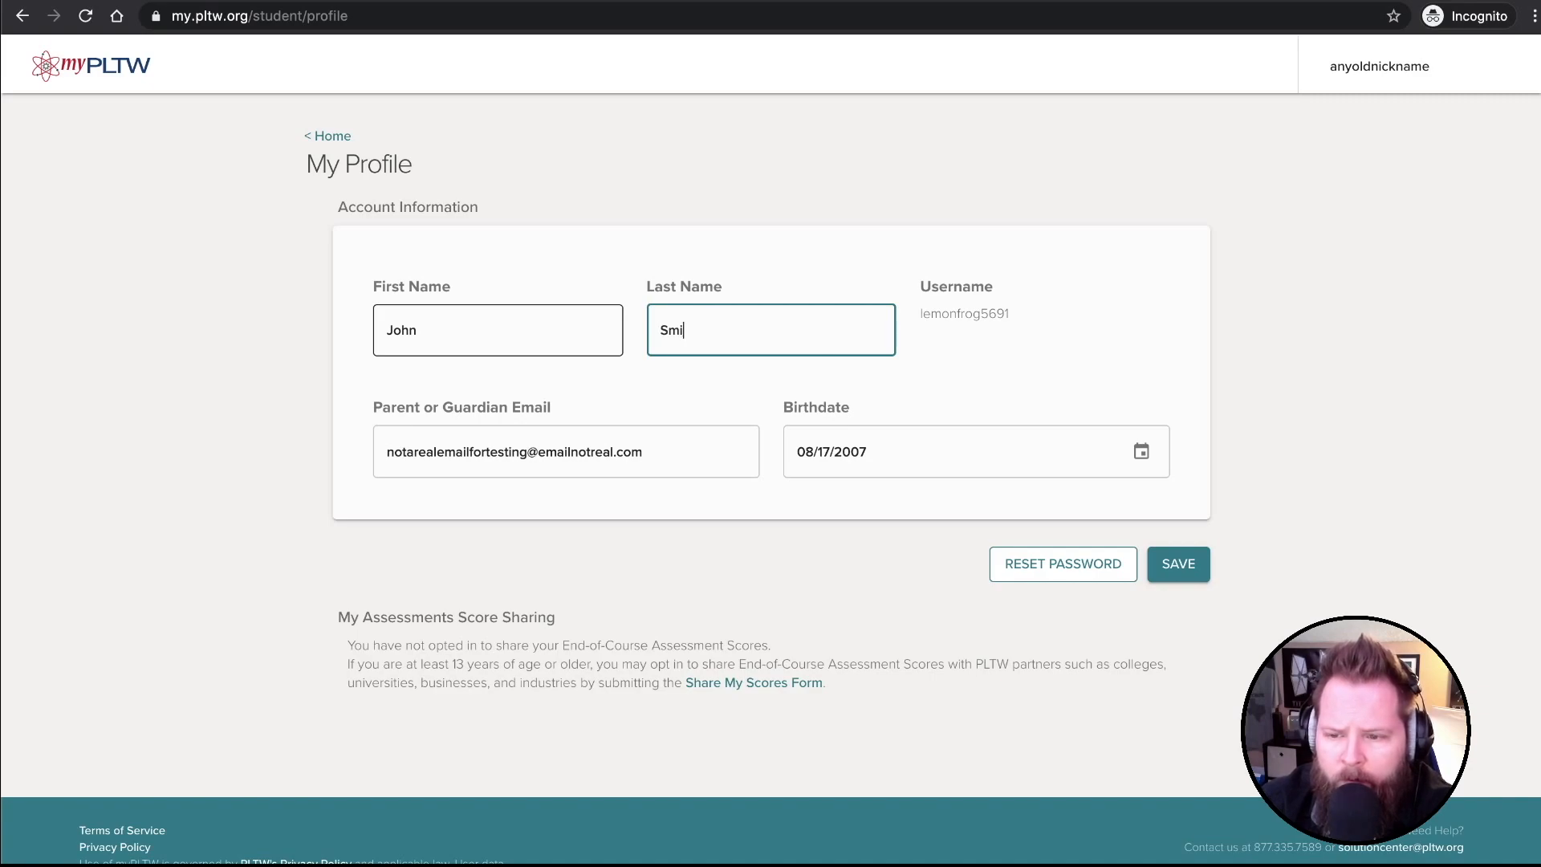
{"action": "type", "text": "th"}
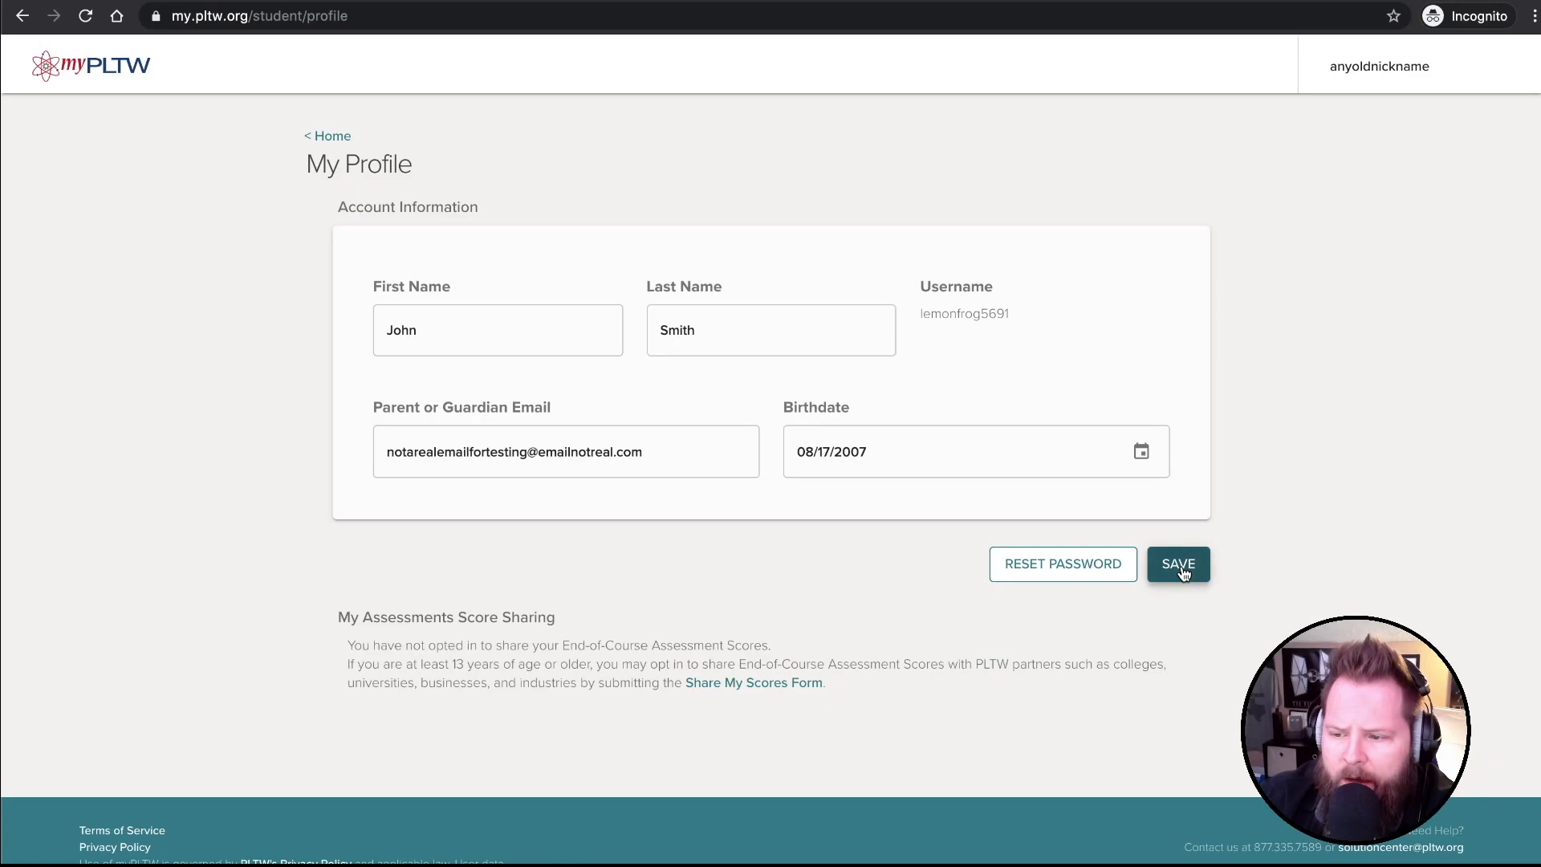
{"action": "left_click", "coordinate": [1176, 563]}
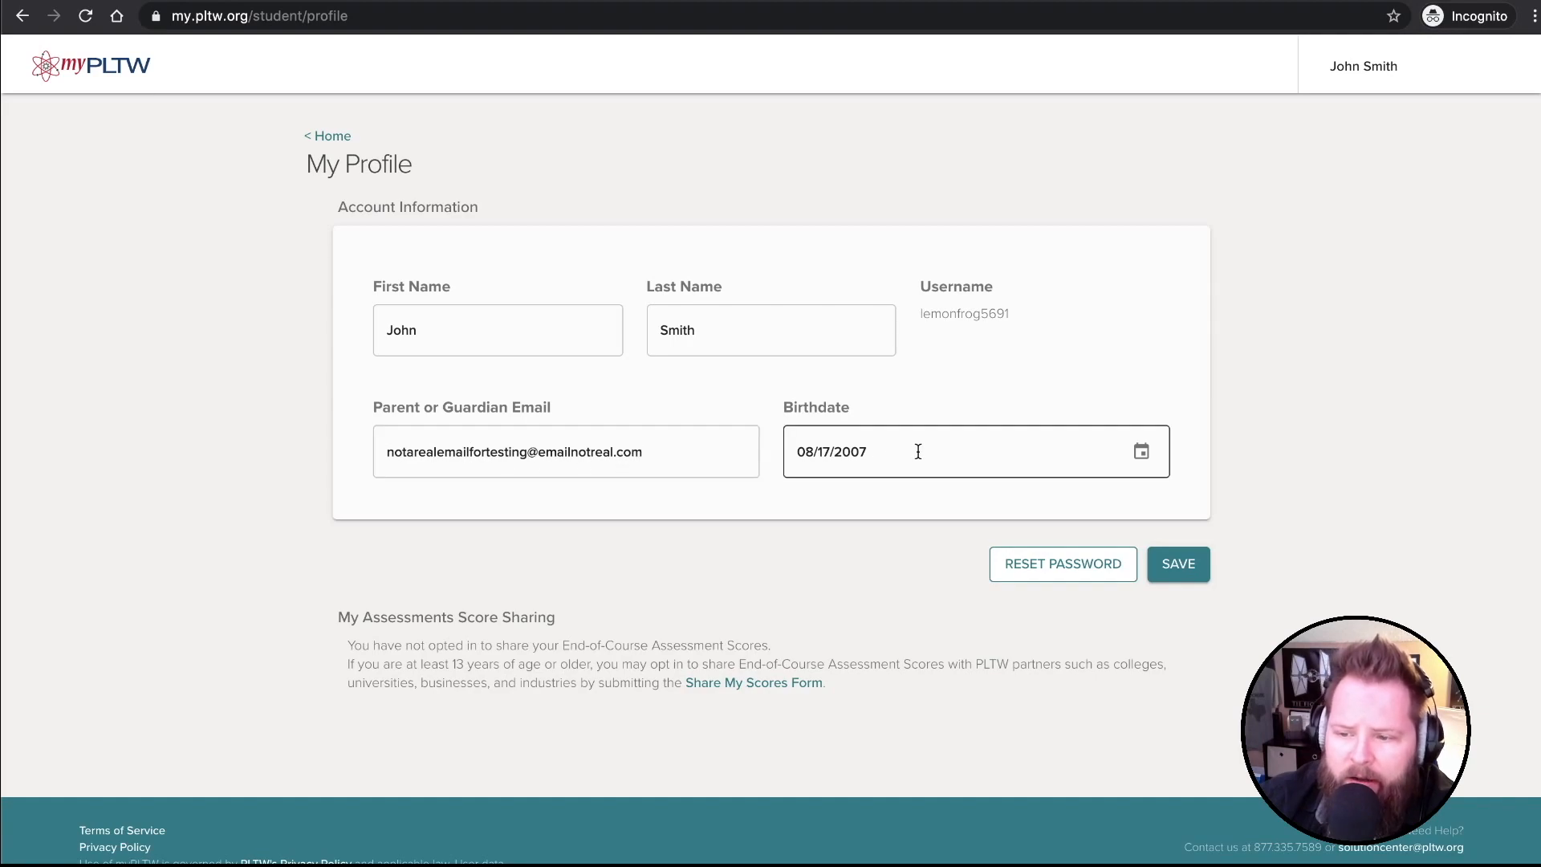
{"action": "mouse_move", "coordinate": [395, 531]}
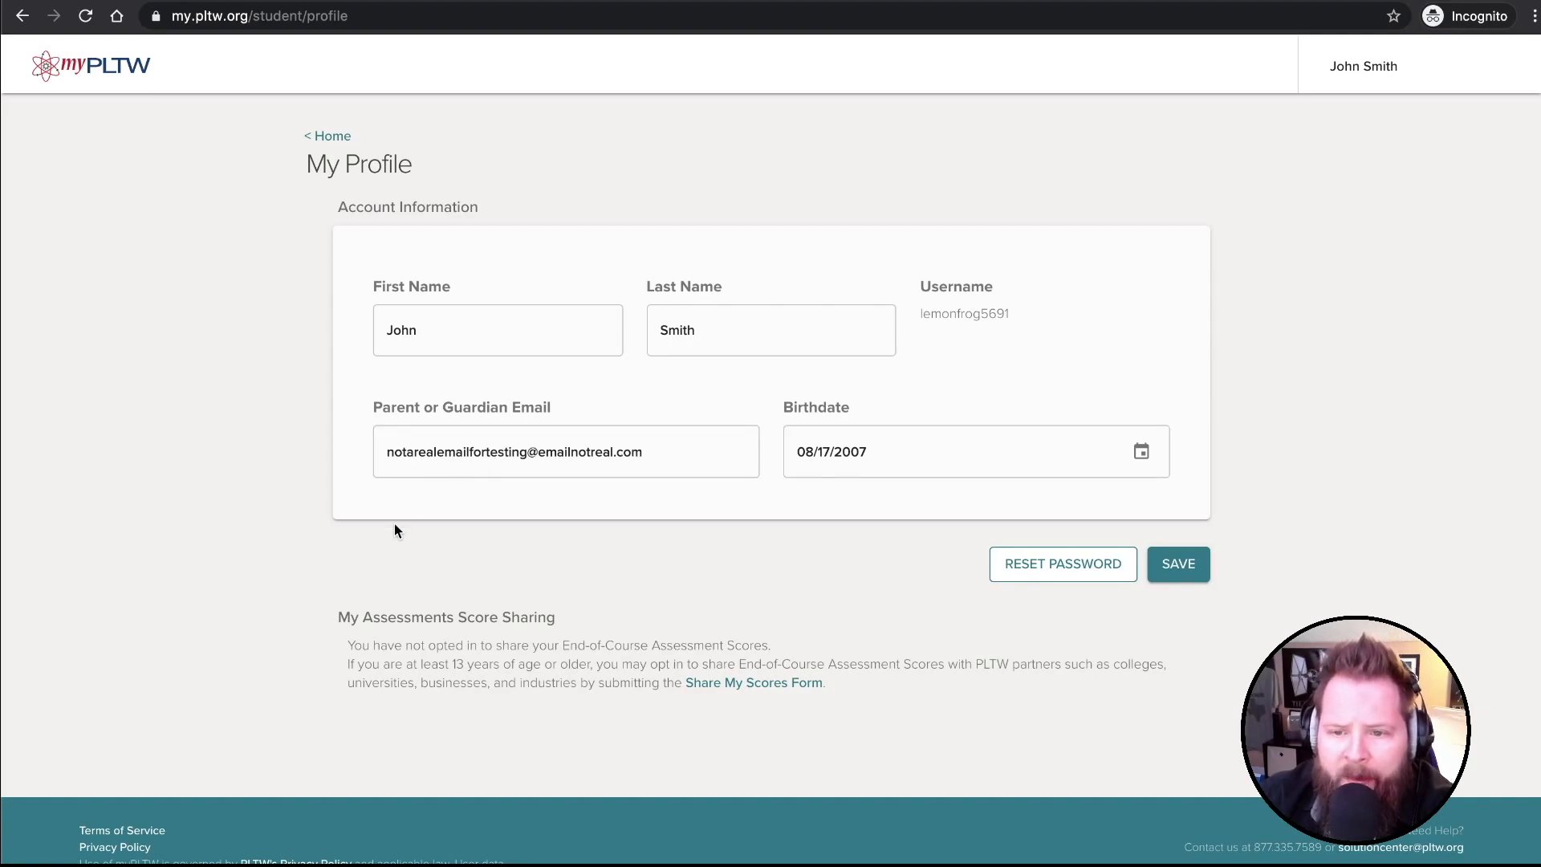
{"action": "mouse_move", "coordinate": [458, 499]}
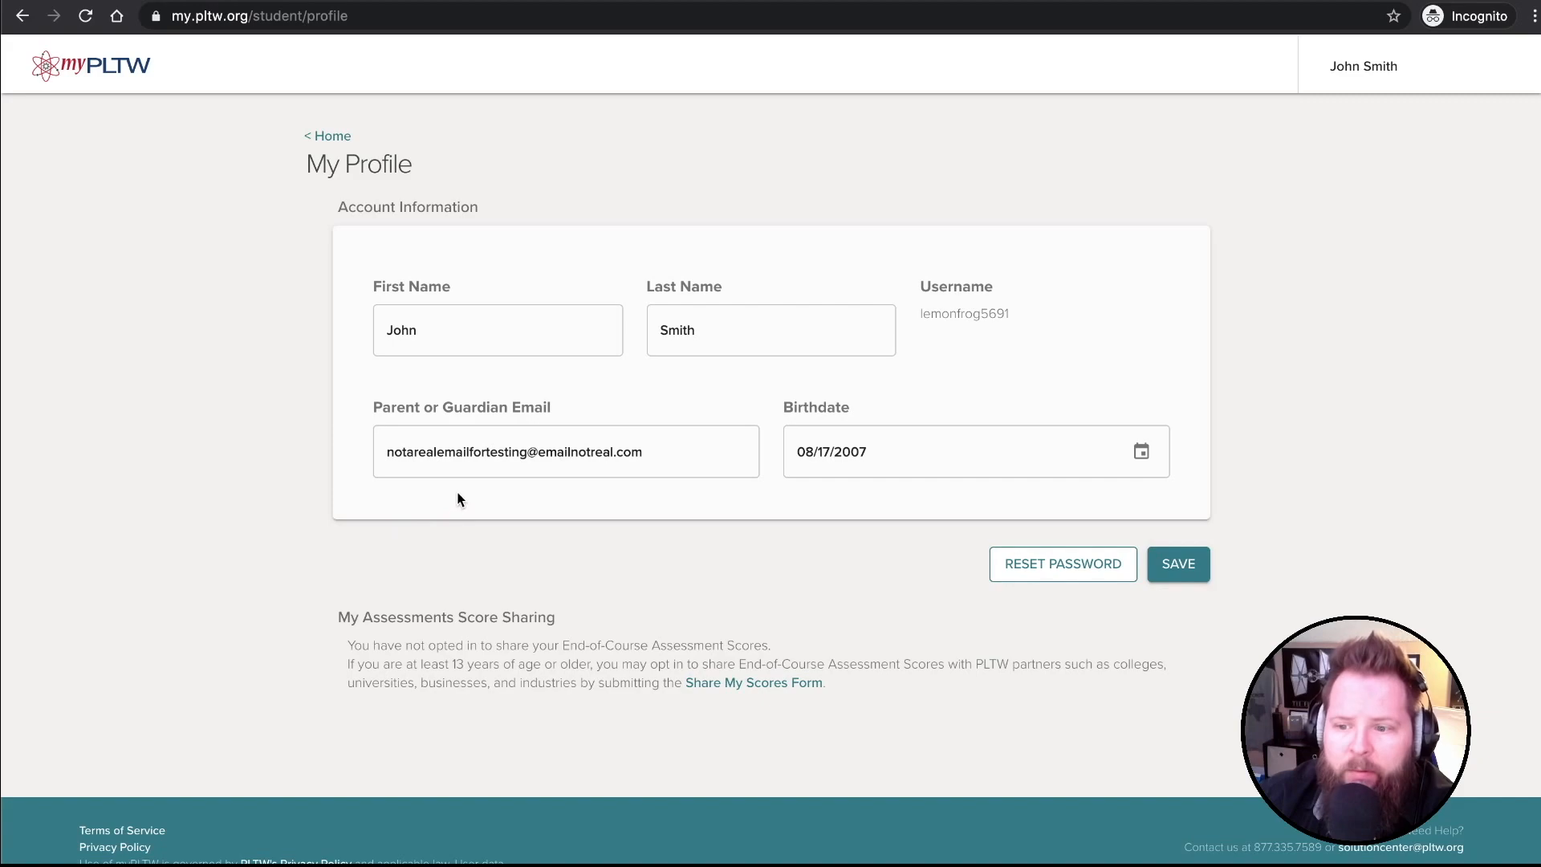
{"action": "mouse_move", "coordinate": [865, 575]}
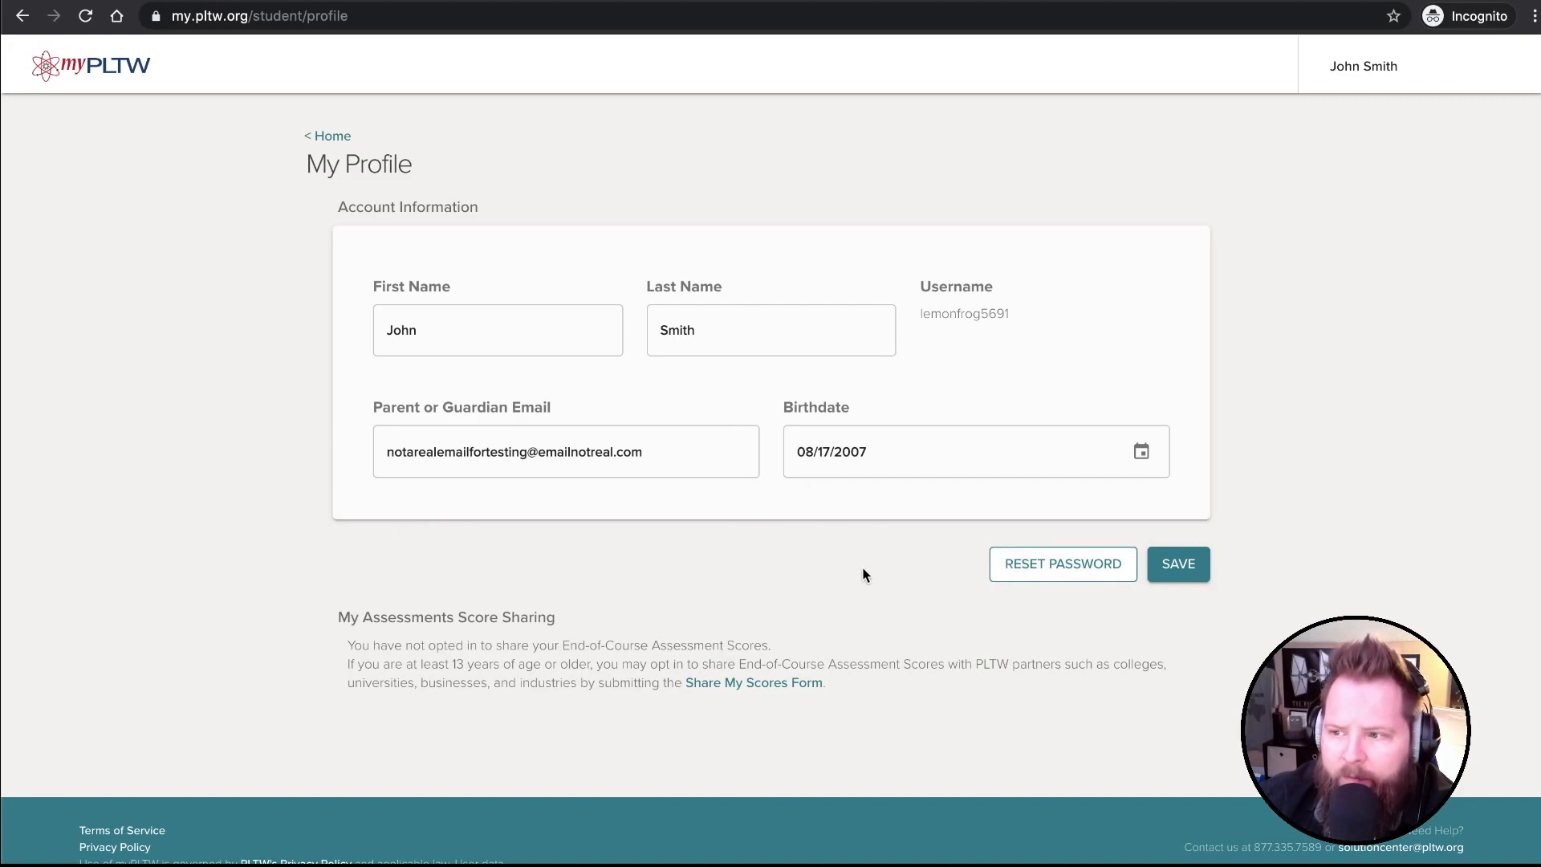
{"action": "mouse_move", "coordinate": [1177, 564]}
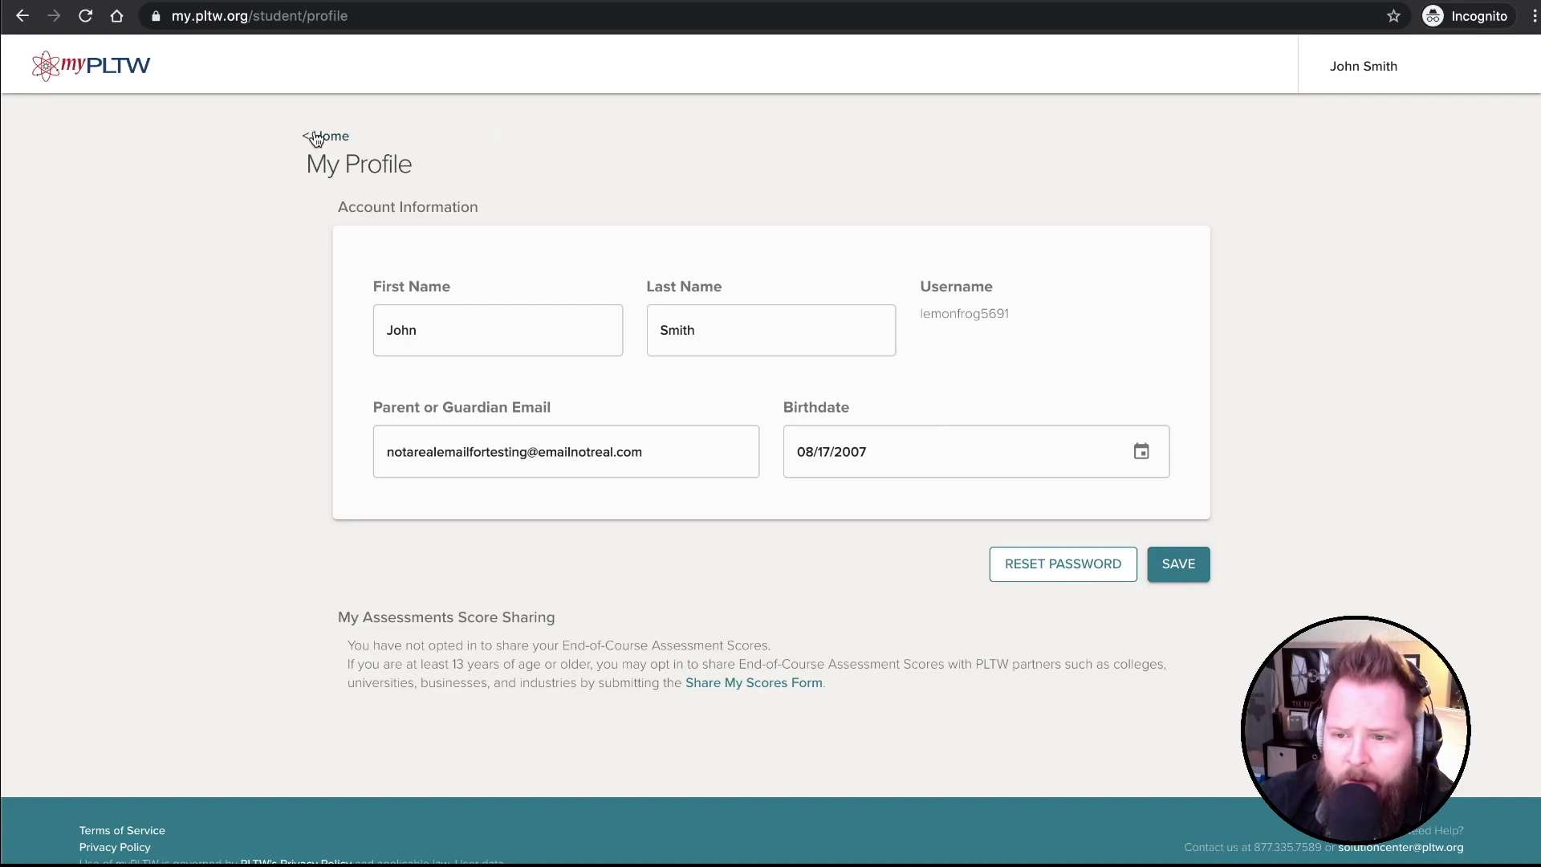
{"action": "left_click", "coordinate": [1363, 66]}
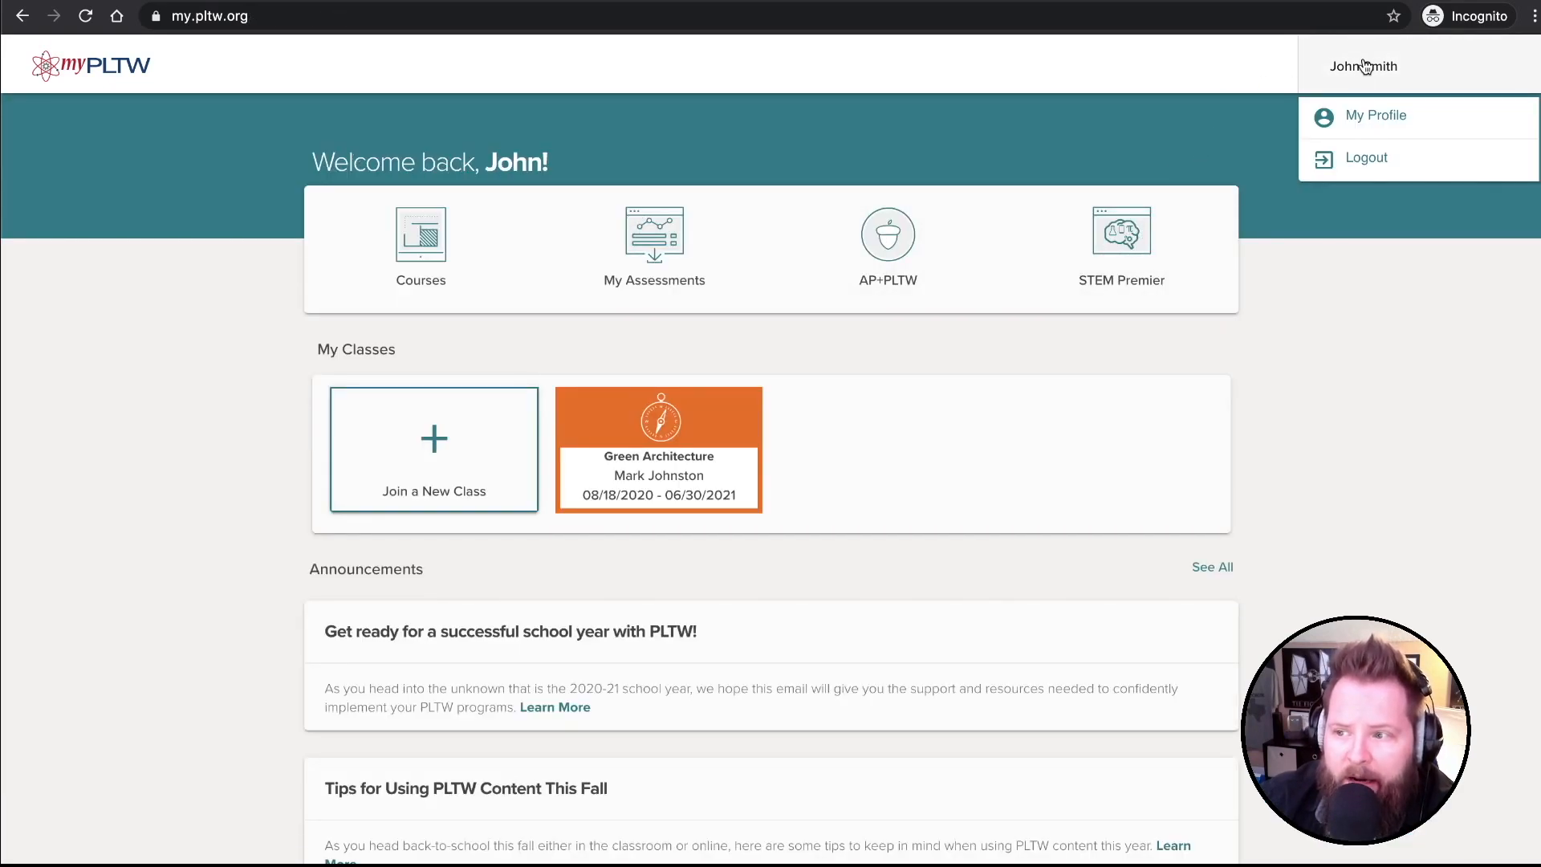
{"action": "left_click", "coordinate": [1376, 115]}
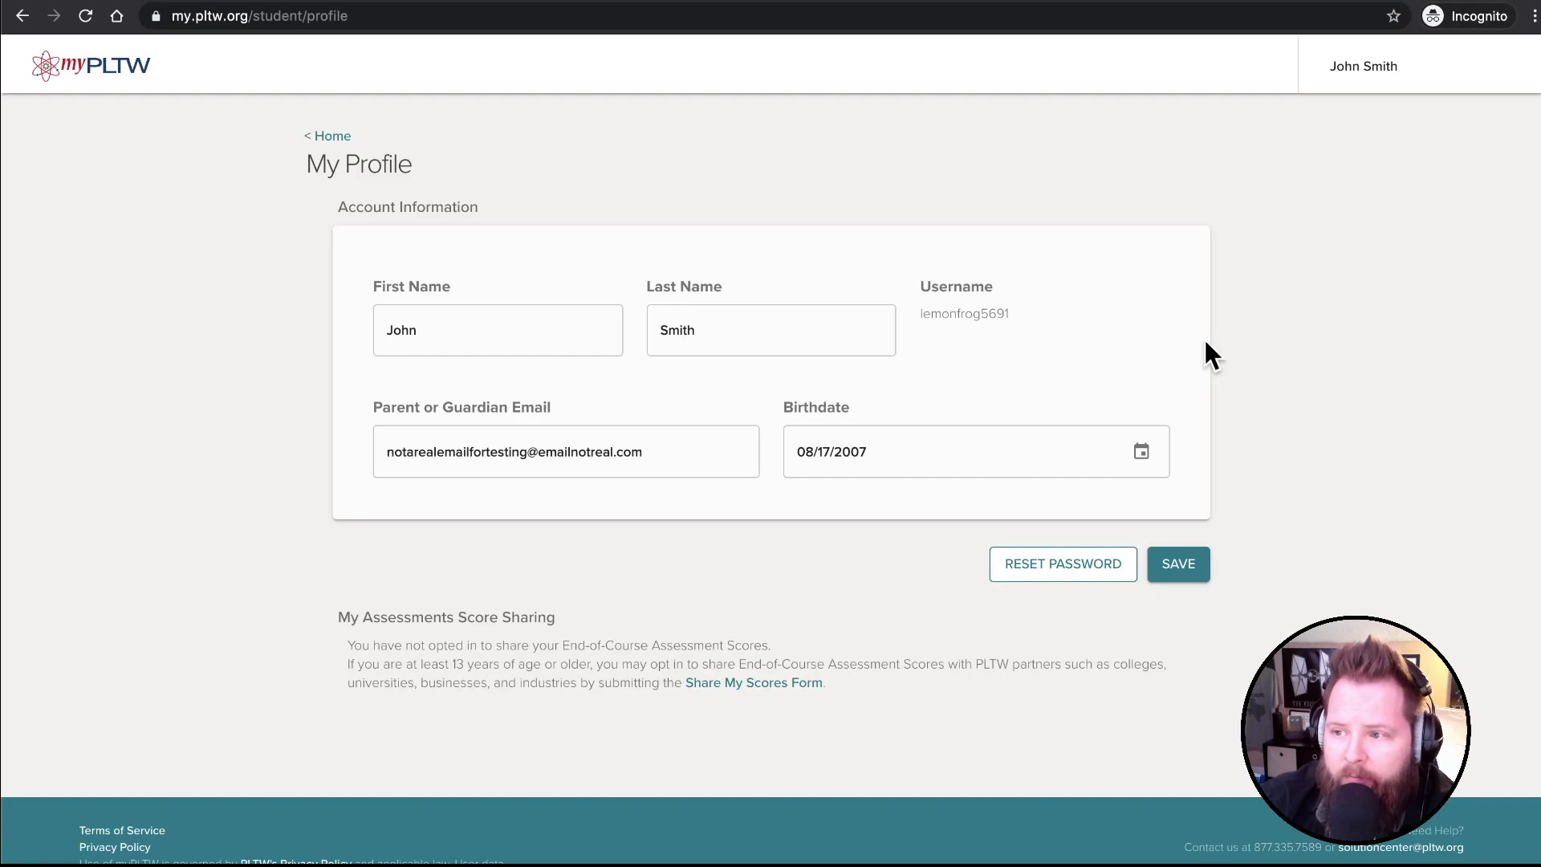
{"action": "mouse_move", "coordinate": [1131, 56]}
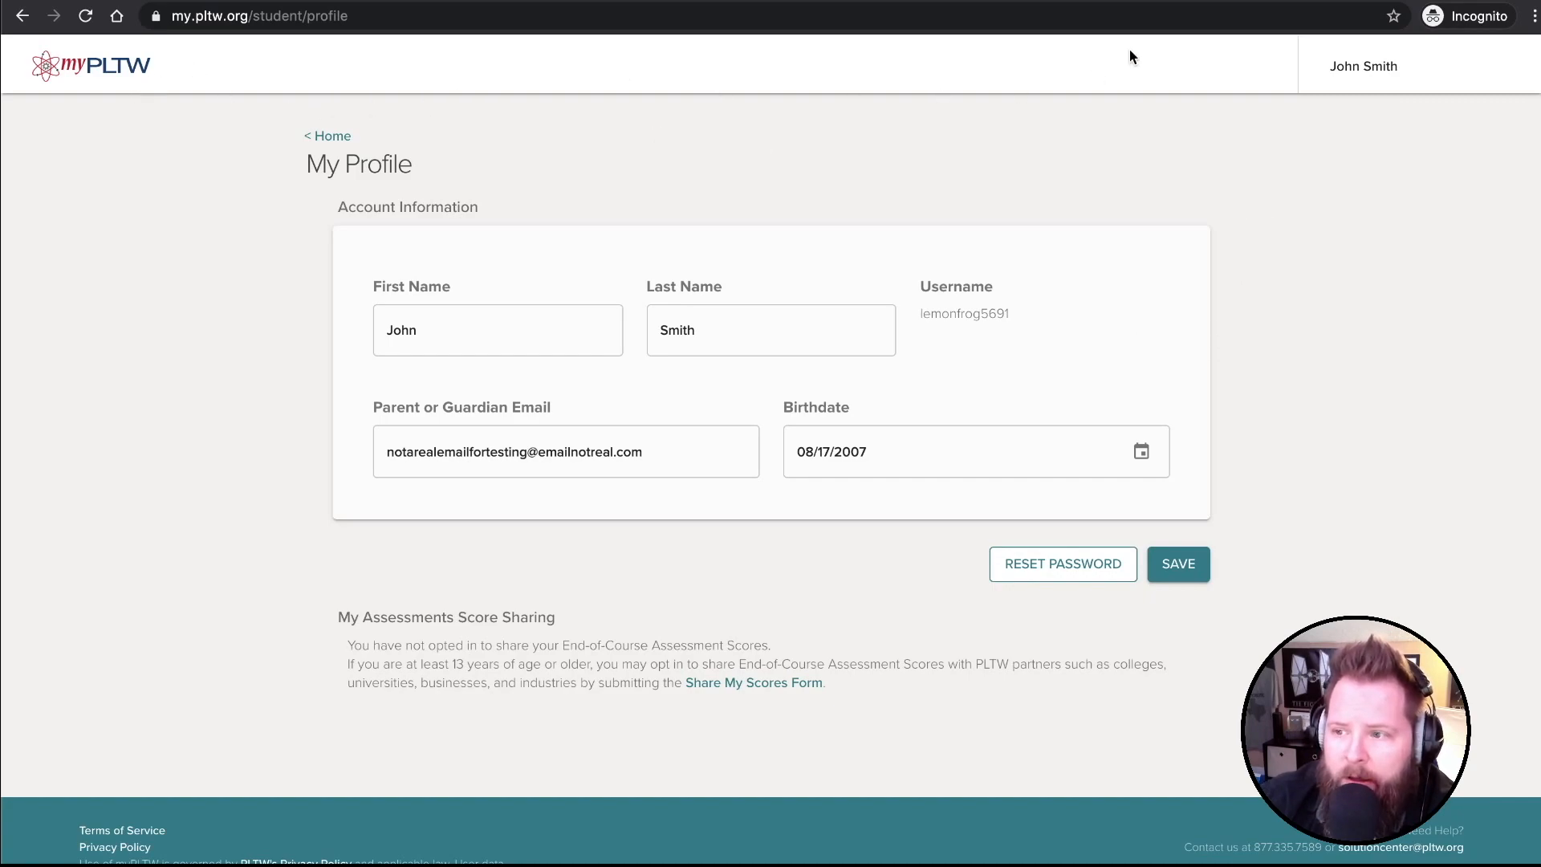
{"action": "left_click", "coordinate": [327, 135]}
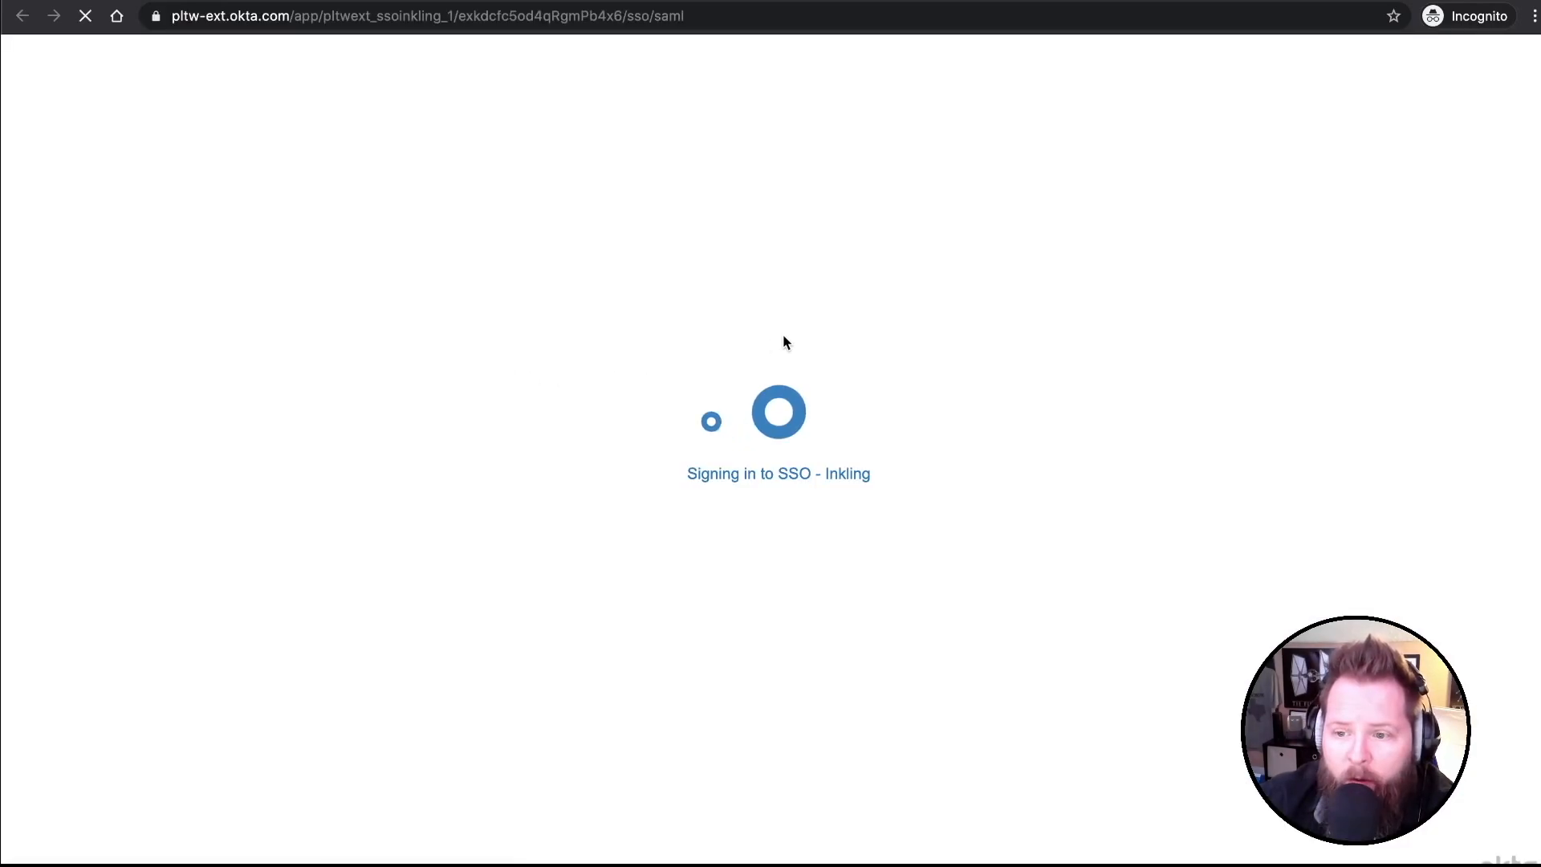
{"action": "mouse_move", "coordinate": [639, 234]}
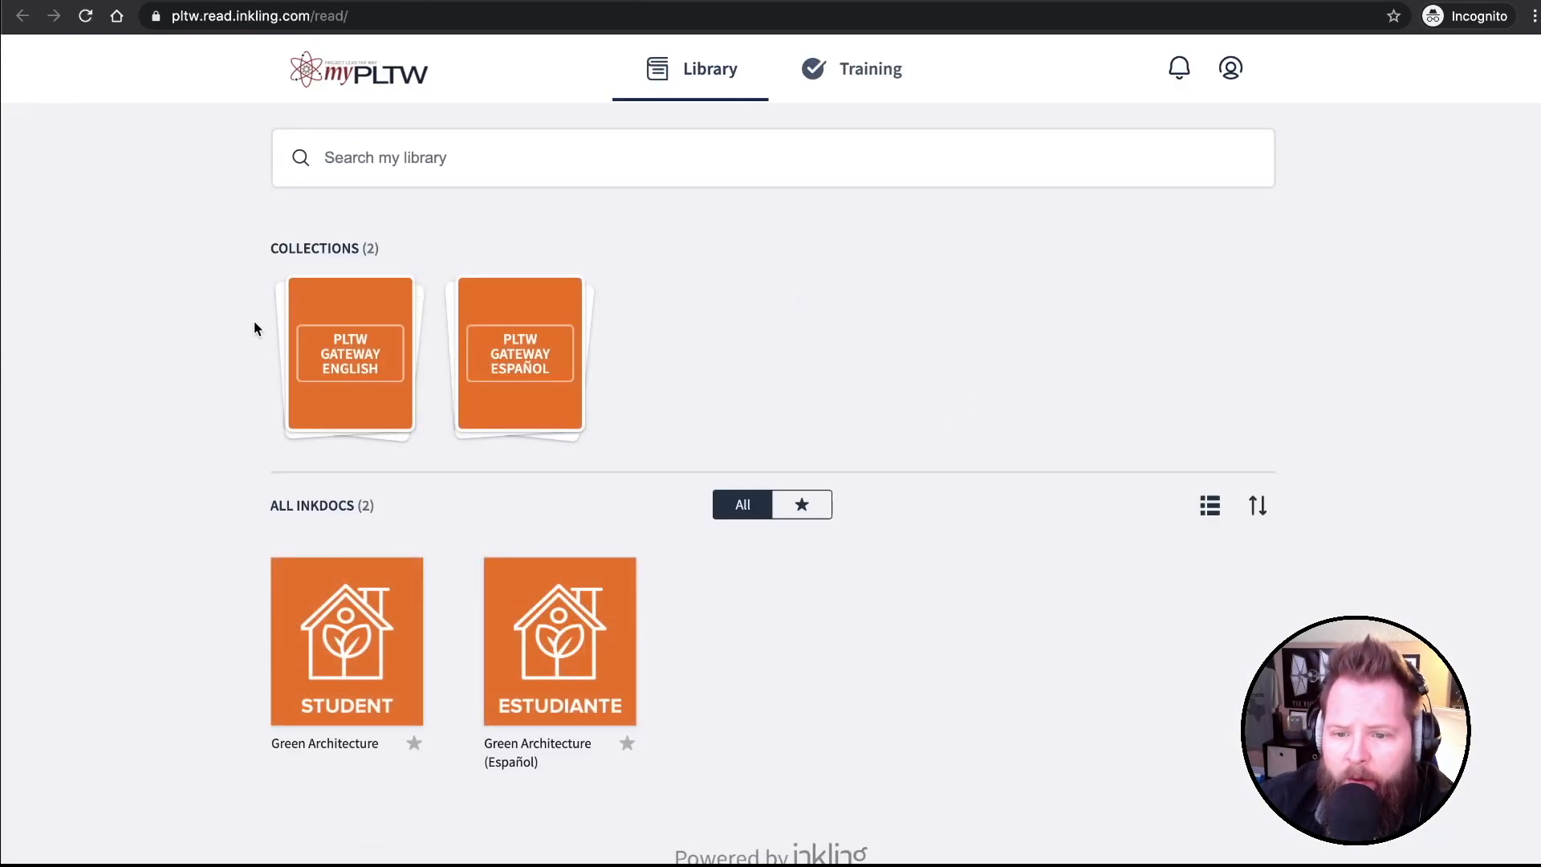
{"action": "mouse_move", "coordinate": [448, 707]}
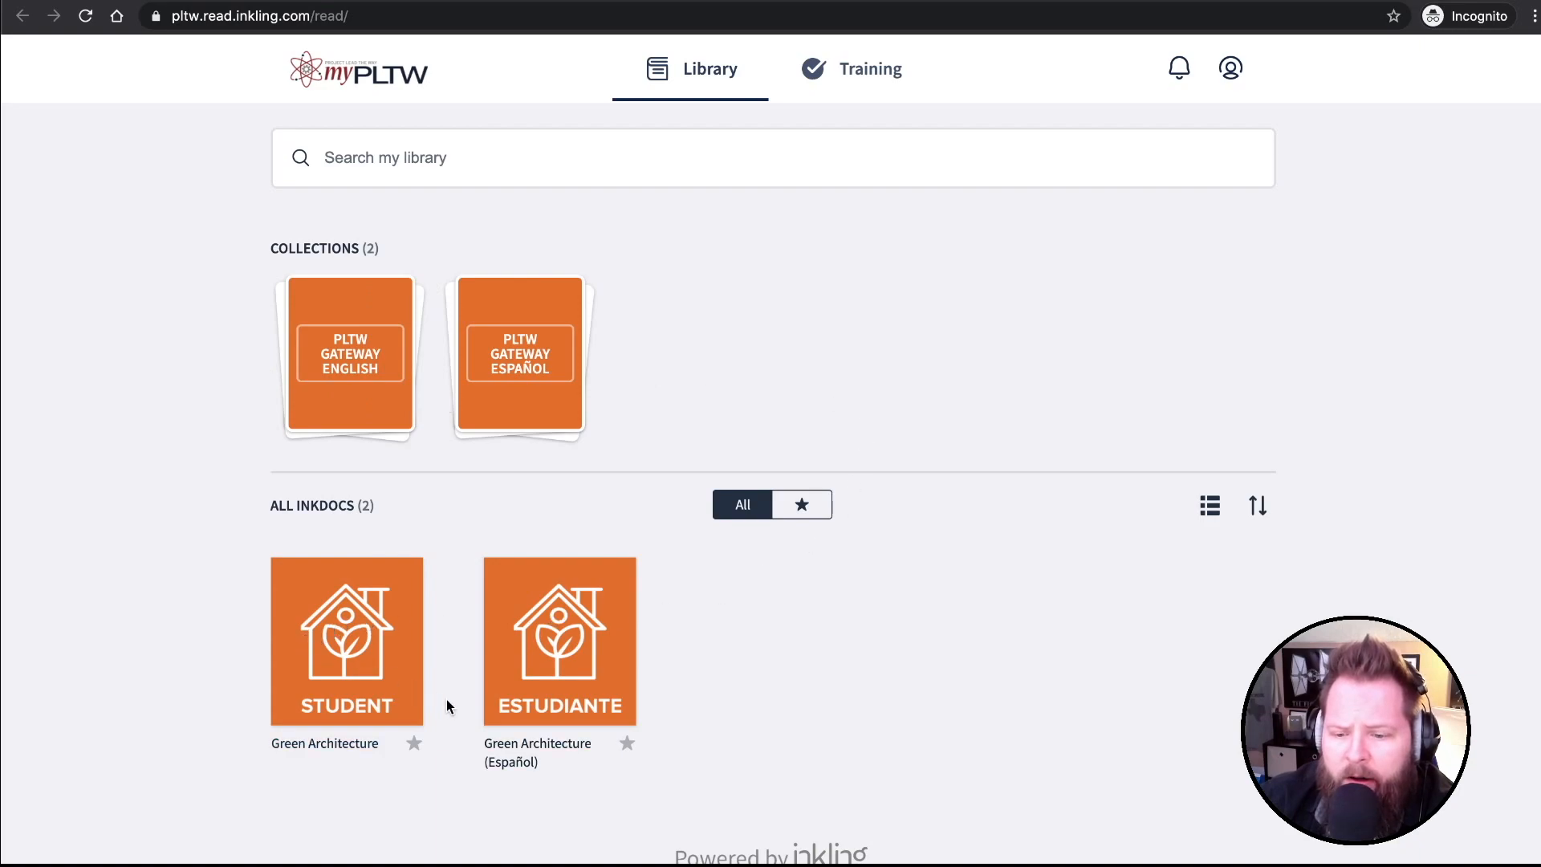
{"action": "mouse_move", "coordinate": [658, 412]}
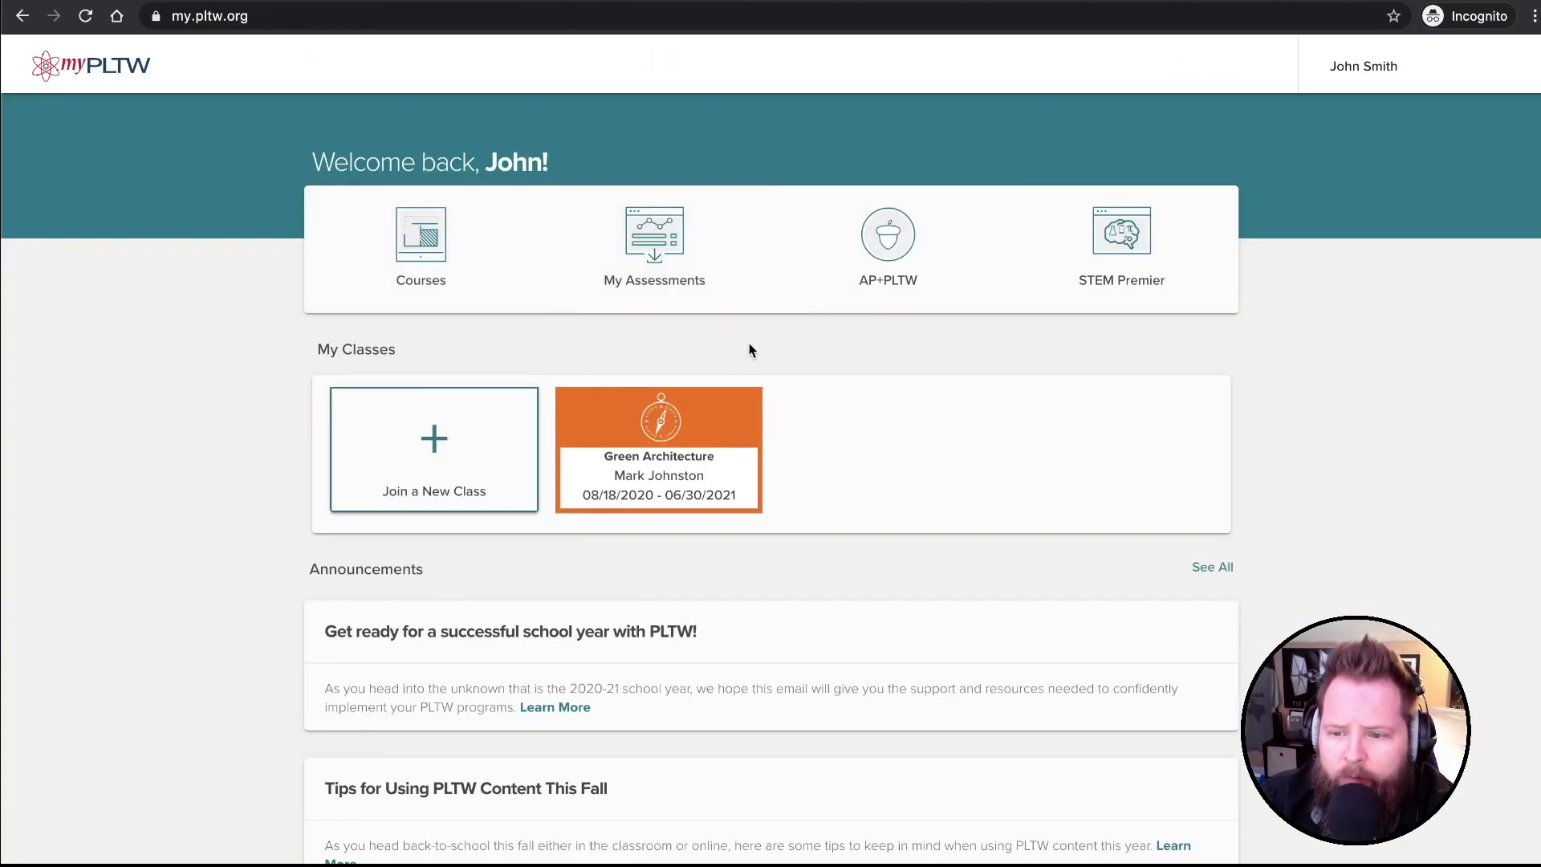
{"action": "mouse_move", "coordinate": [766, 380]}
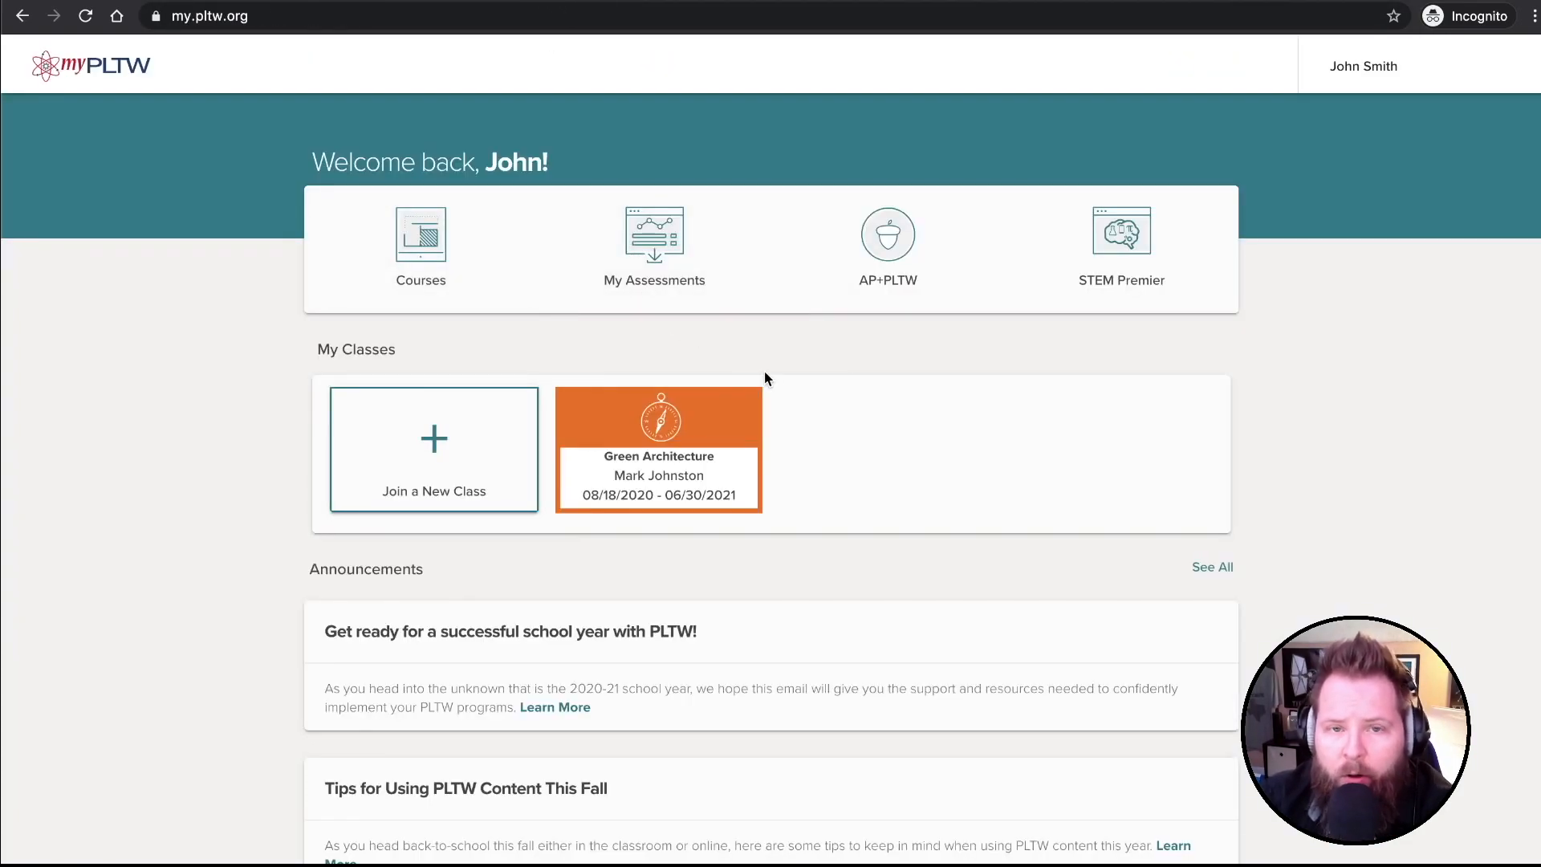